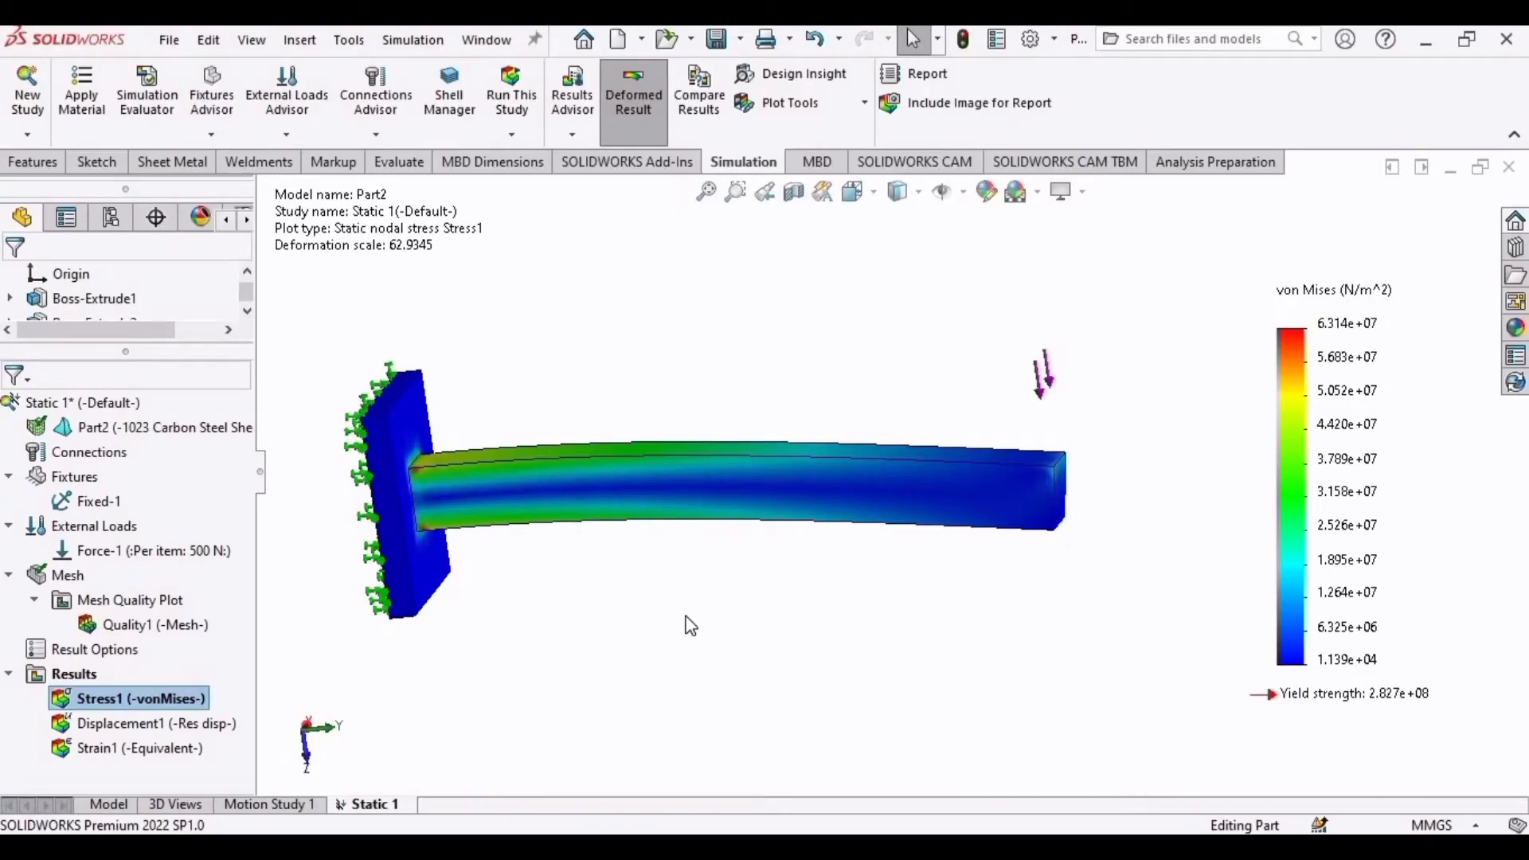
Delete the static study's mesh and stress results, keeping the fixture and 500 N load
click(511, 87)
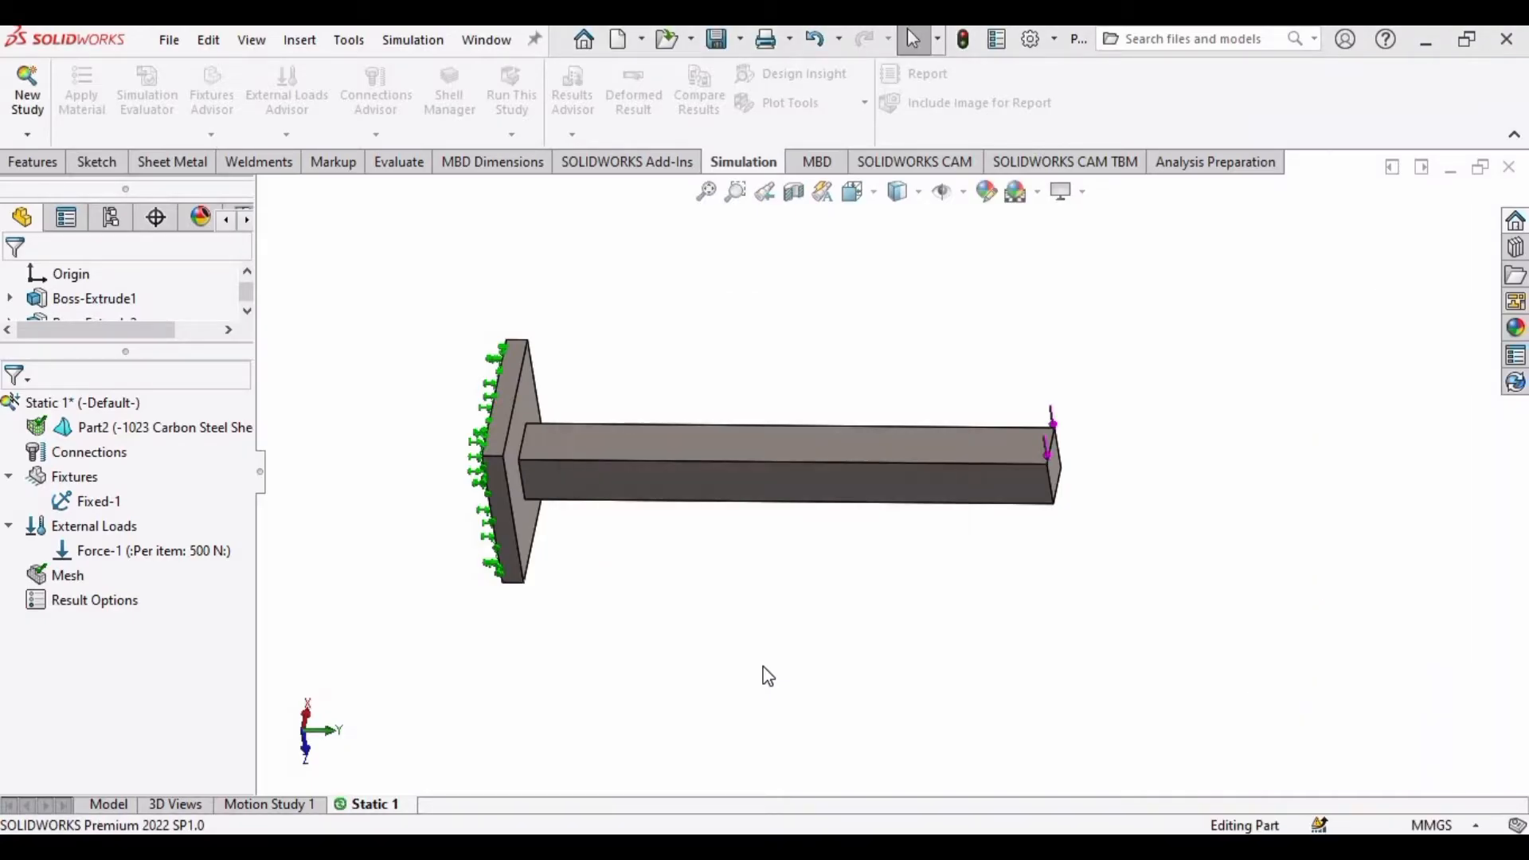
click(511, 93)
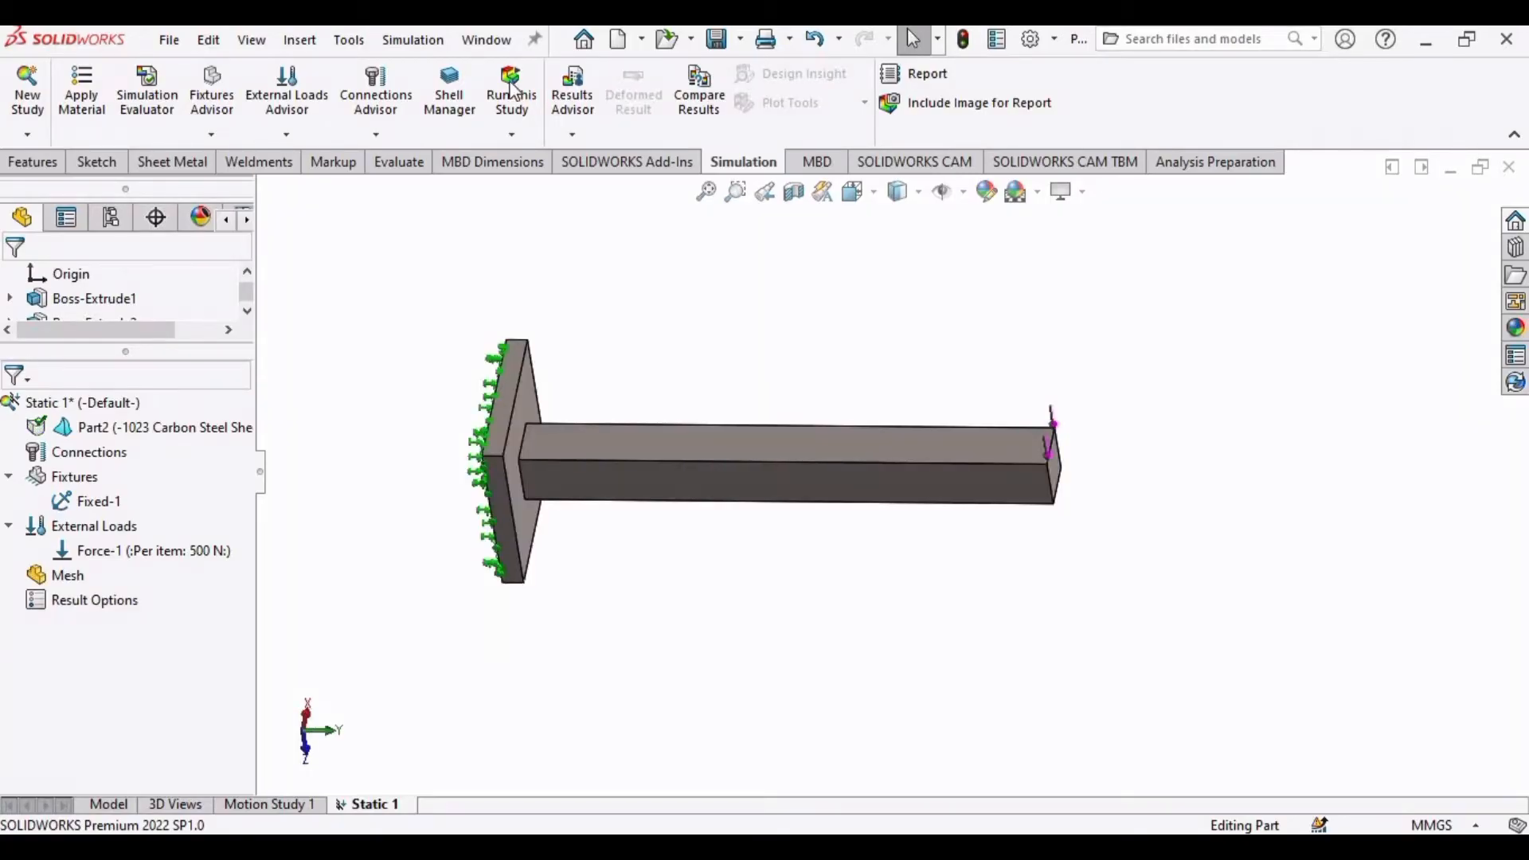
Create a new part document and start a sketch on the Top Plane
click(616, 39)
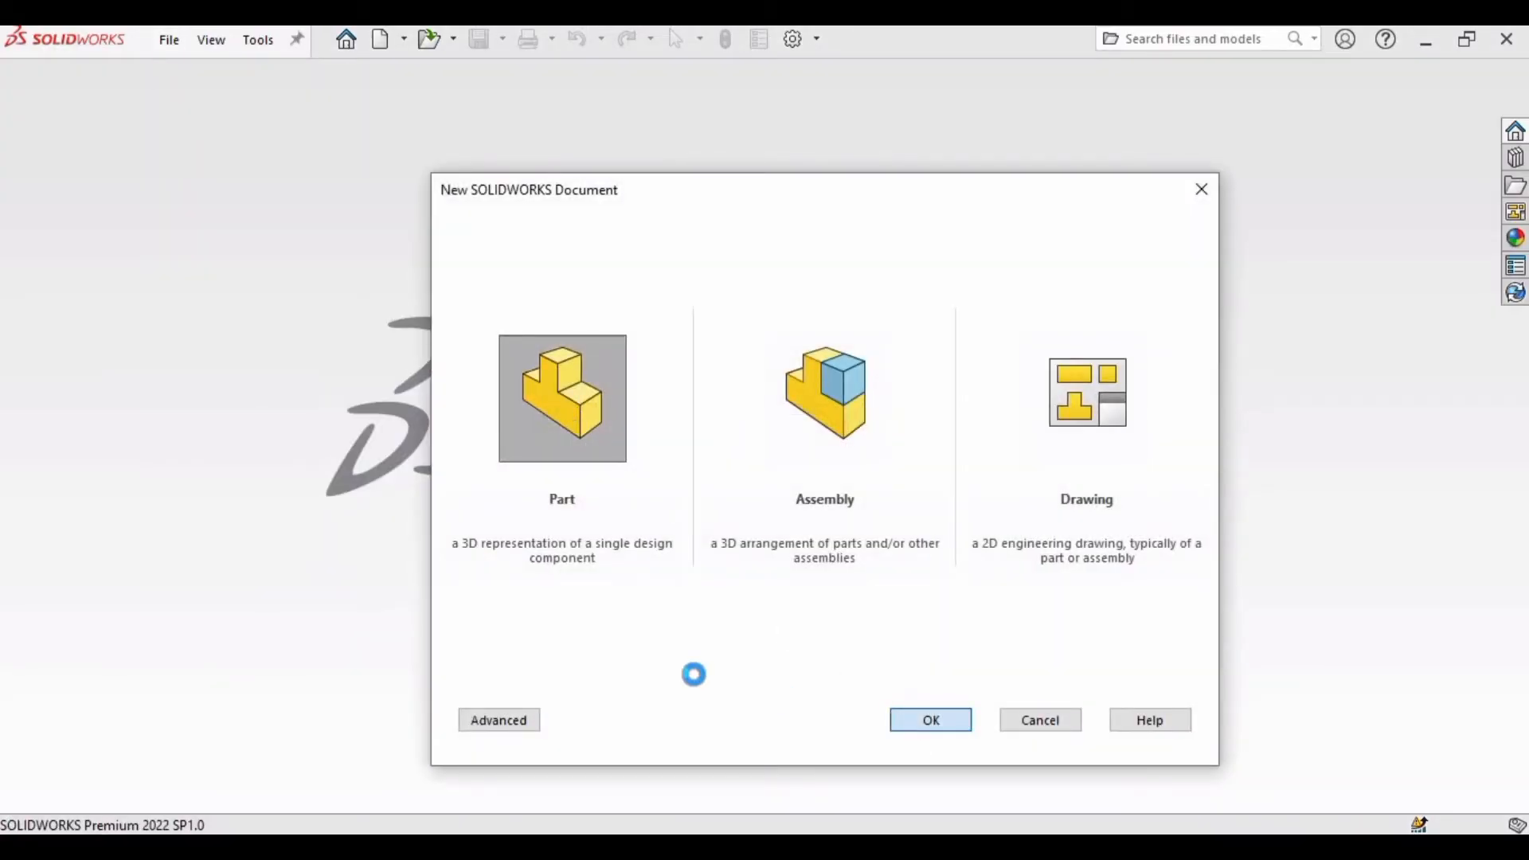
click(929, 720)
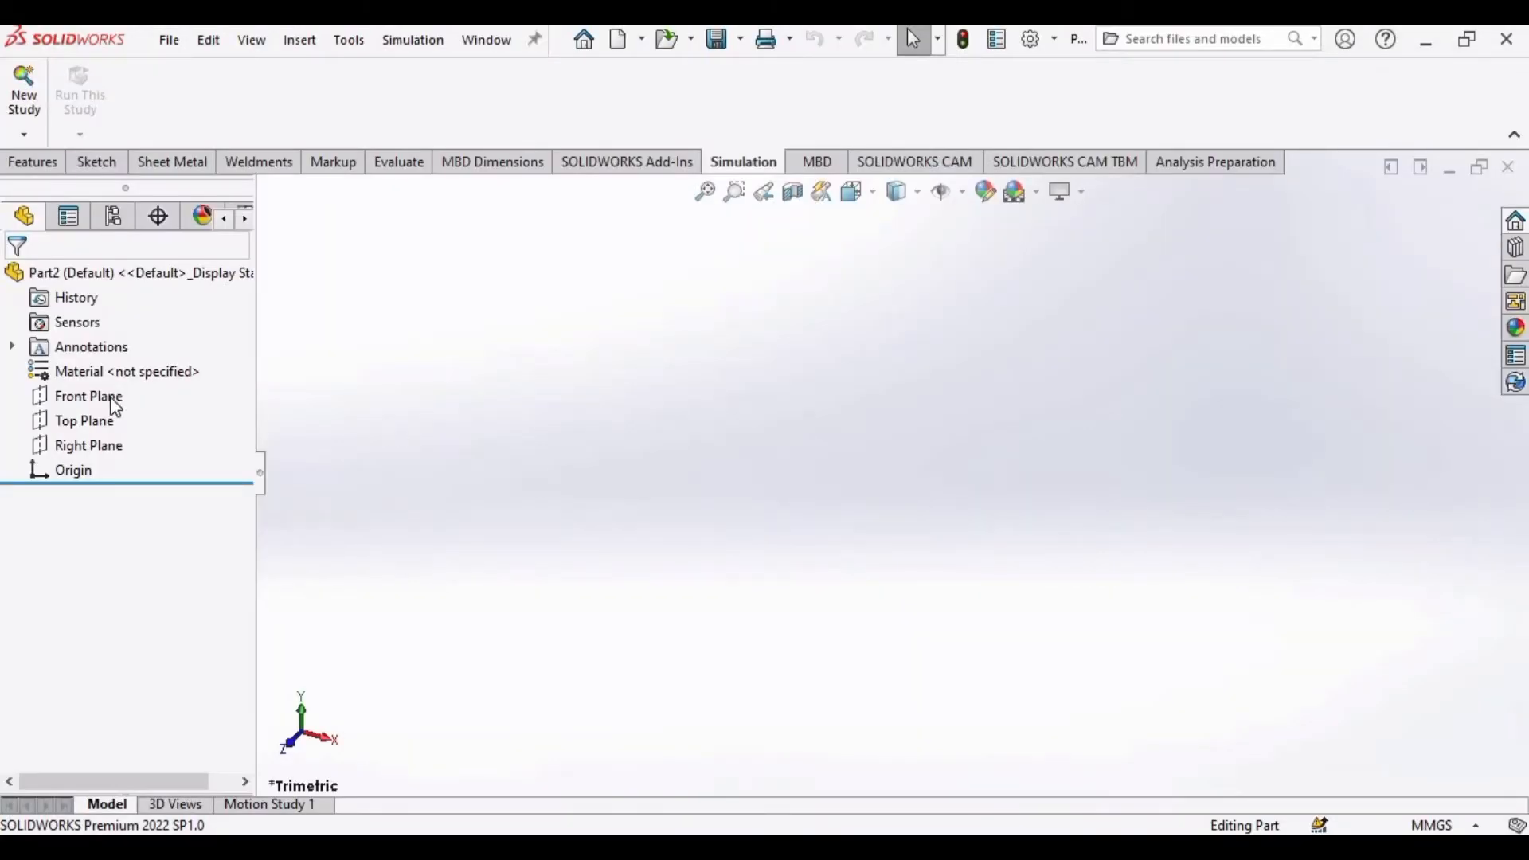
click(88, 395)
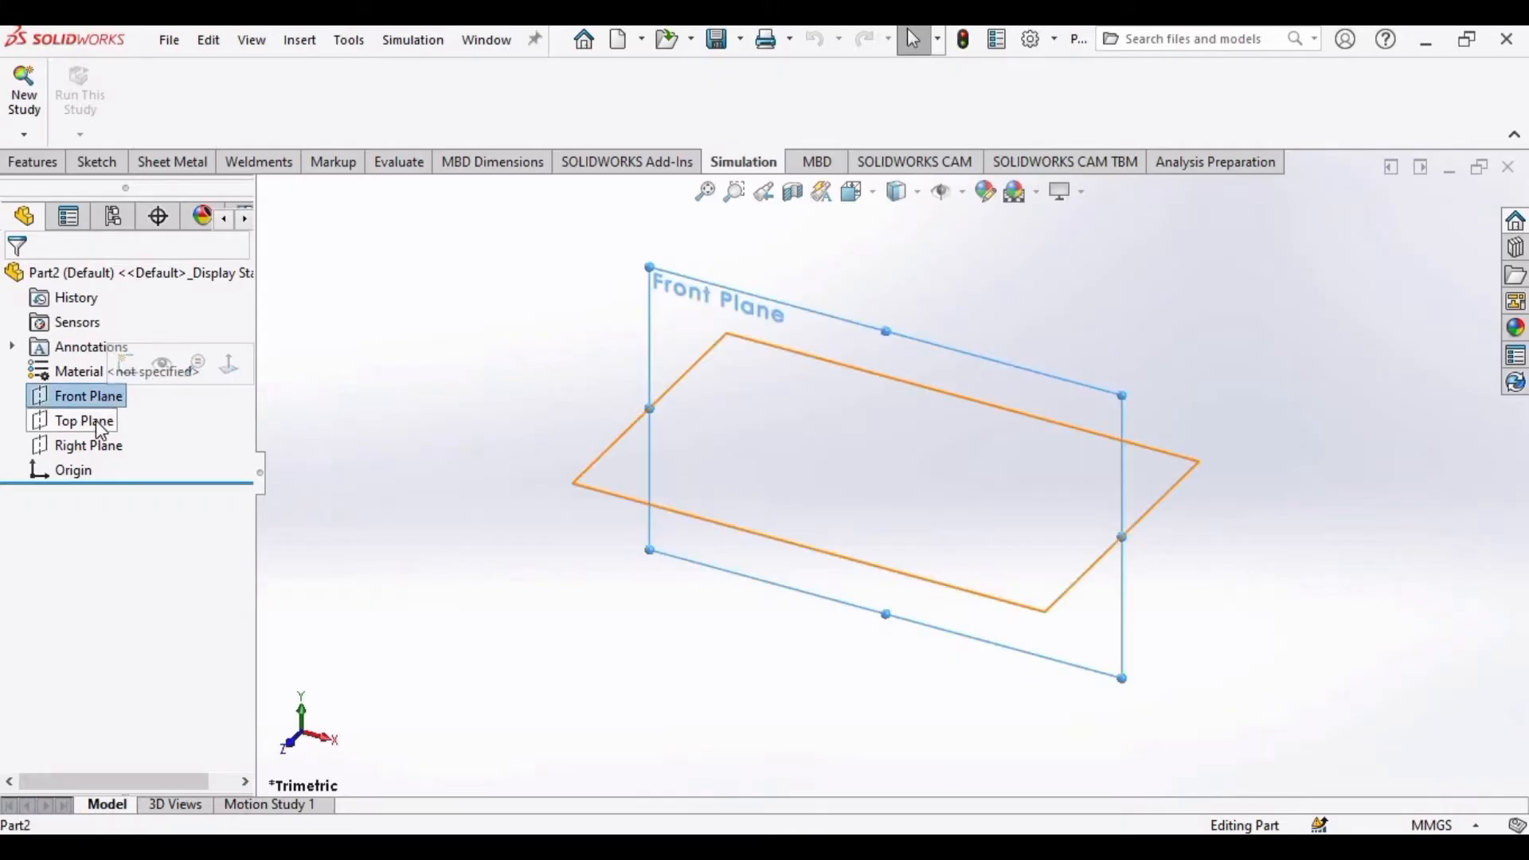
click(84, 420)
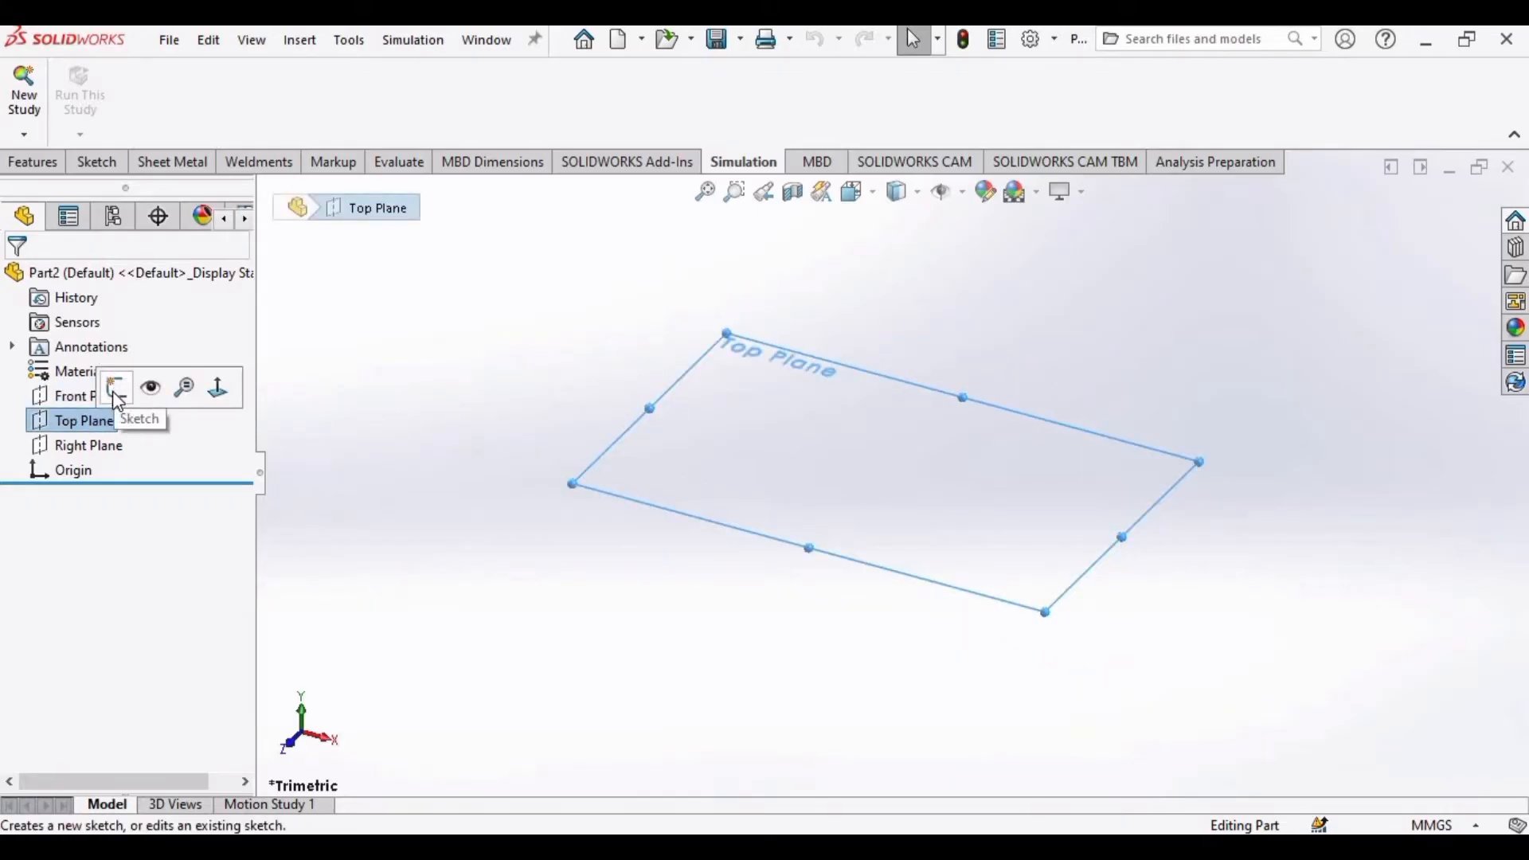
click(116, 386)
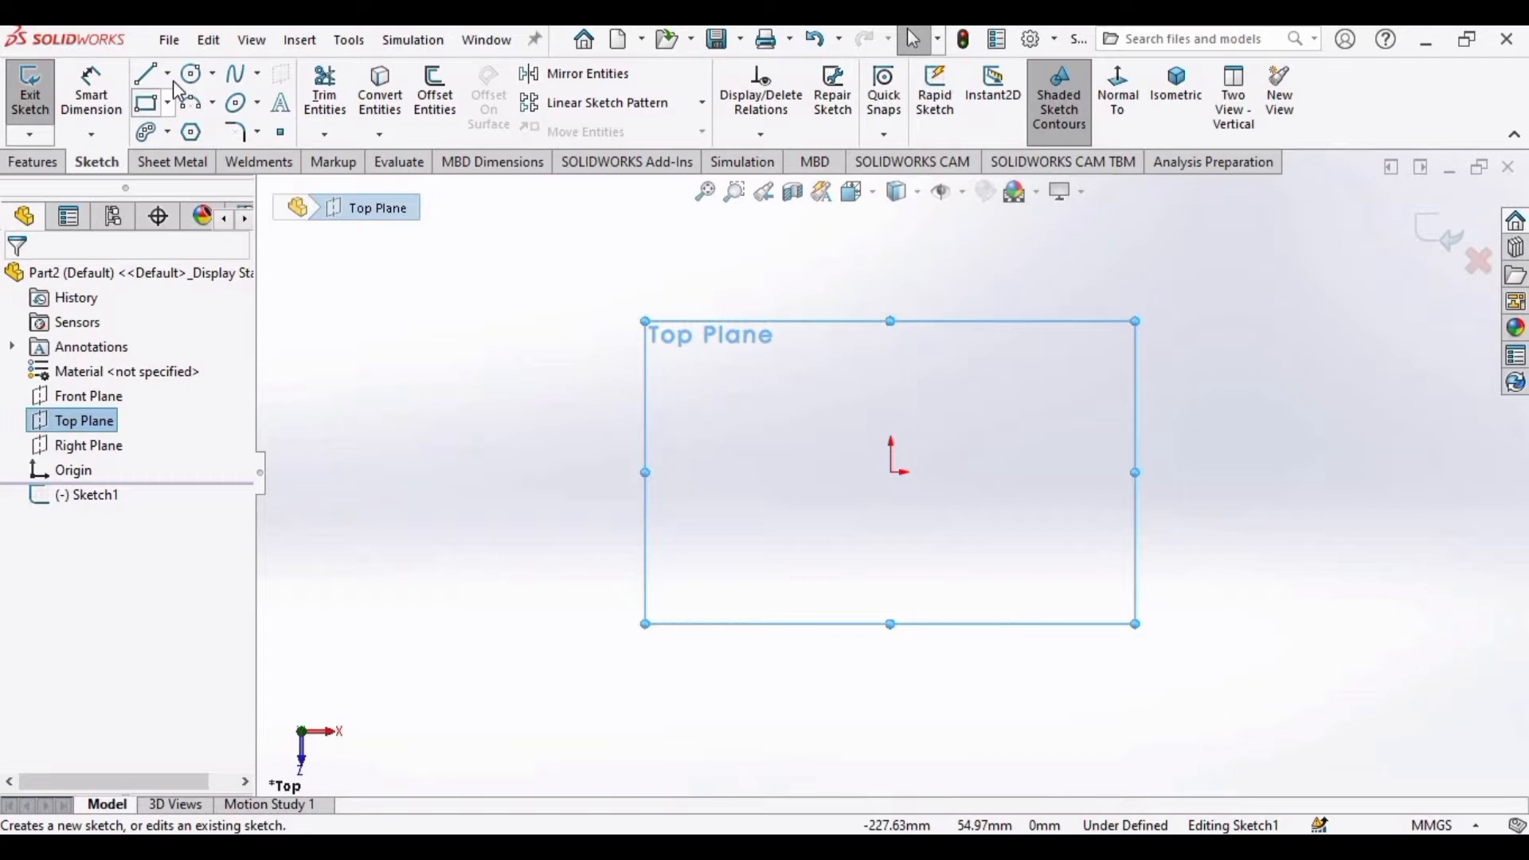
Draw a center rectangle at the origin and dimension both sides to 80 mm
click(166, 103)
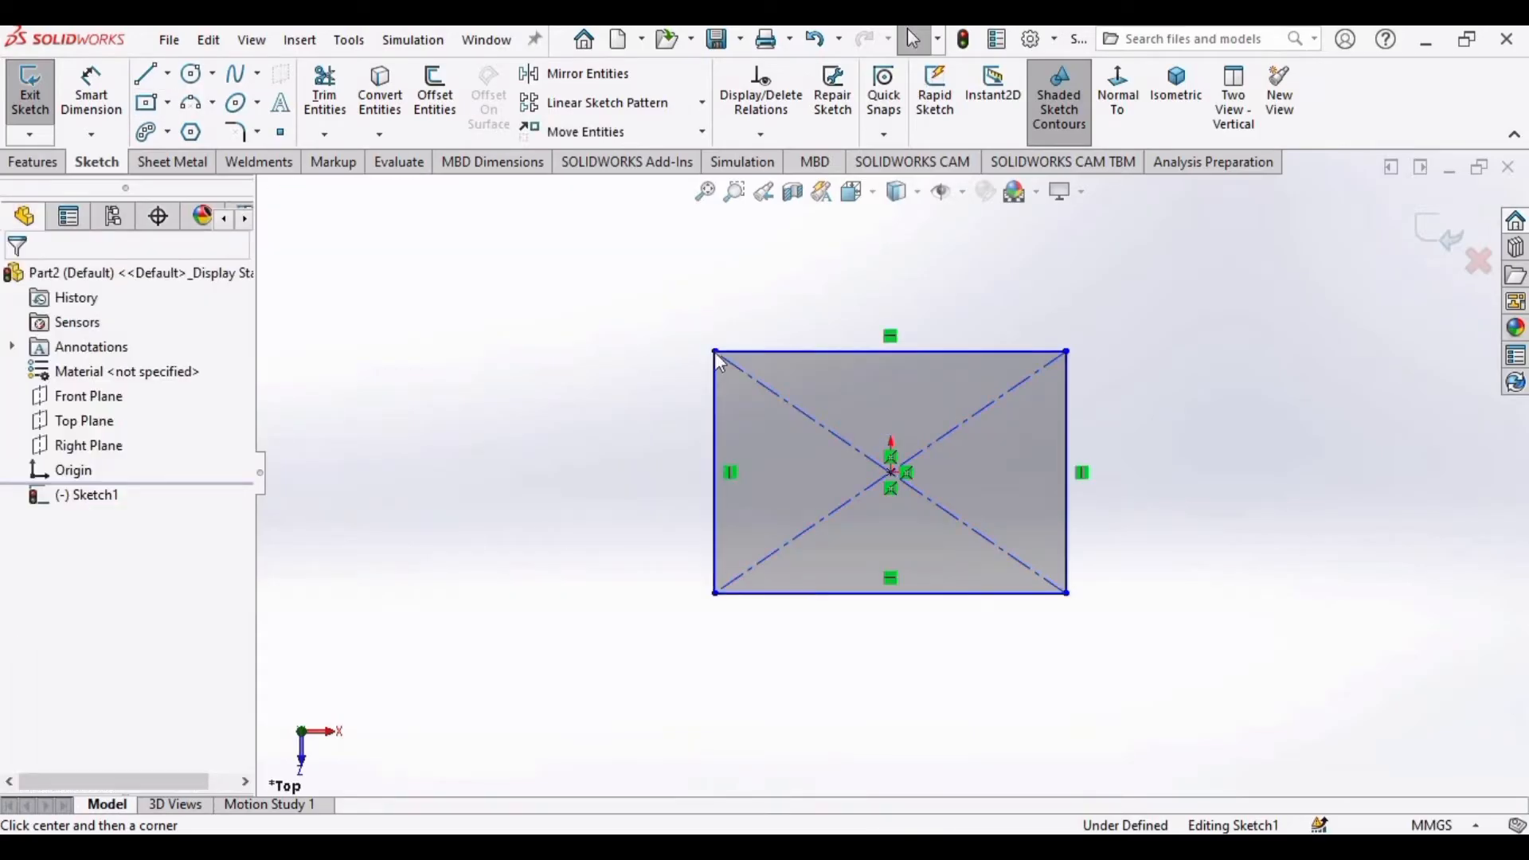
mouse_move(1371, 747)
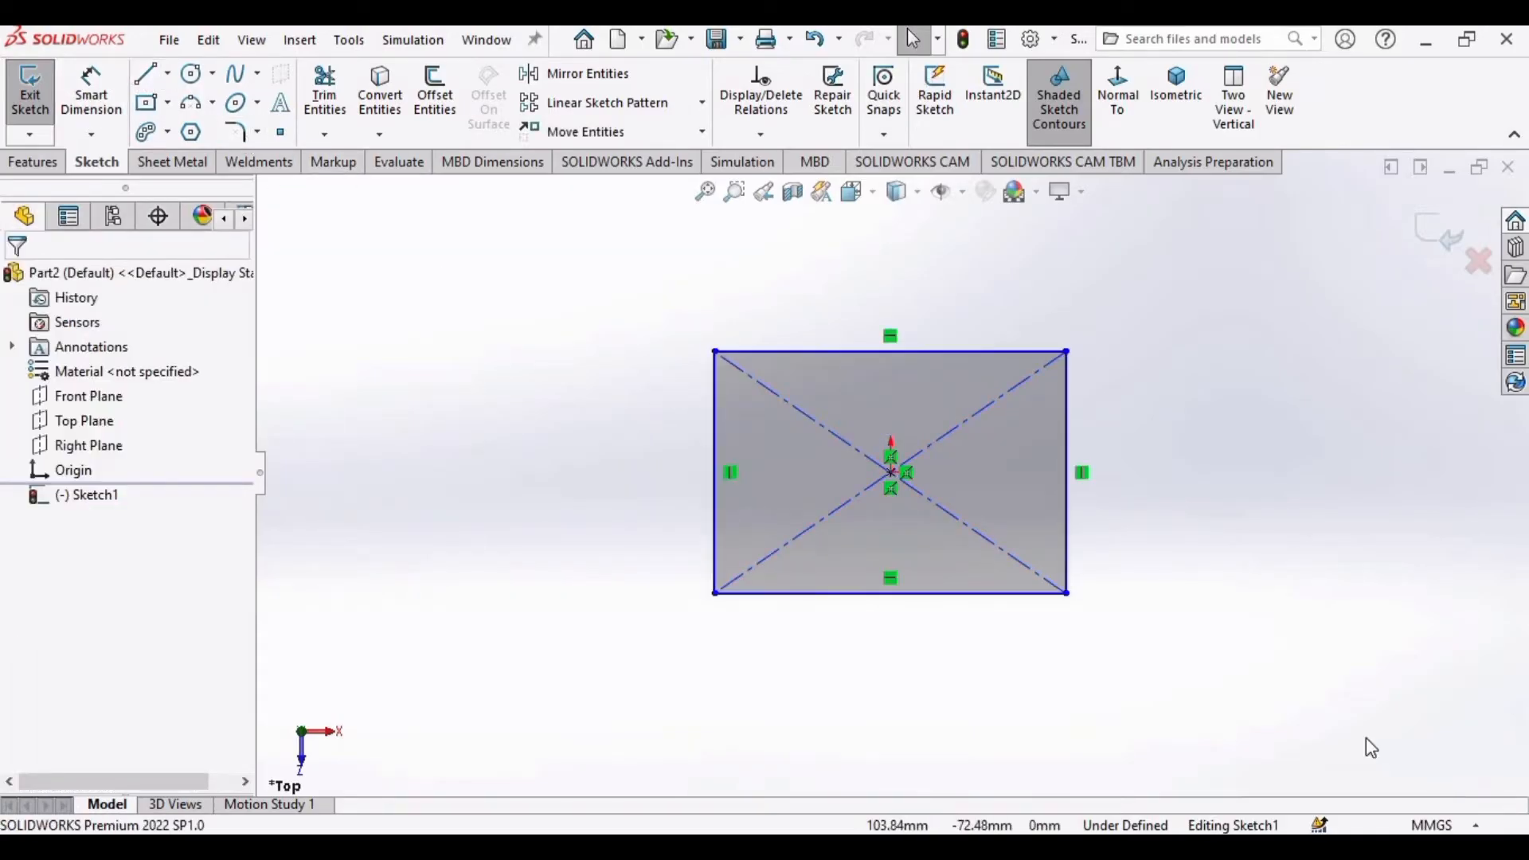
click(1430, 825)
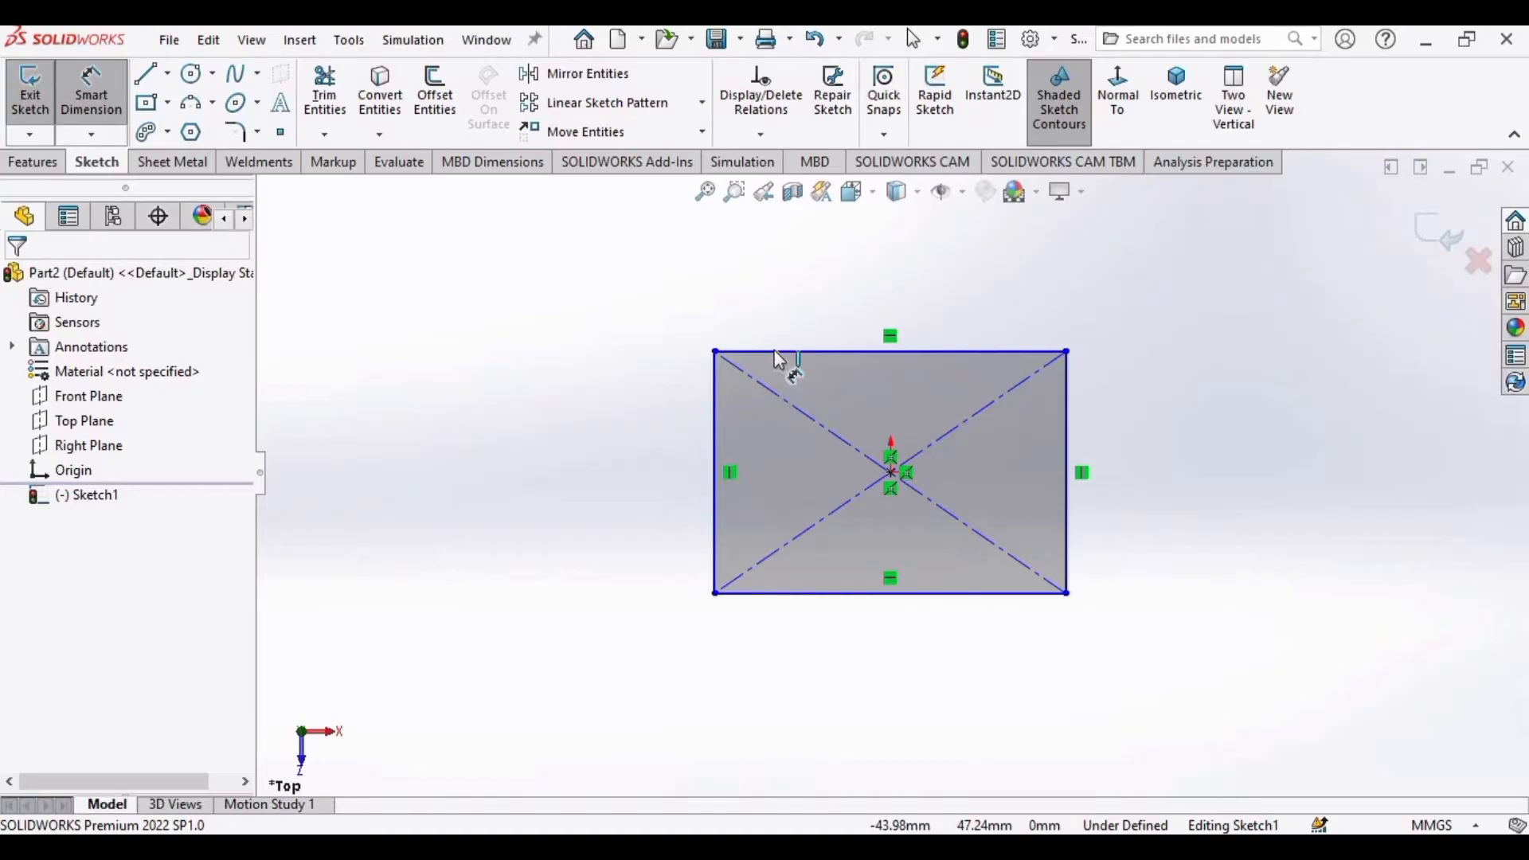
click(890, 351)
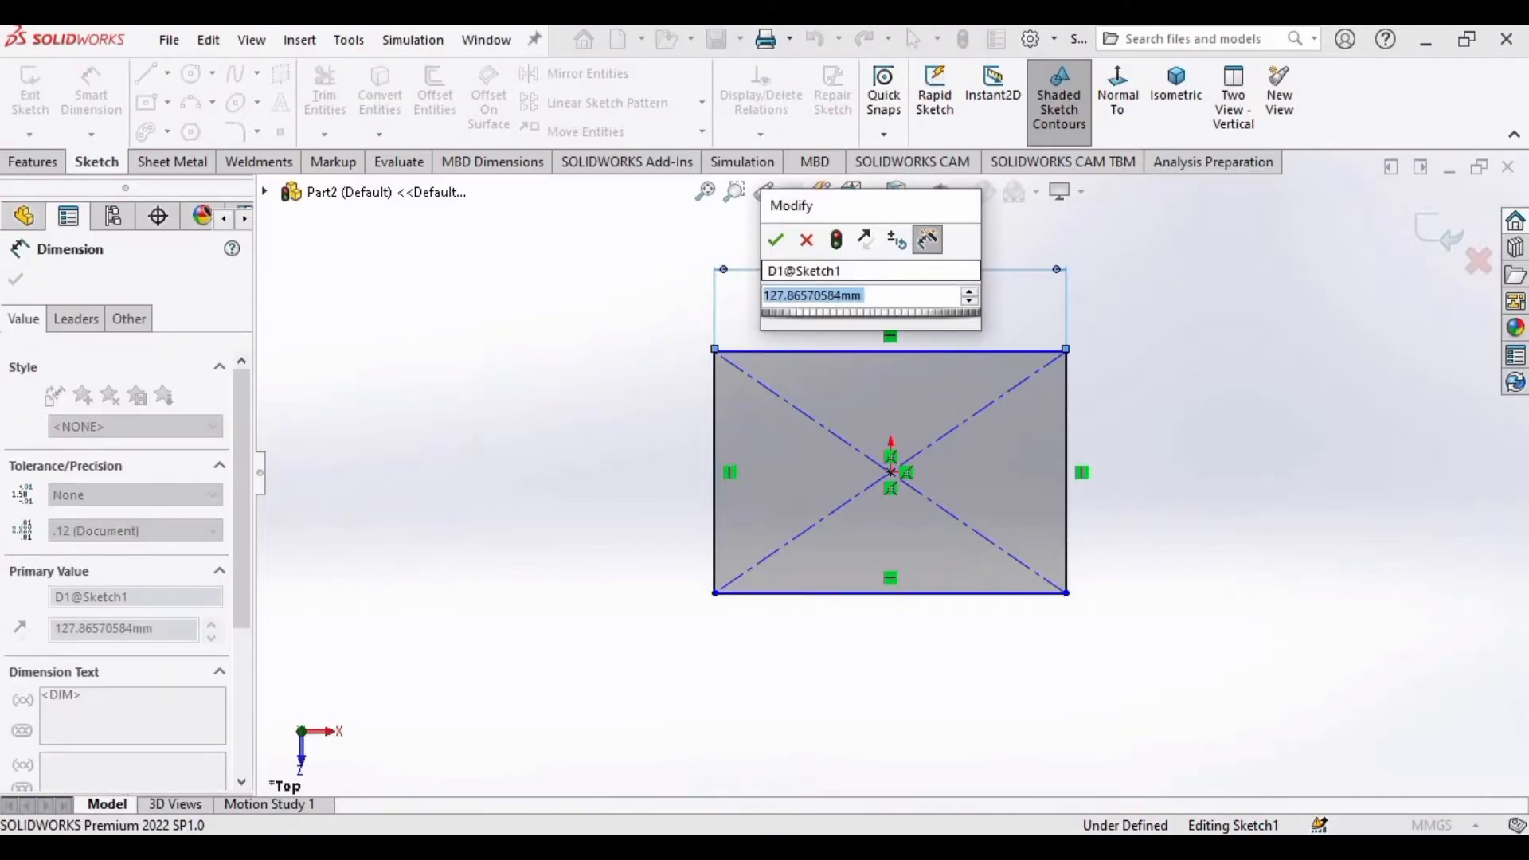
click(775, 240)
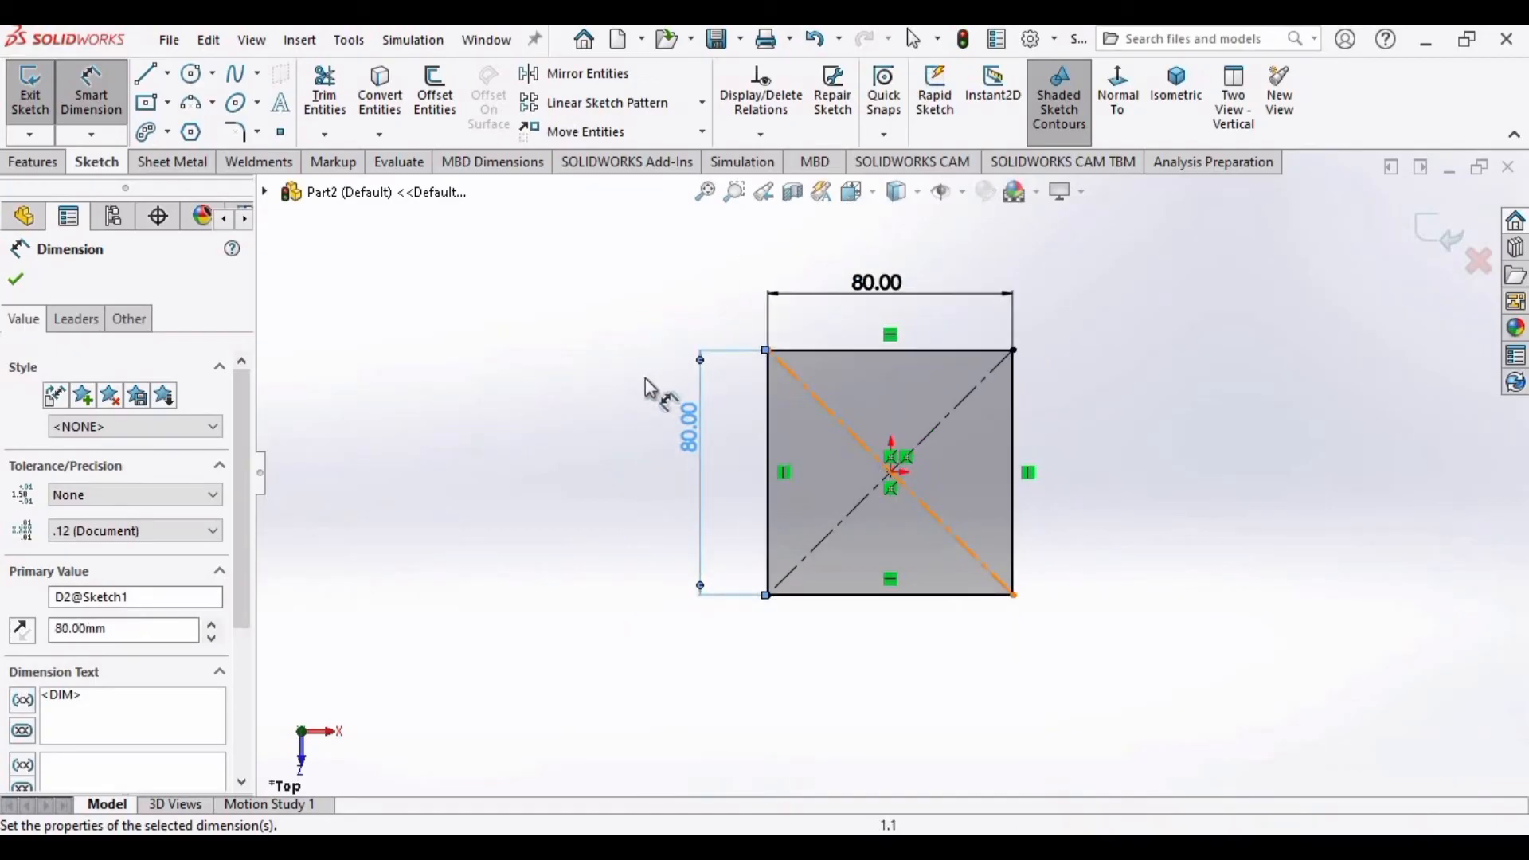
Extrude the square sketch 10 mm blind to create Boss-Extrude1
click(34, 161)
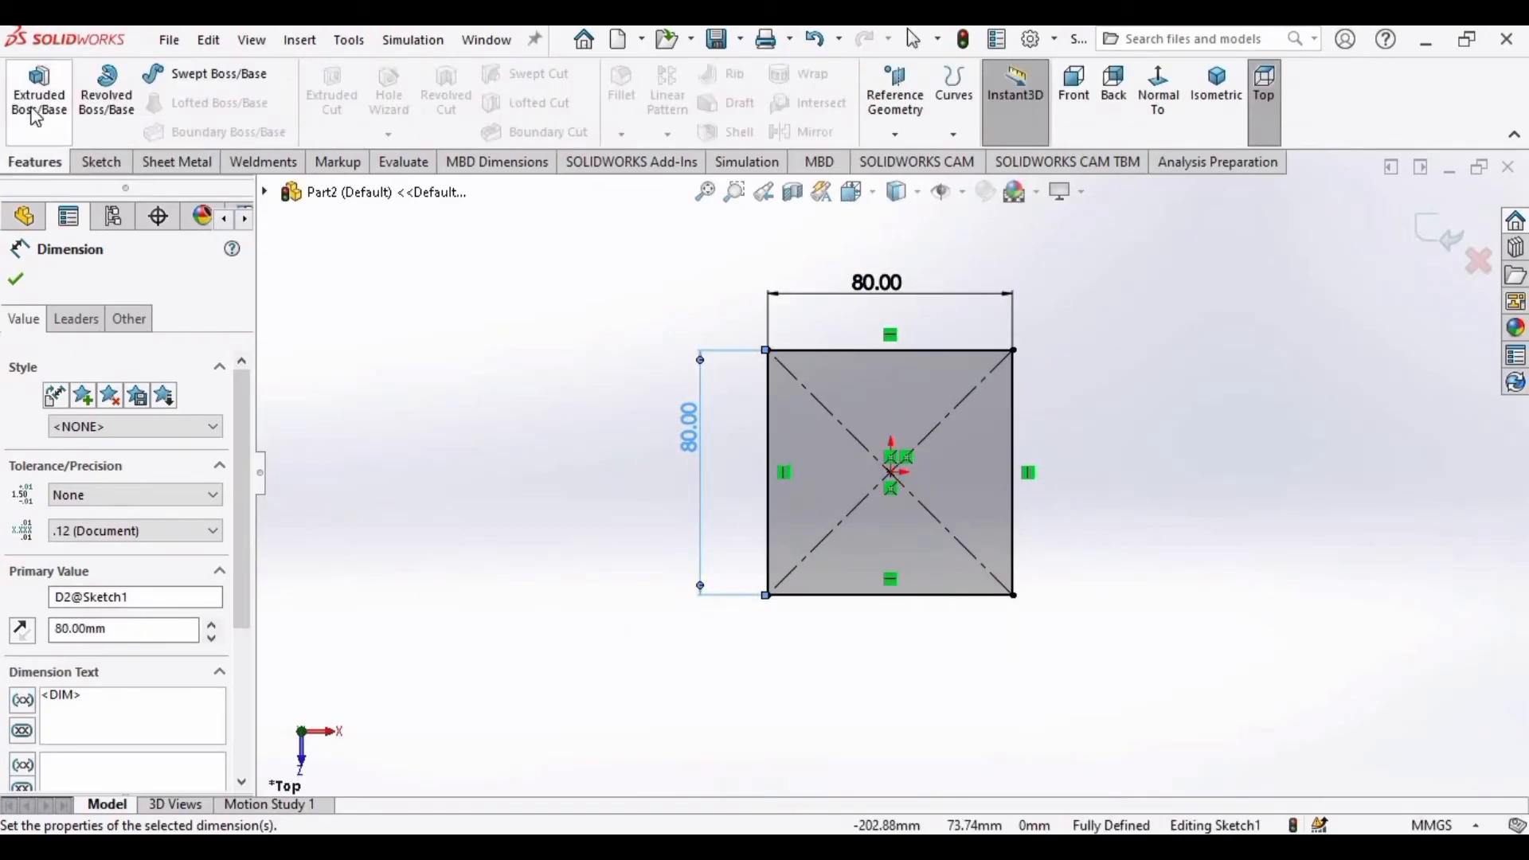
click(38, 88)
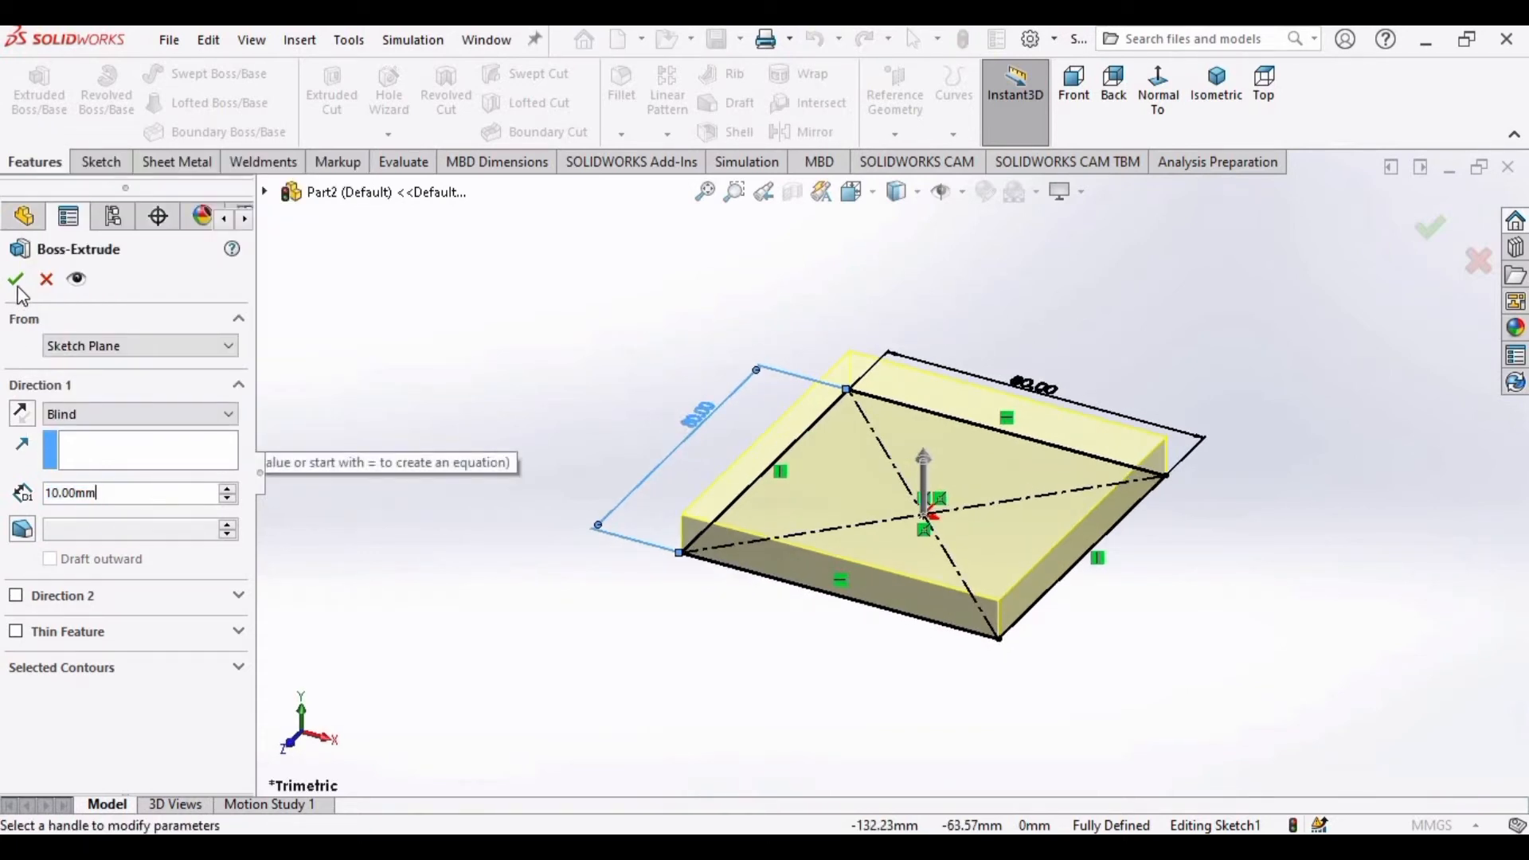
click(16, 280)
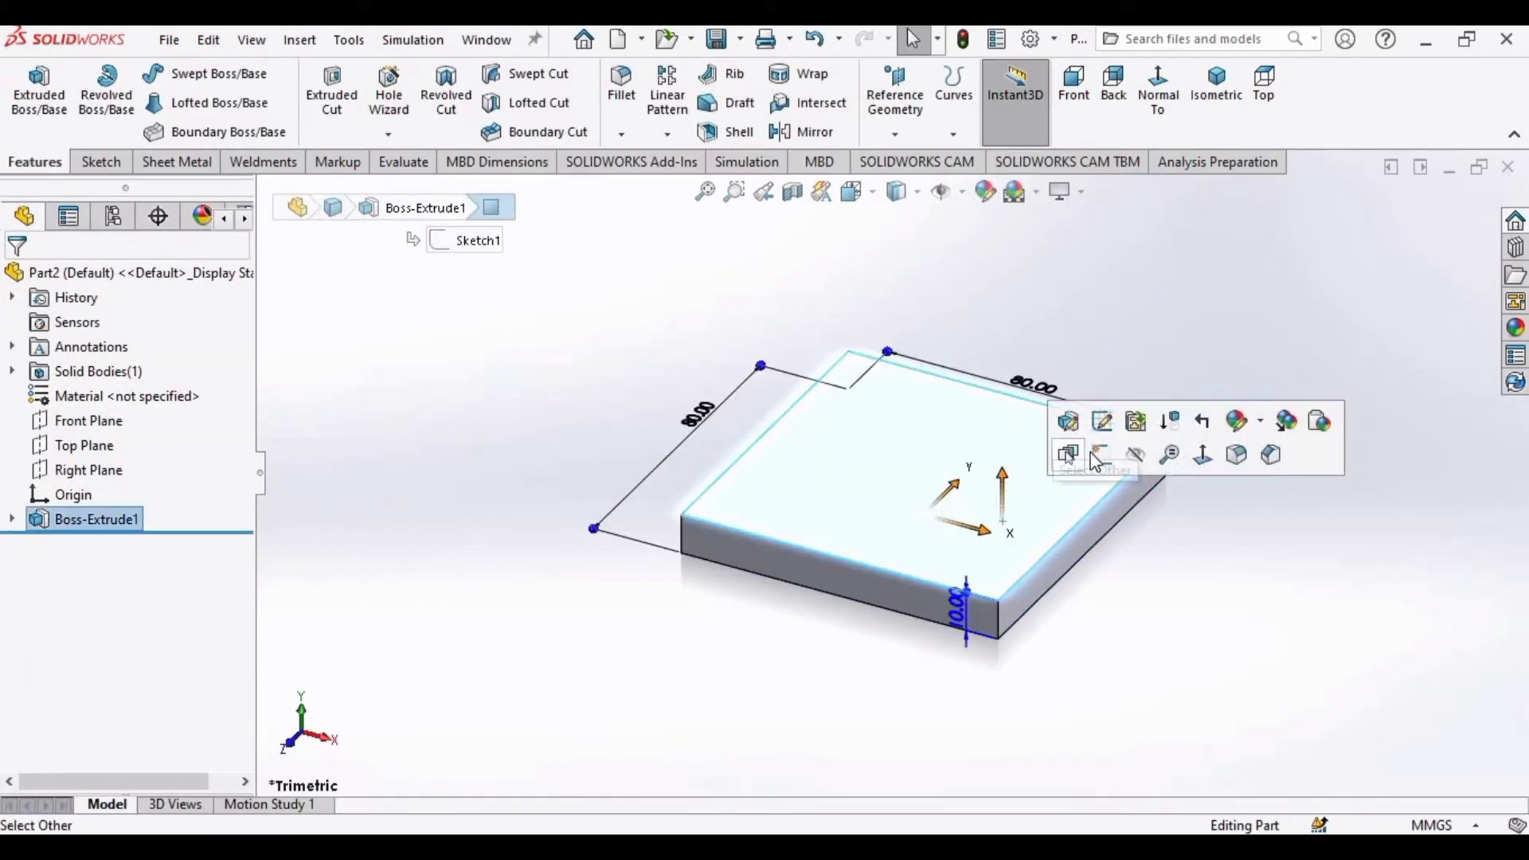
mouse_move(1101, 453)
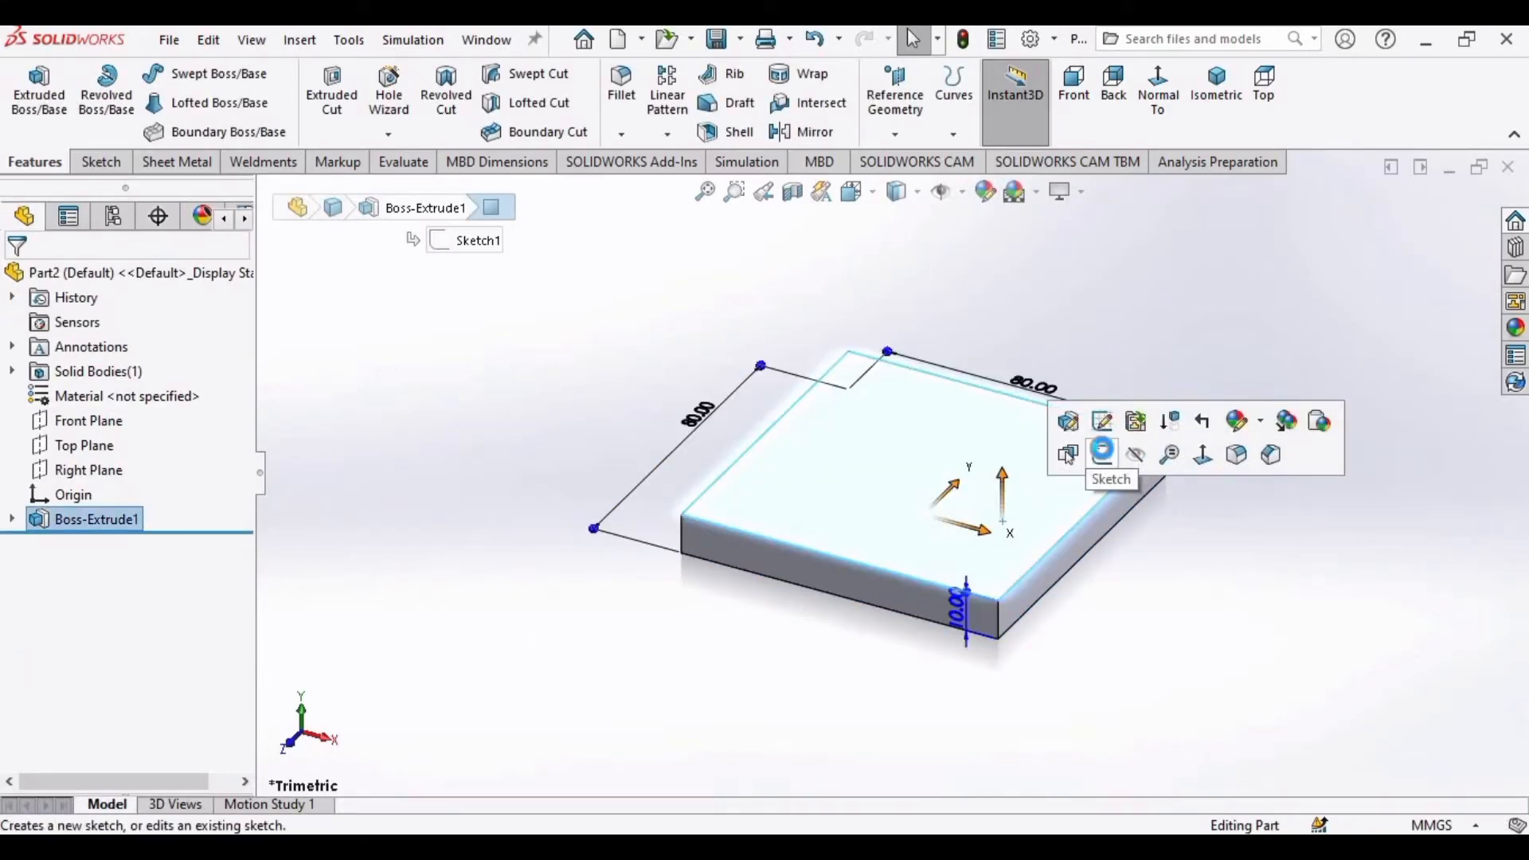
Sketch a center rectangle on the plate's top face, dimension it 25 mm, accept the driven dimension
click(1099, 449)
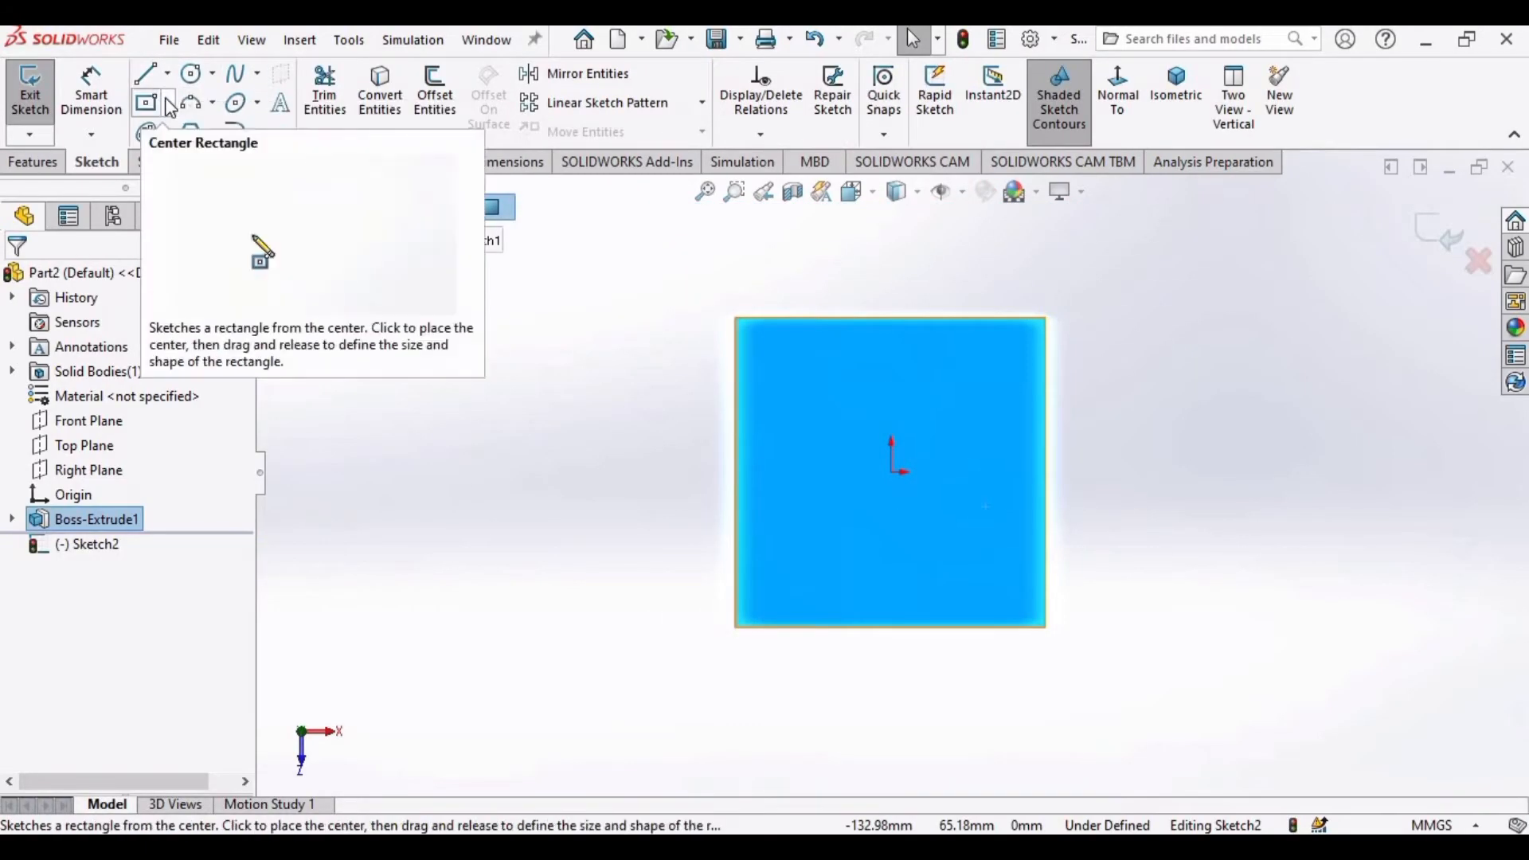
click(169, 102)
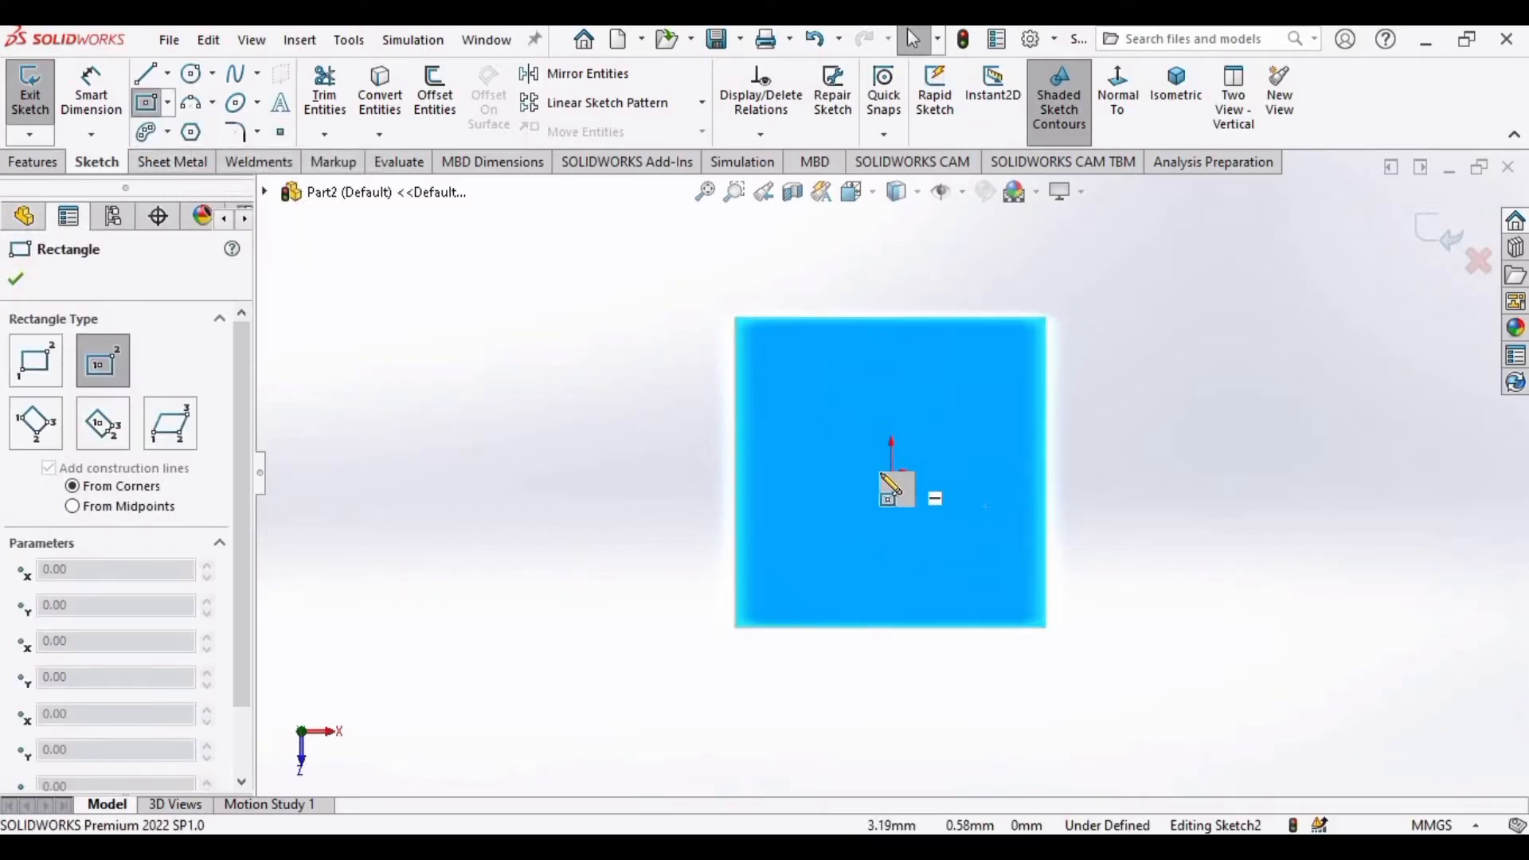
click(889, 471)
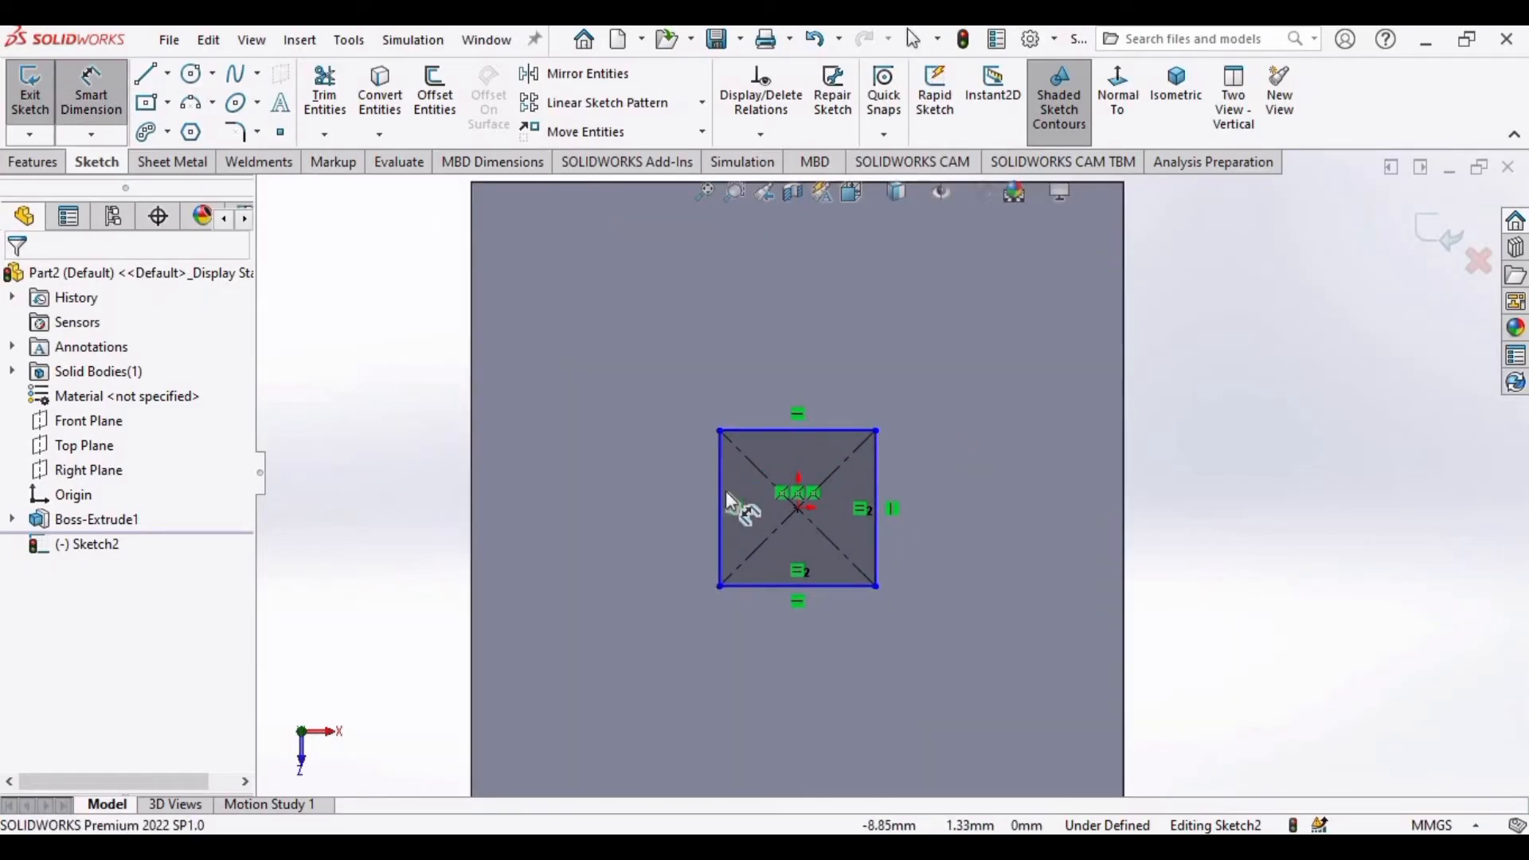
click(718, 507)
text(25)
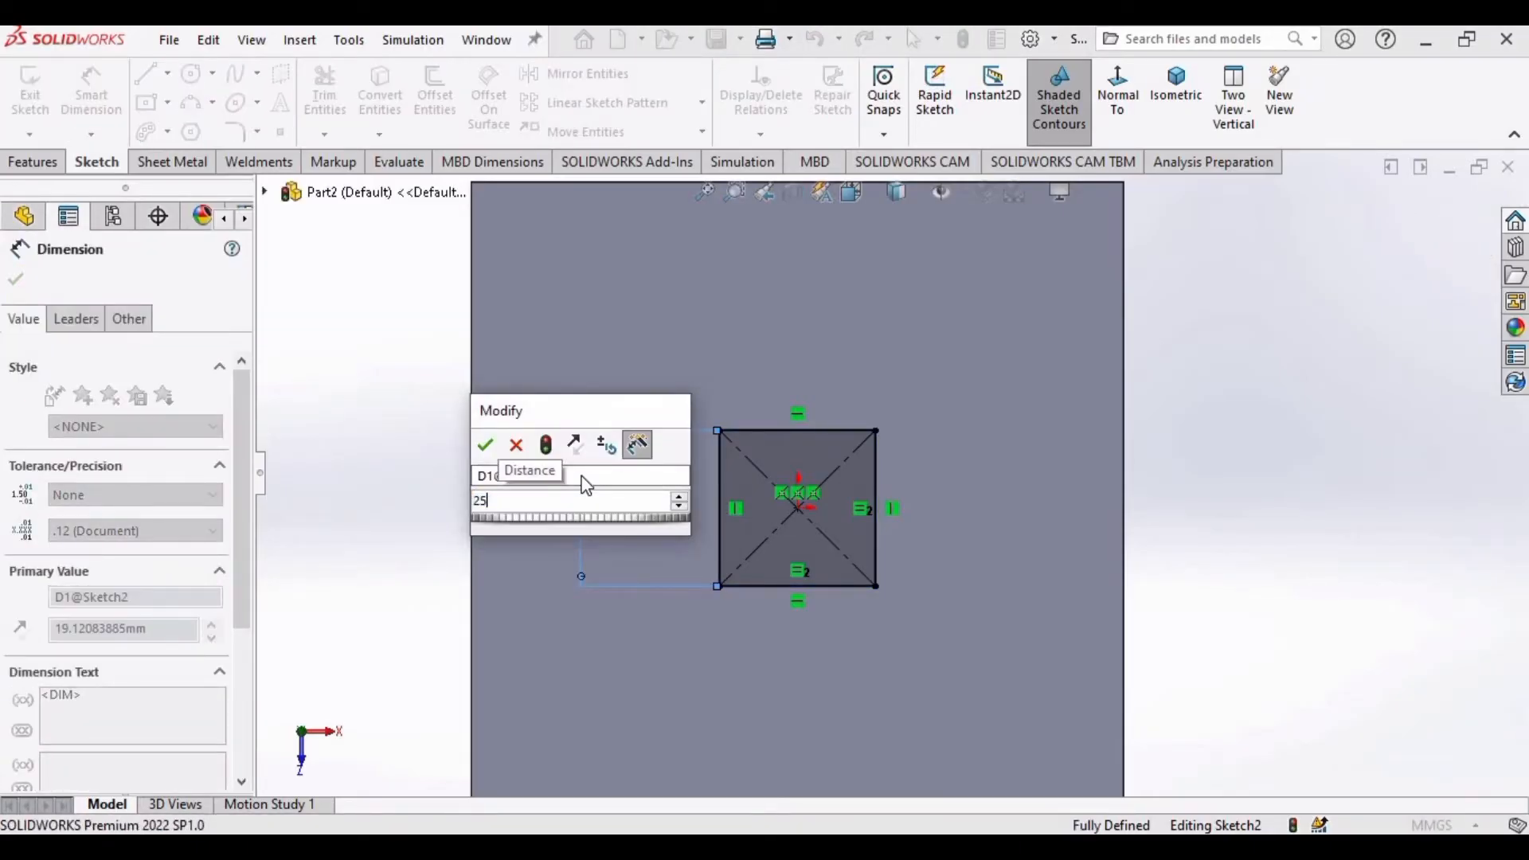
click(485, 444)
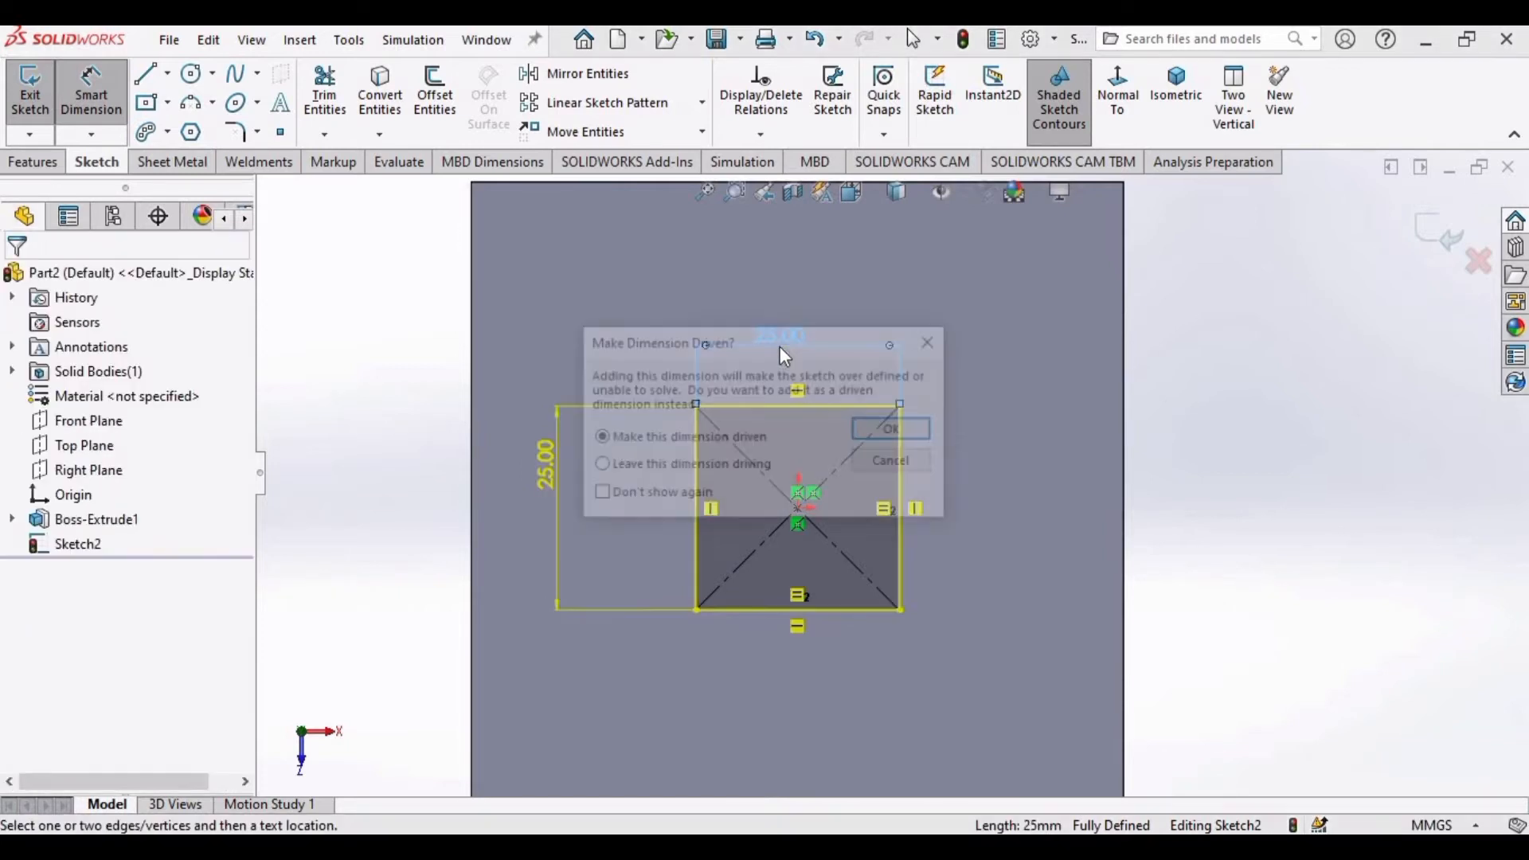
click(888, 428)
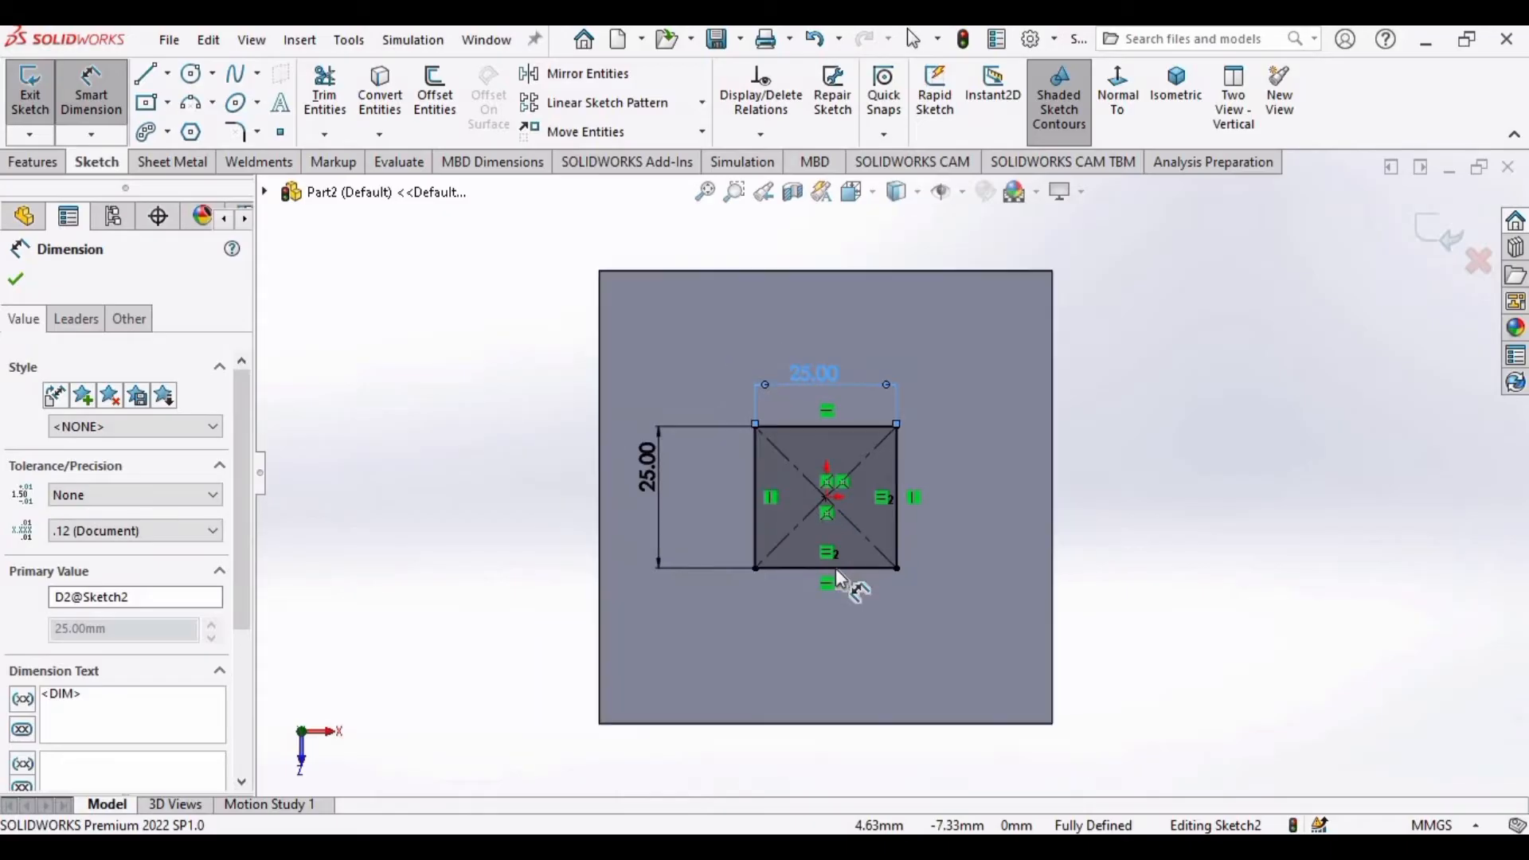
mouse_move(542, 527)
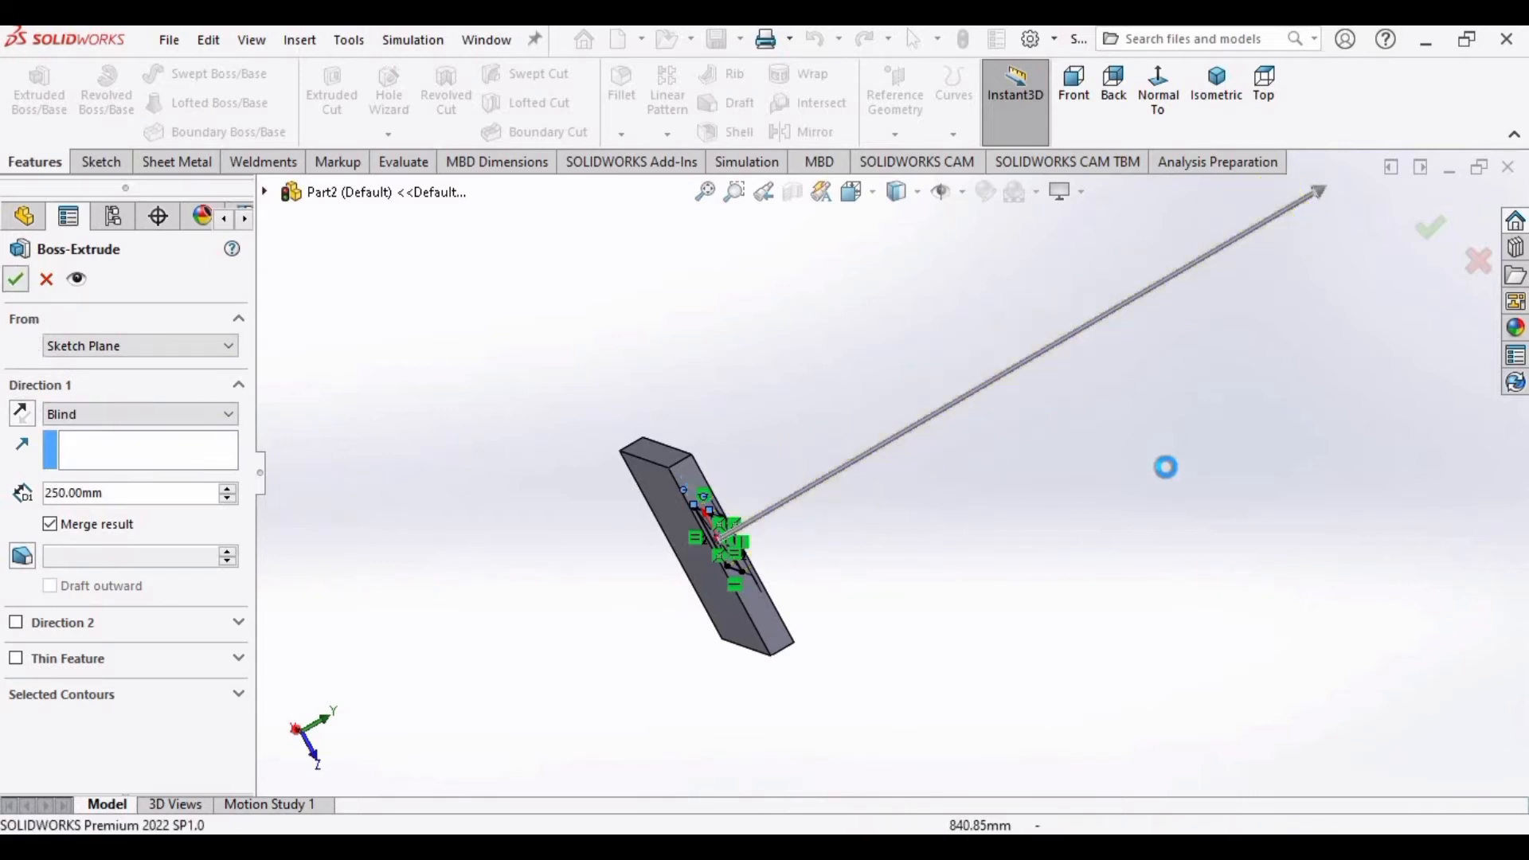
Extrude Sketch2 250 mm blind, merged with the plate, as Boss-Extrude2
click(16, 279)
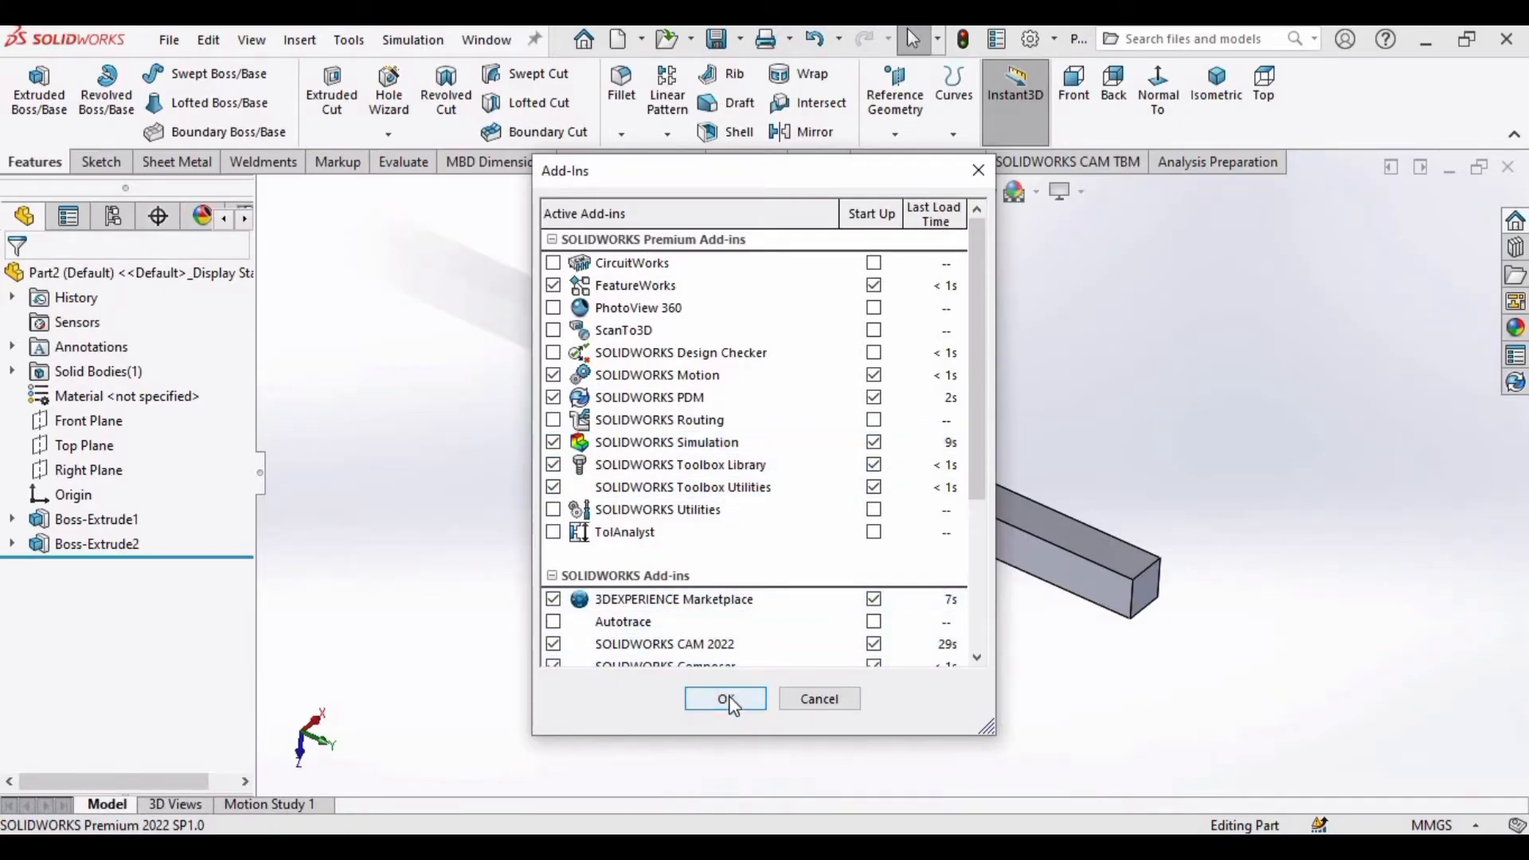
Enable the SOLIDWORKS Simulation add-in and apply the Plain White scene
click(725, 699)
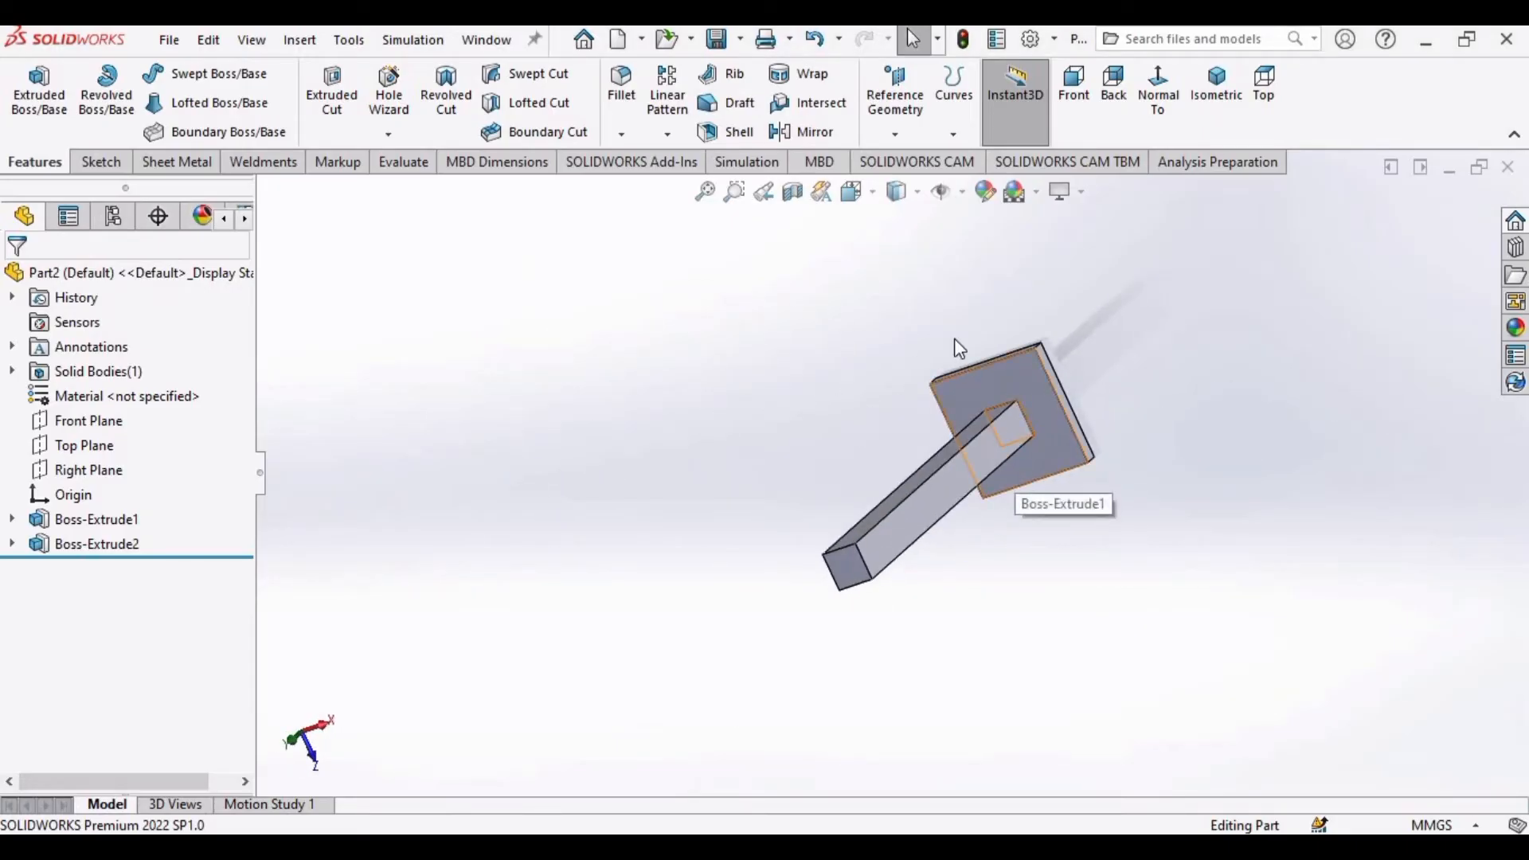
click(1014, 190)
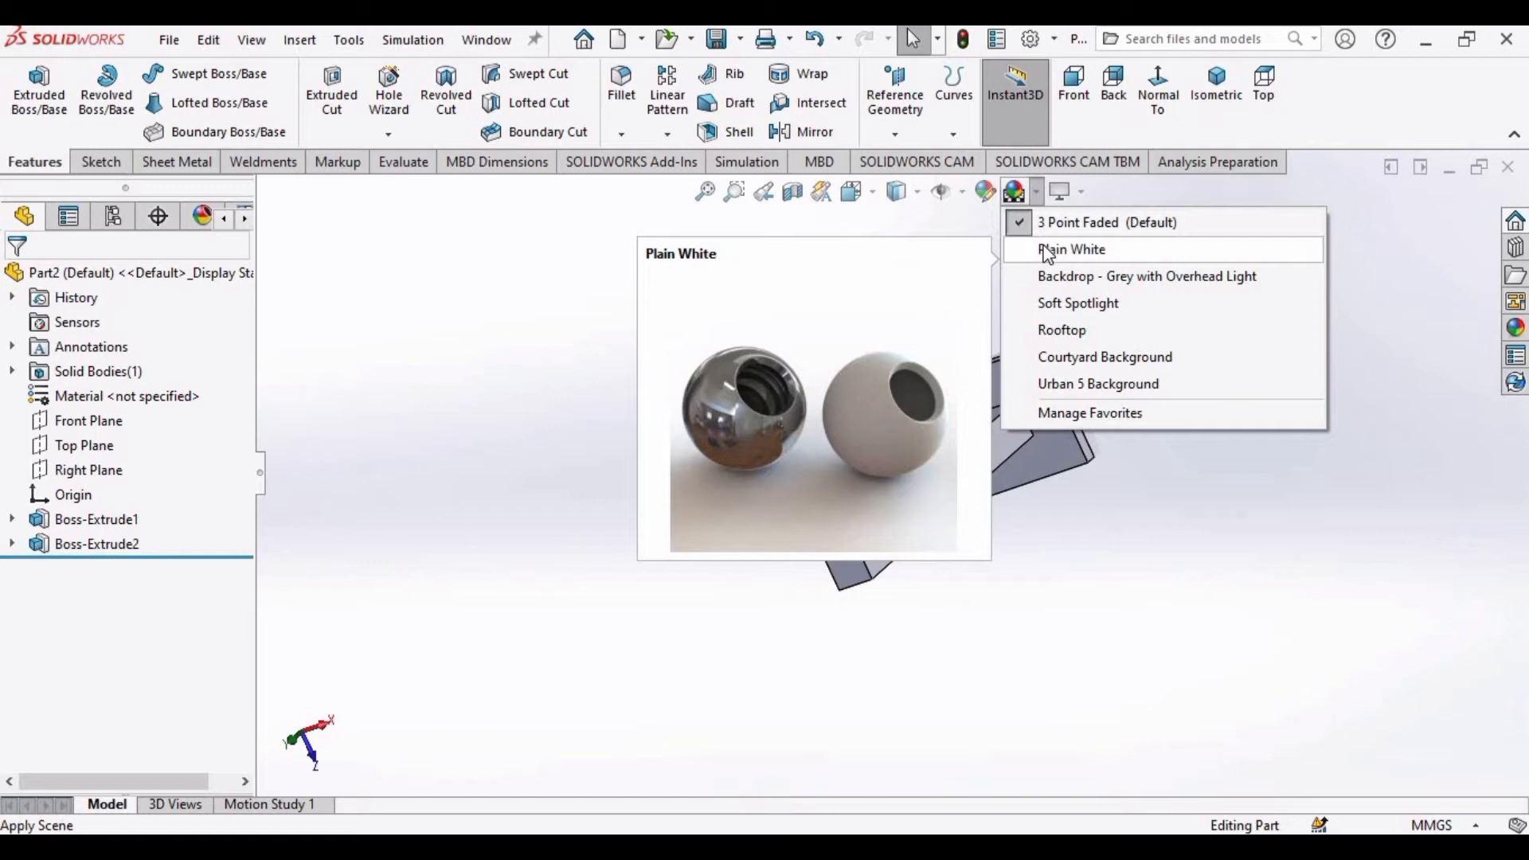
click(1070, 248)
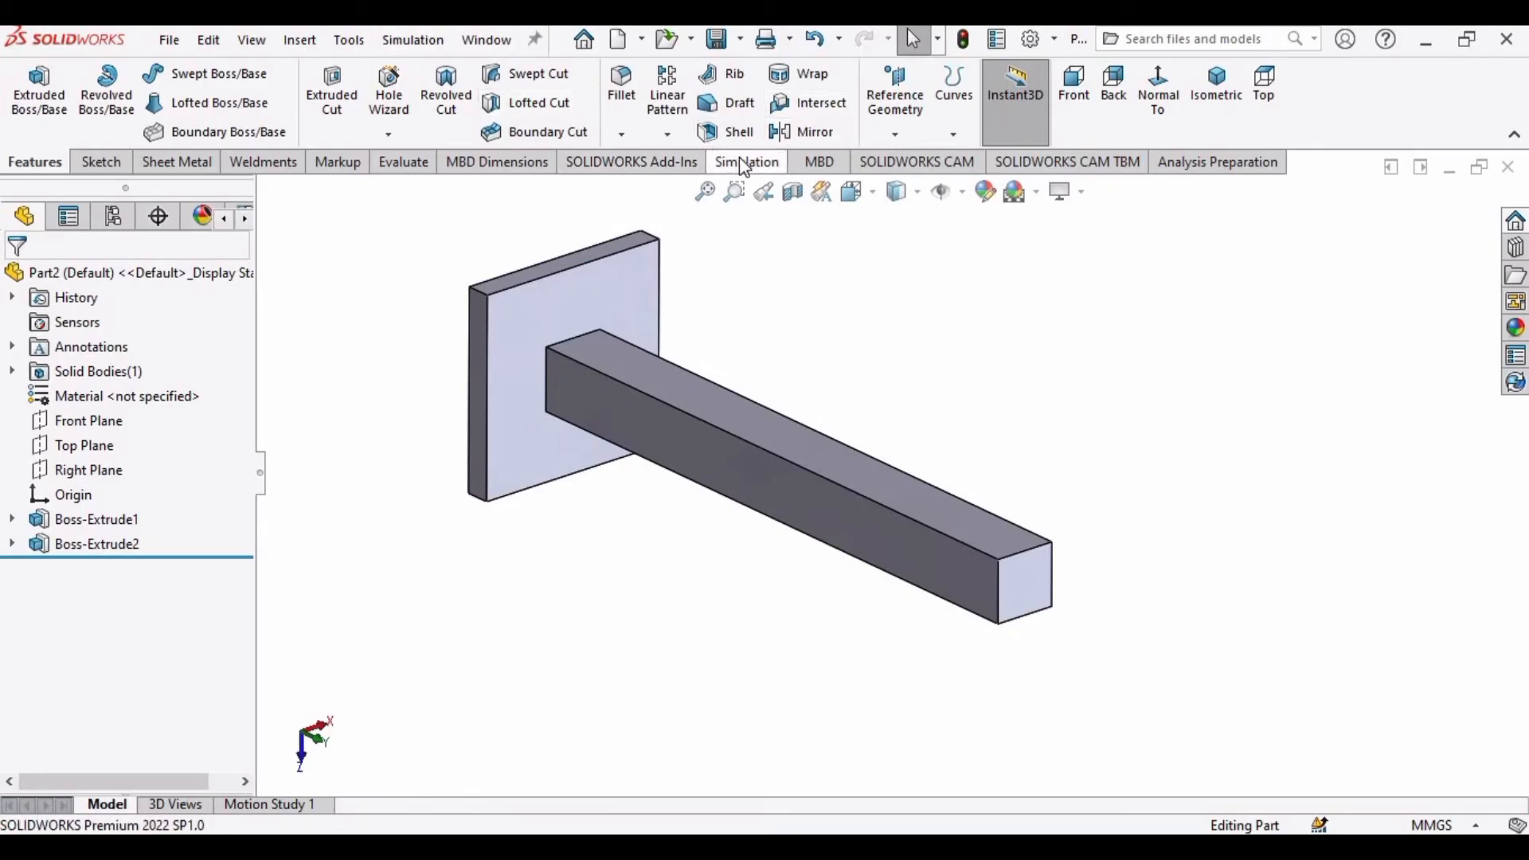
click(746, 161)
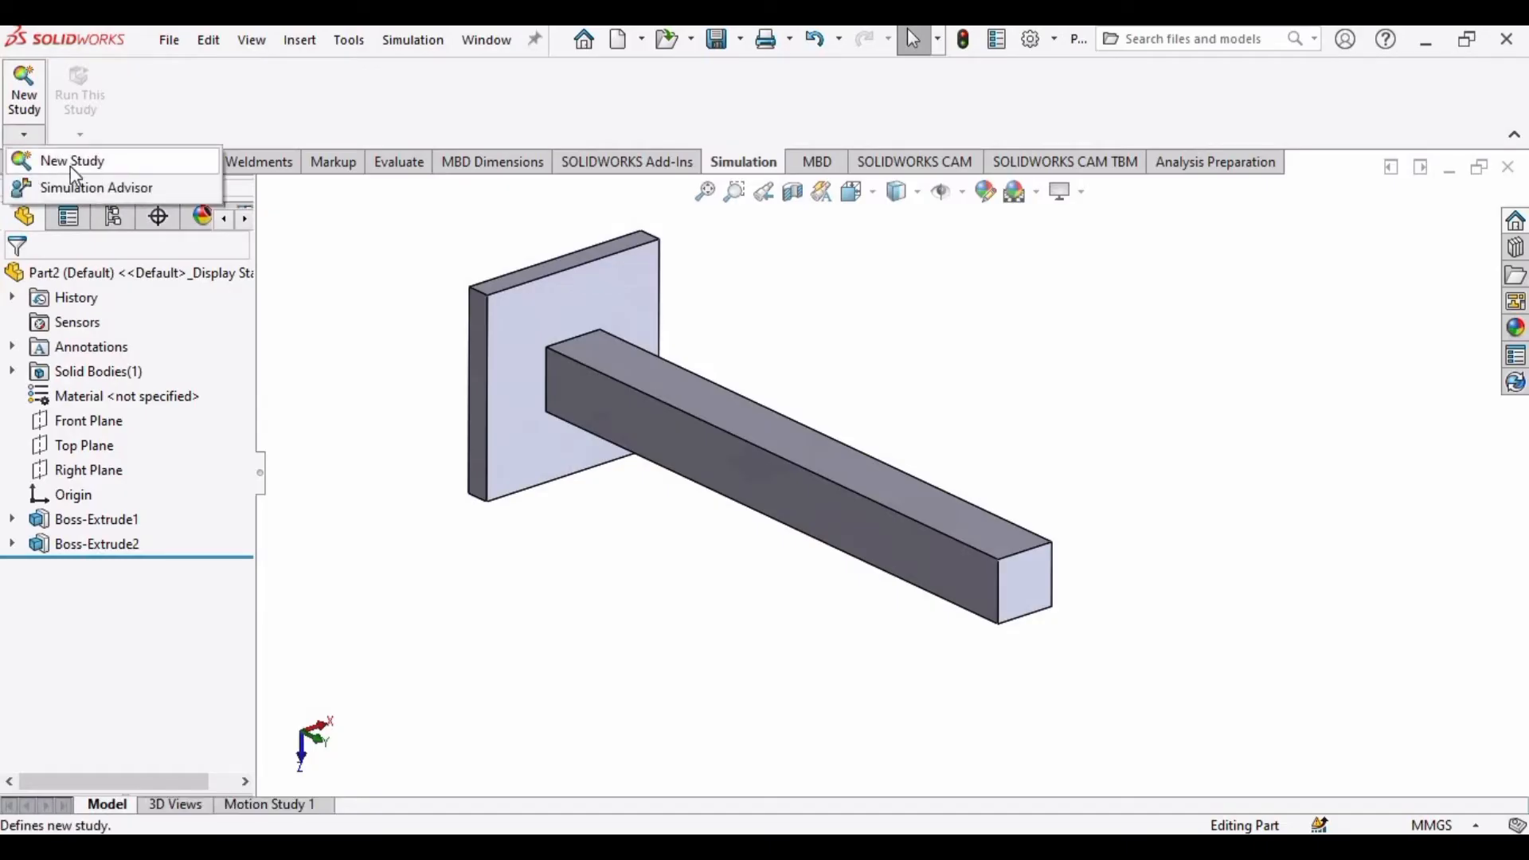
click(71, 160)
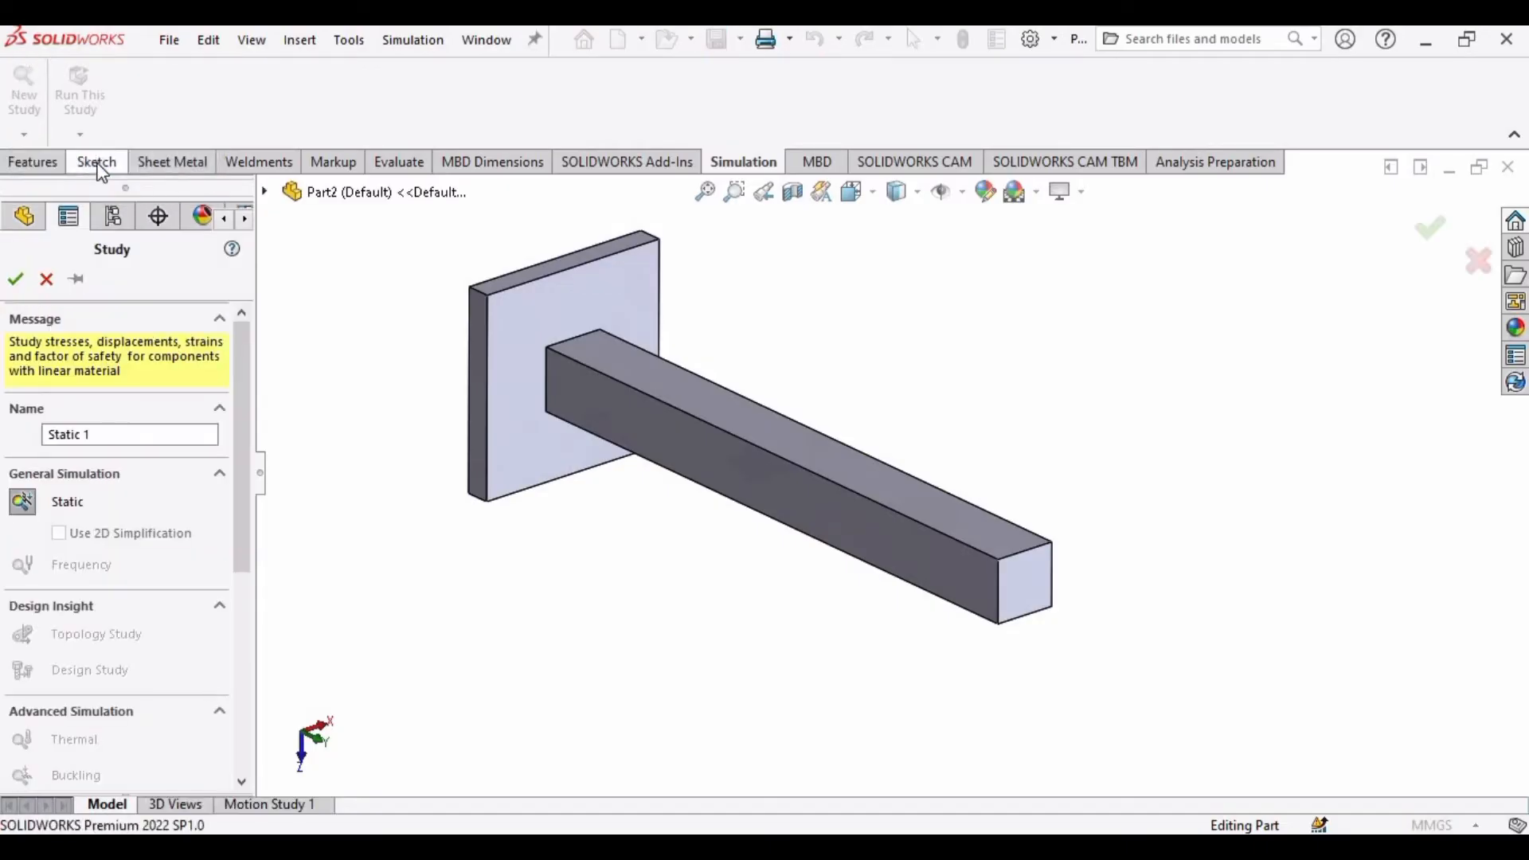
scroll(down, 3)
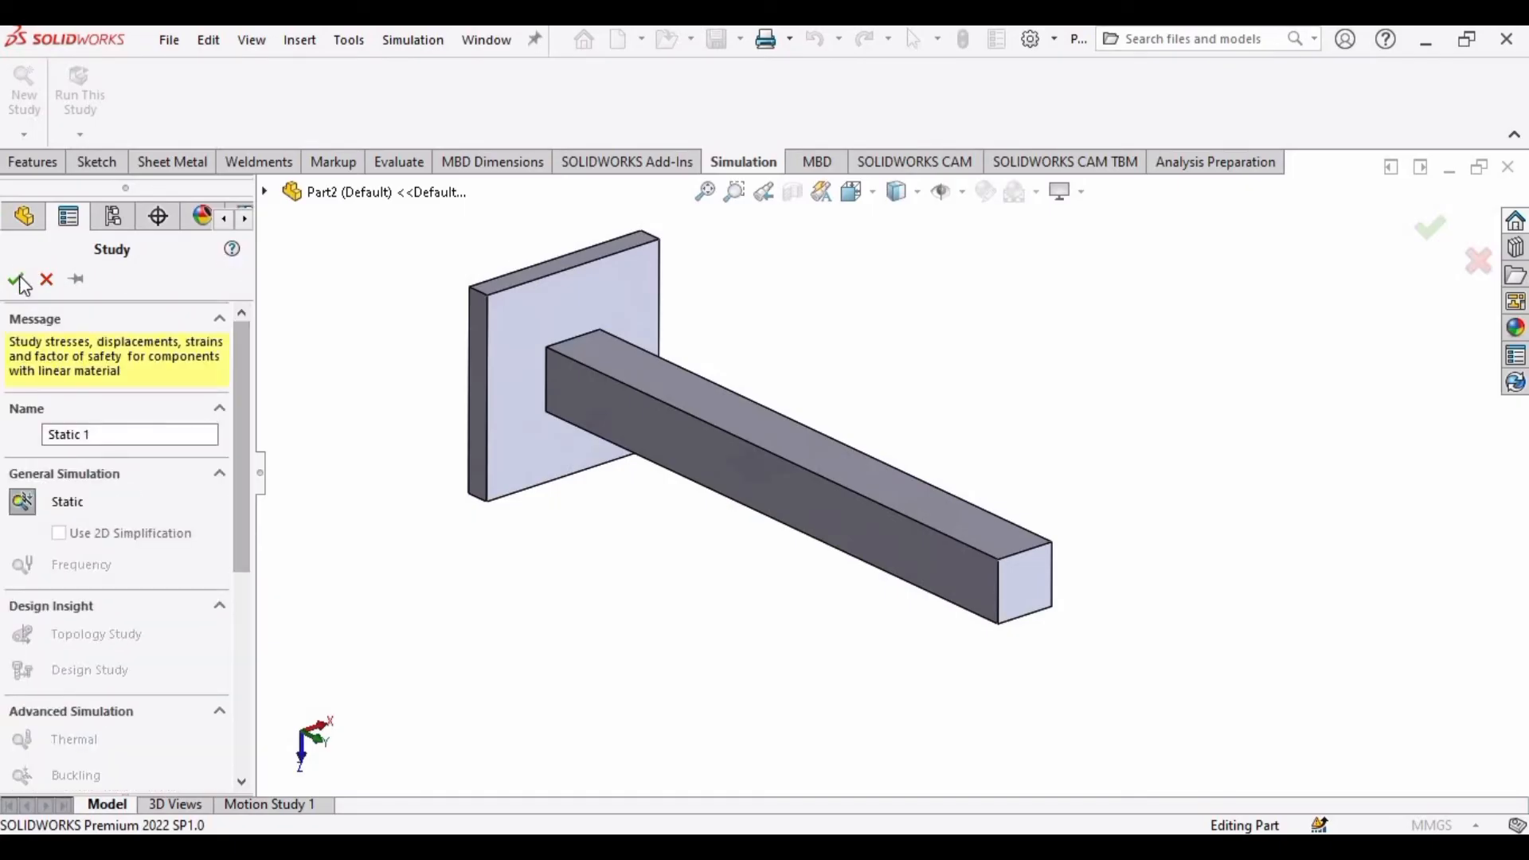
click(19, 280)
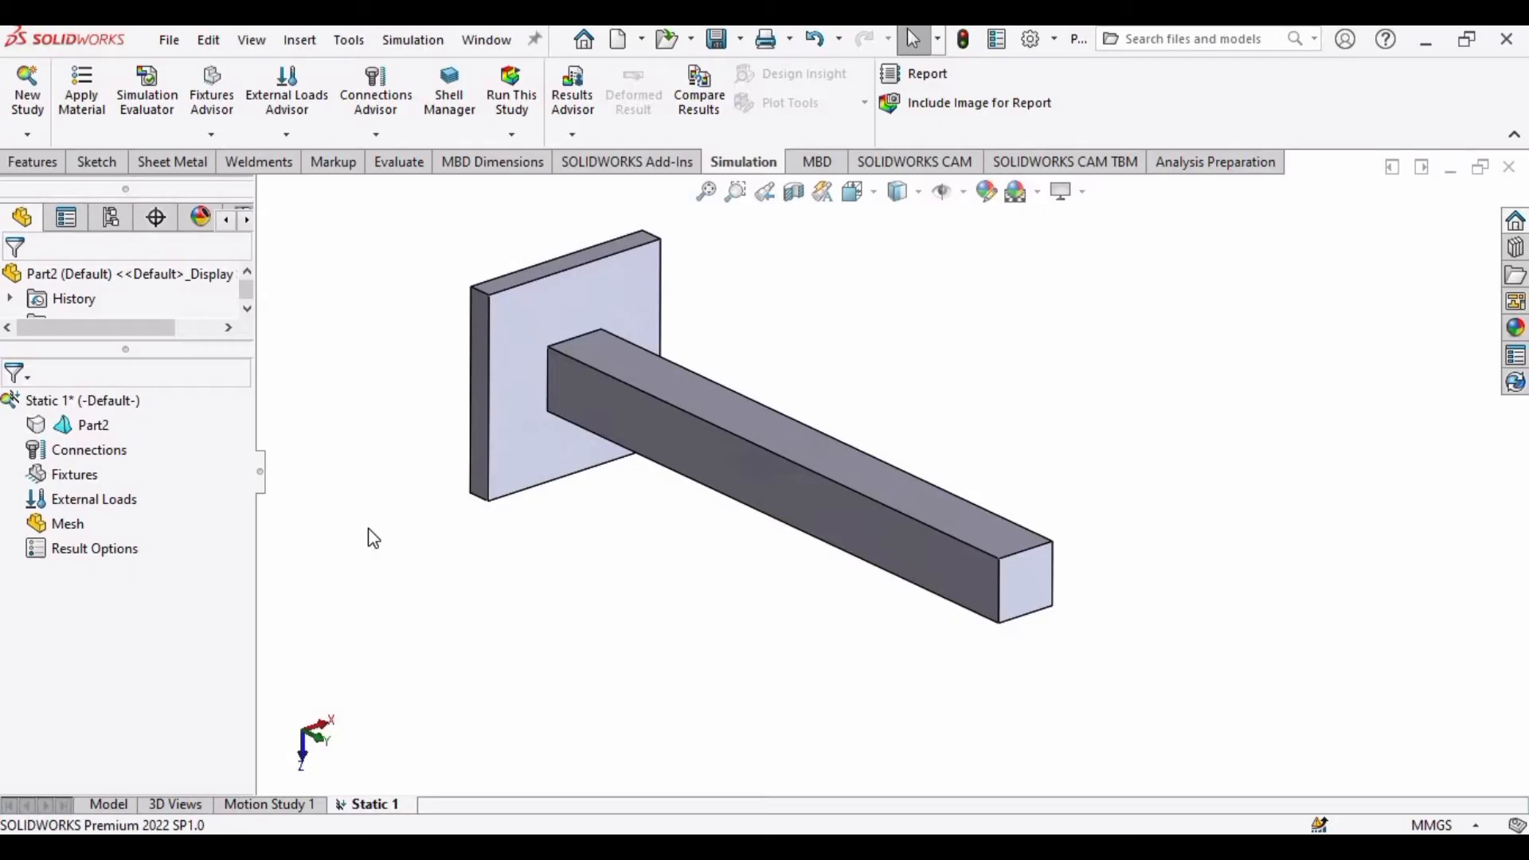
click(92, 424)
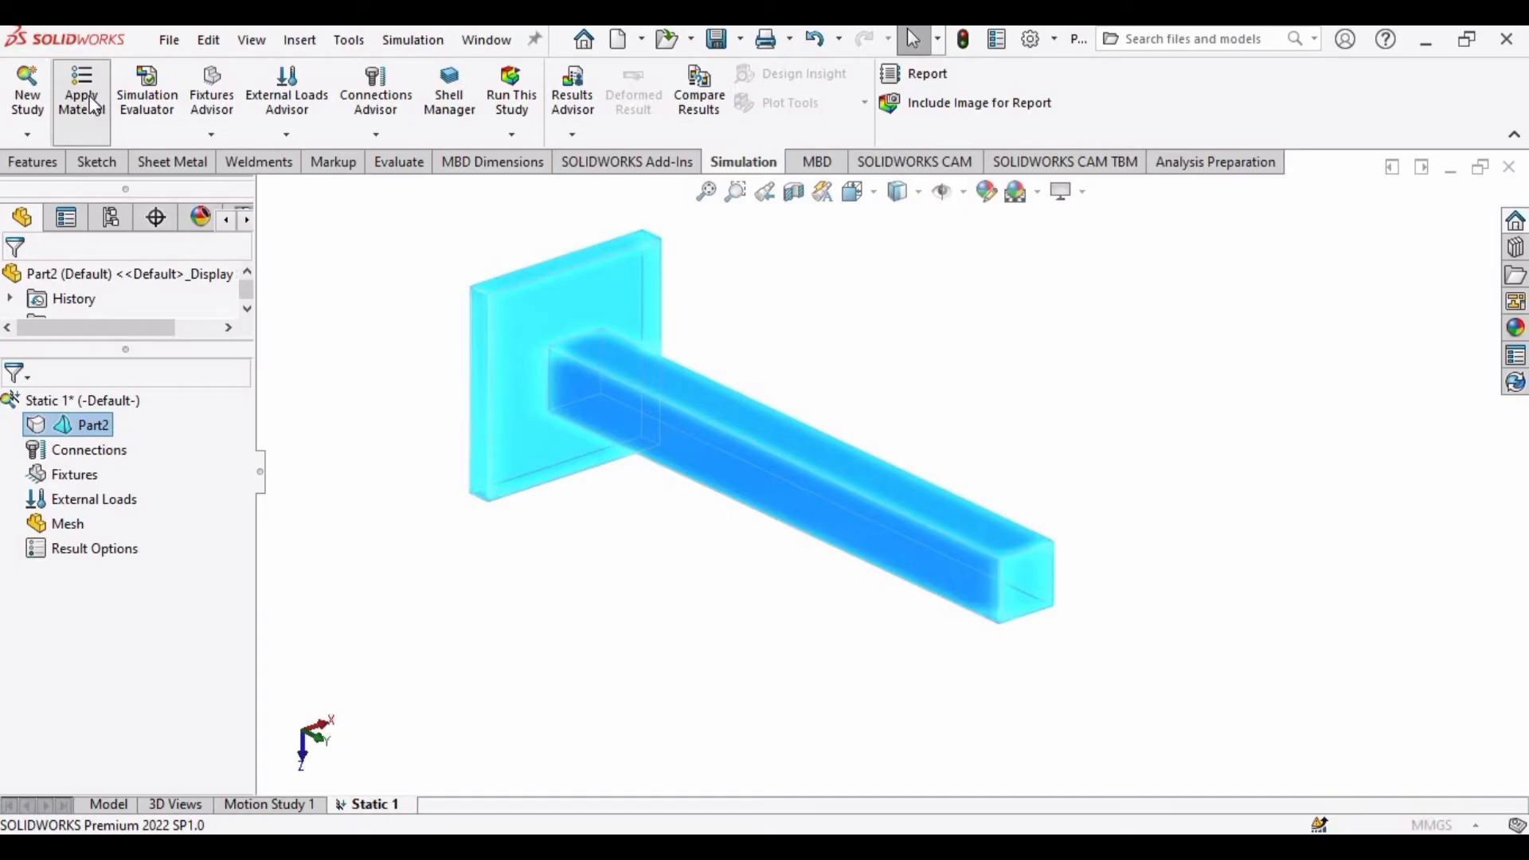
Assign 1023 Carbon Steel Sheet (SS) from the Steel library to the part
click(81, 92)
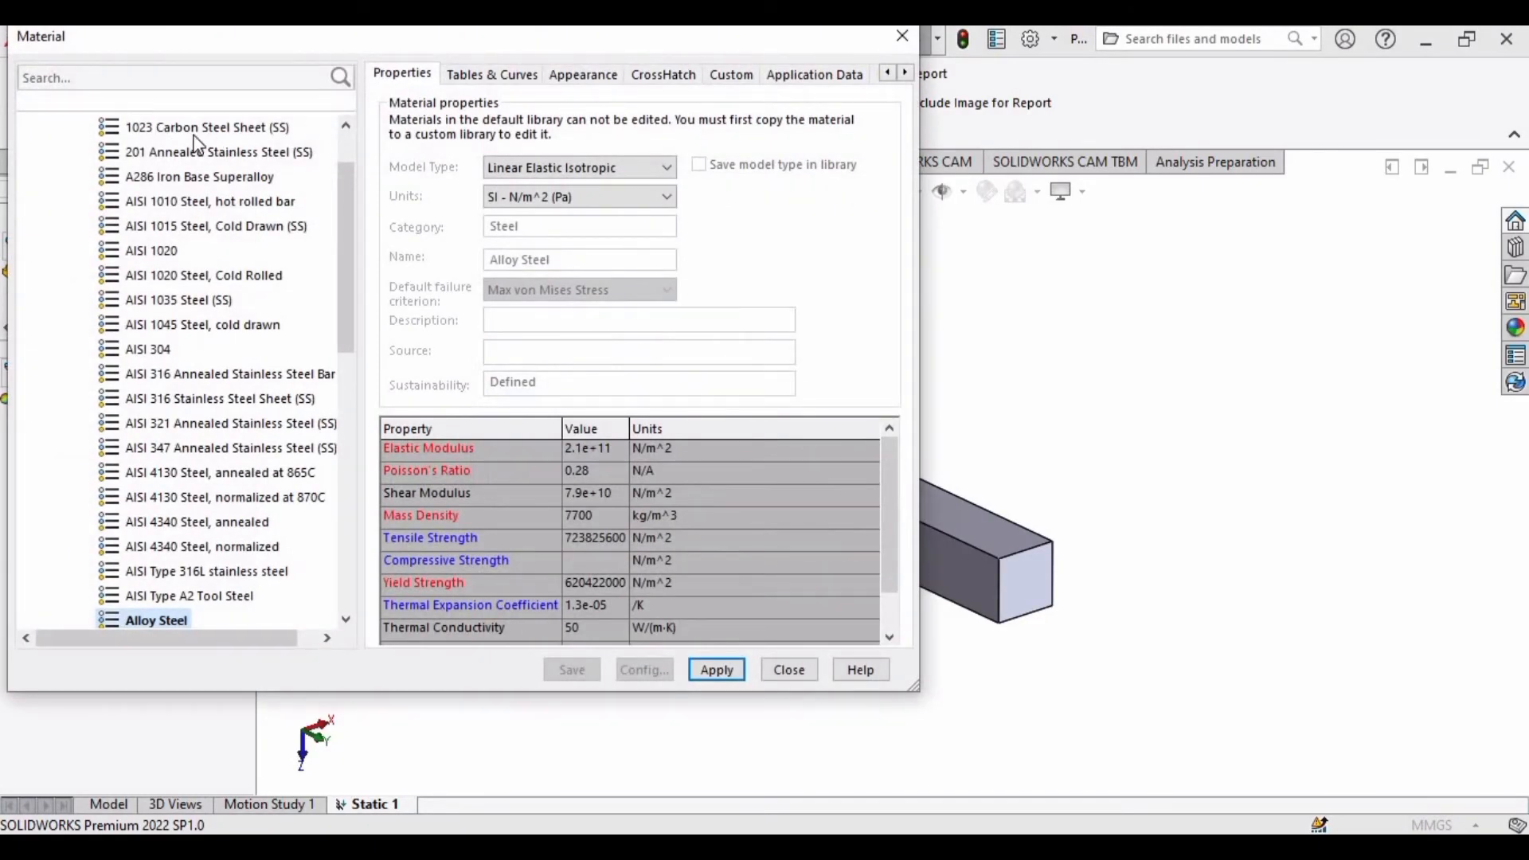
mouse_move(251, 405)
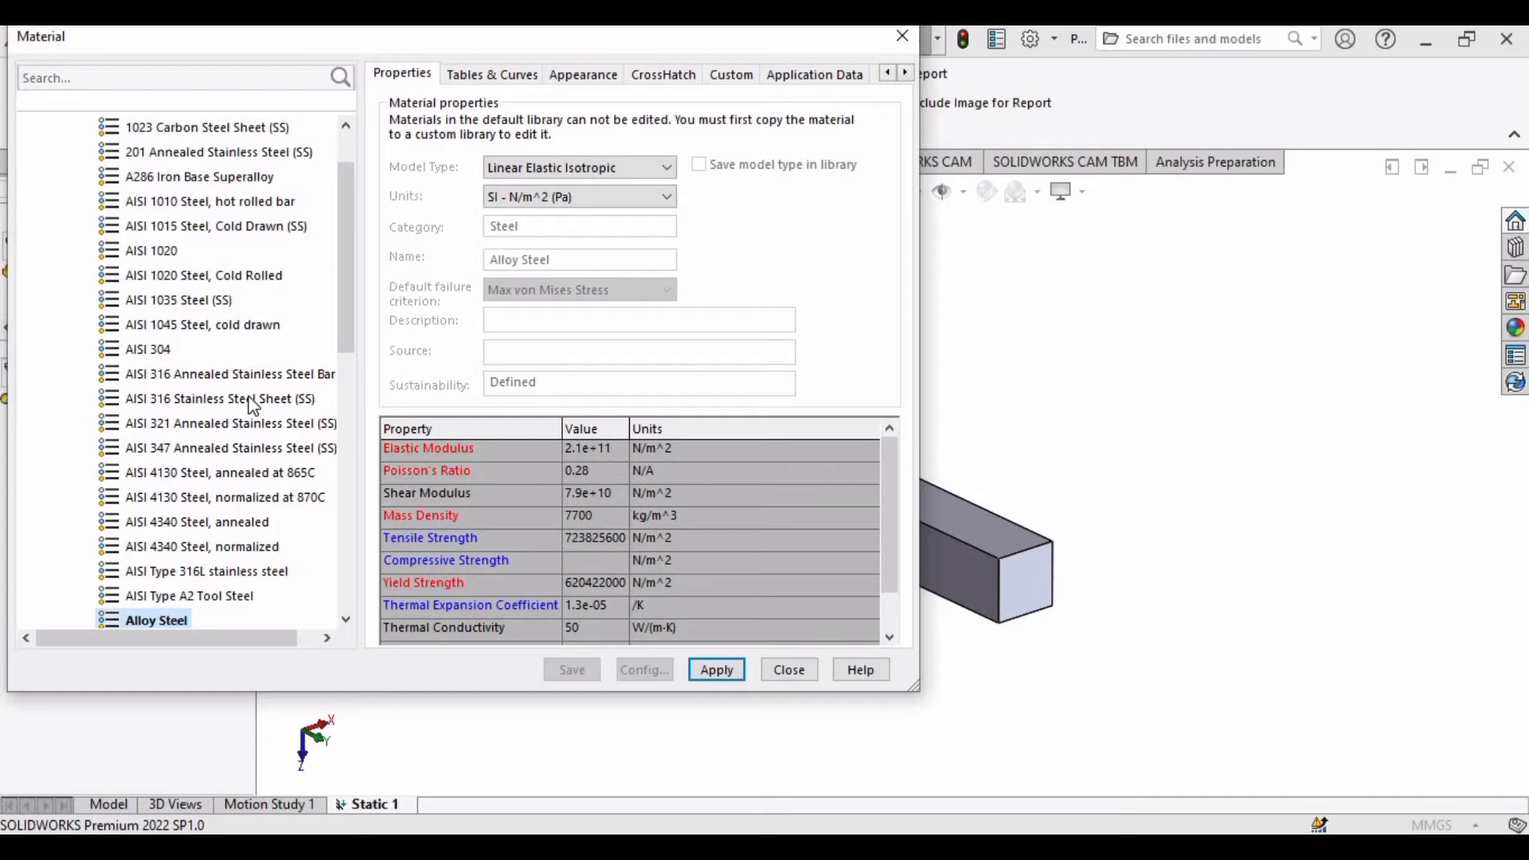
scroll(down, 3)
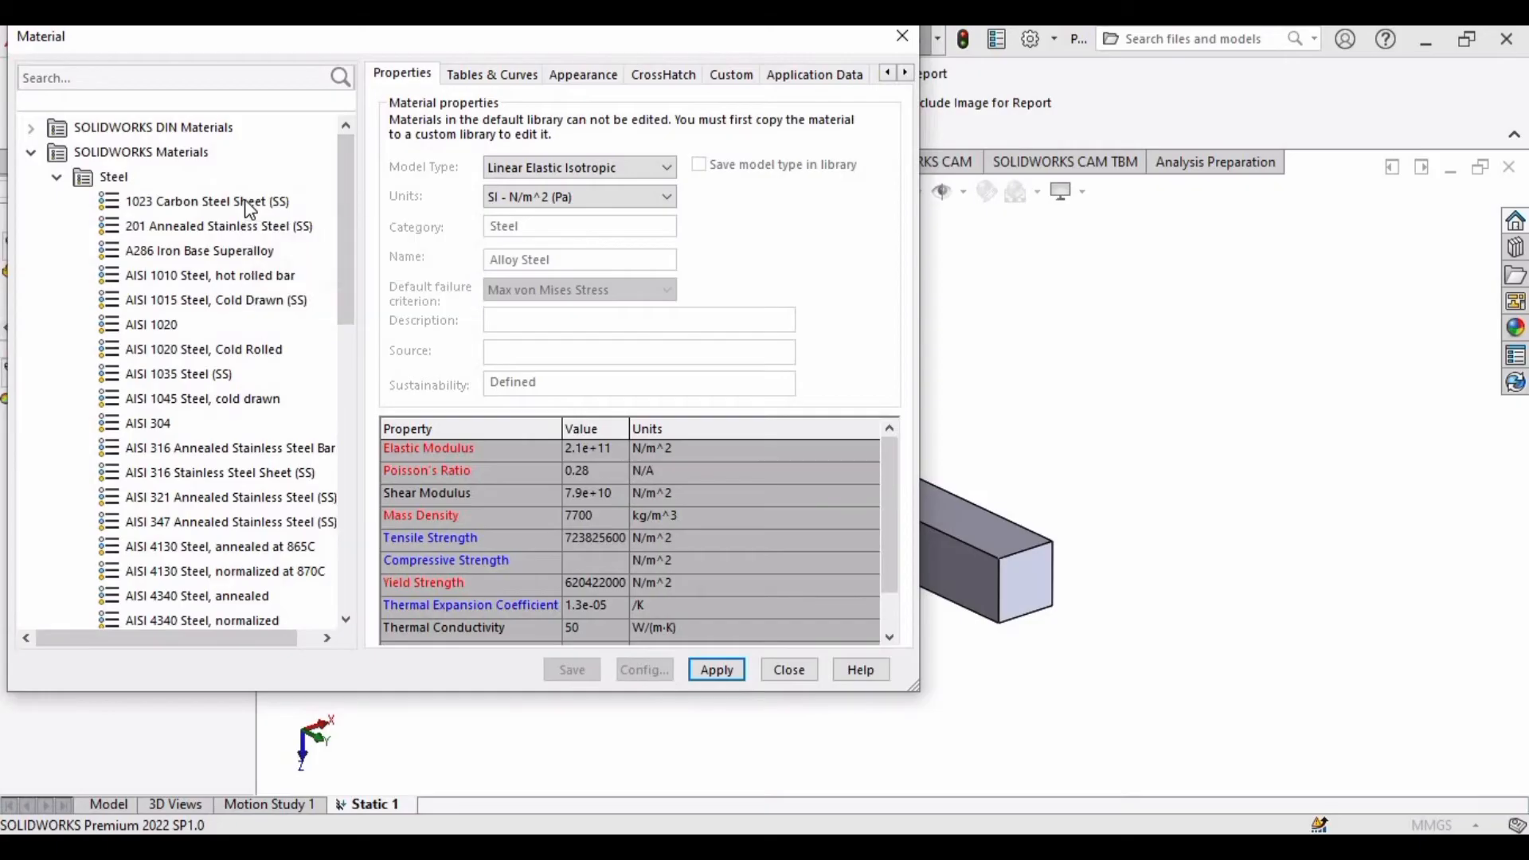
click(205, 200)
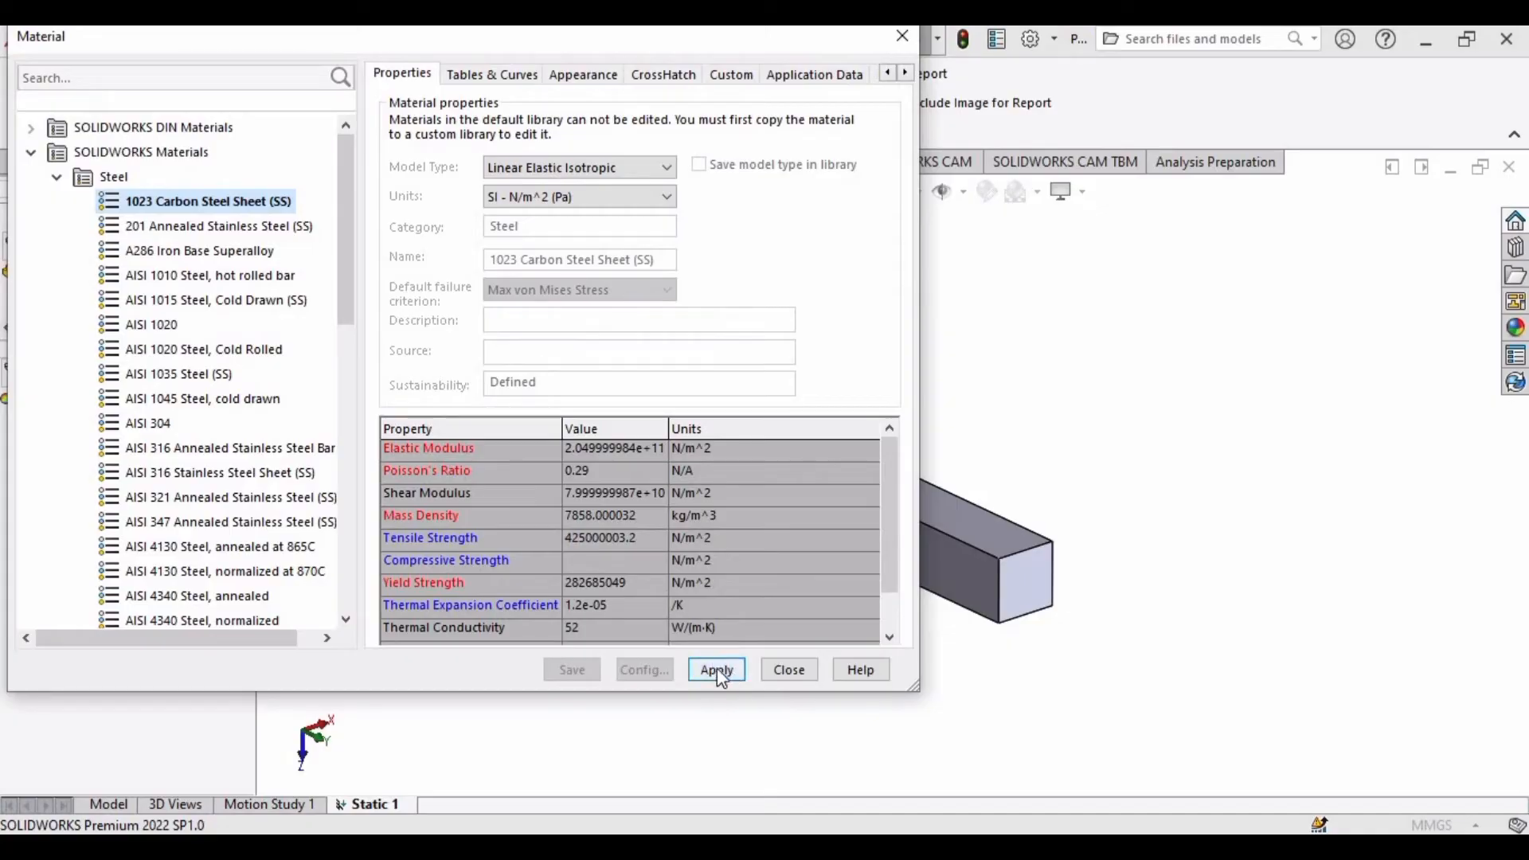
click(716, 669)
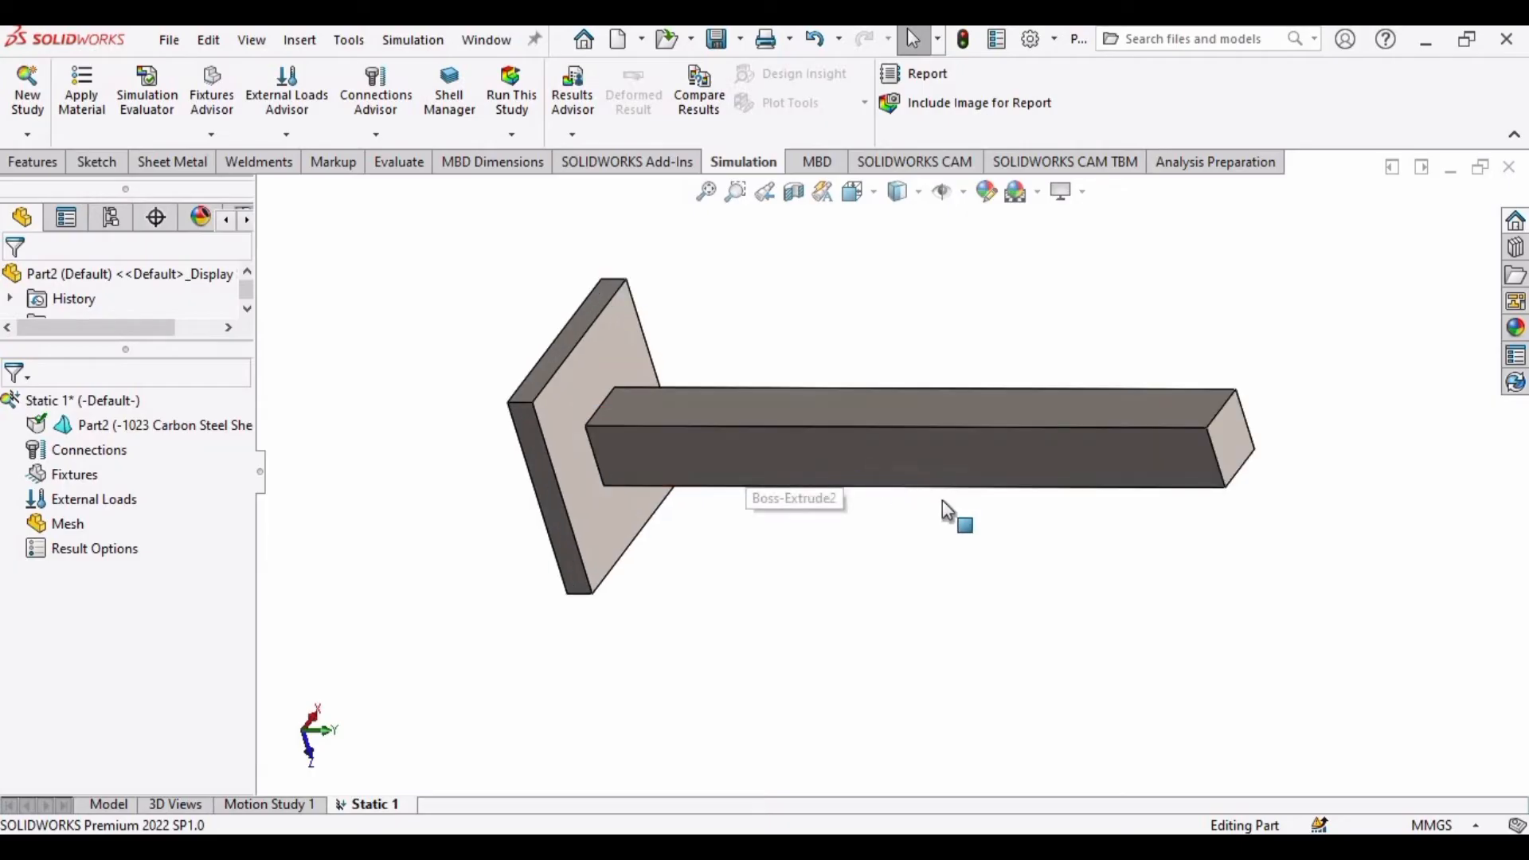
Add a Fixed Geometry support, Fixed-1, on the base plate's back face
click(73, 474)
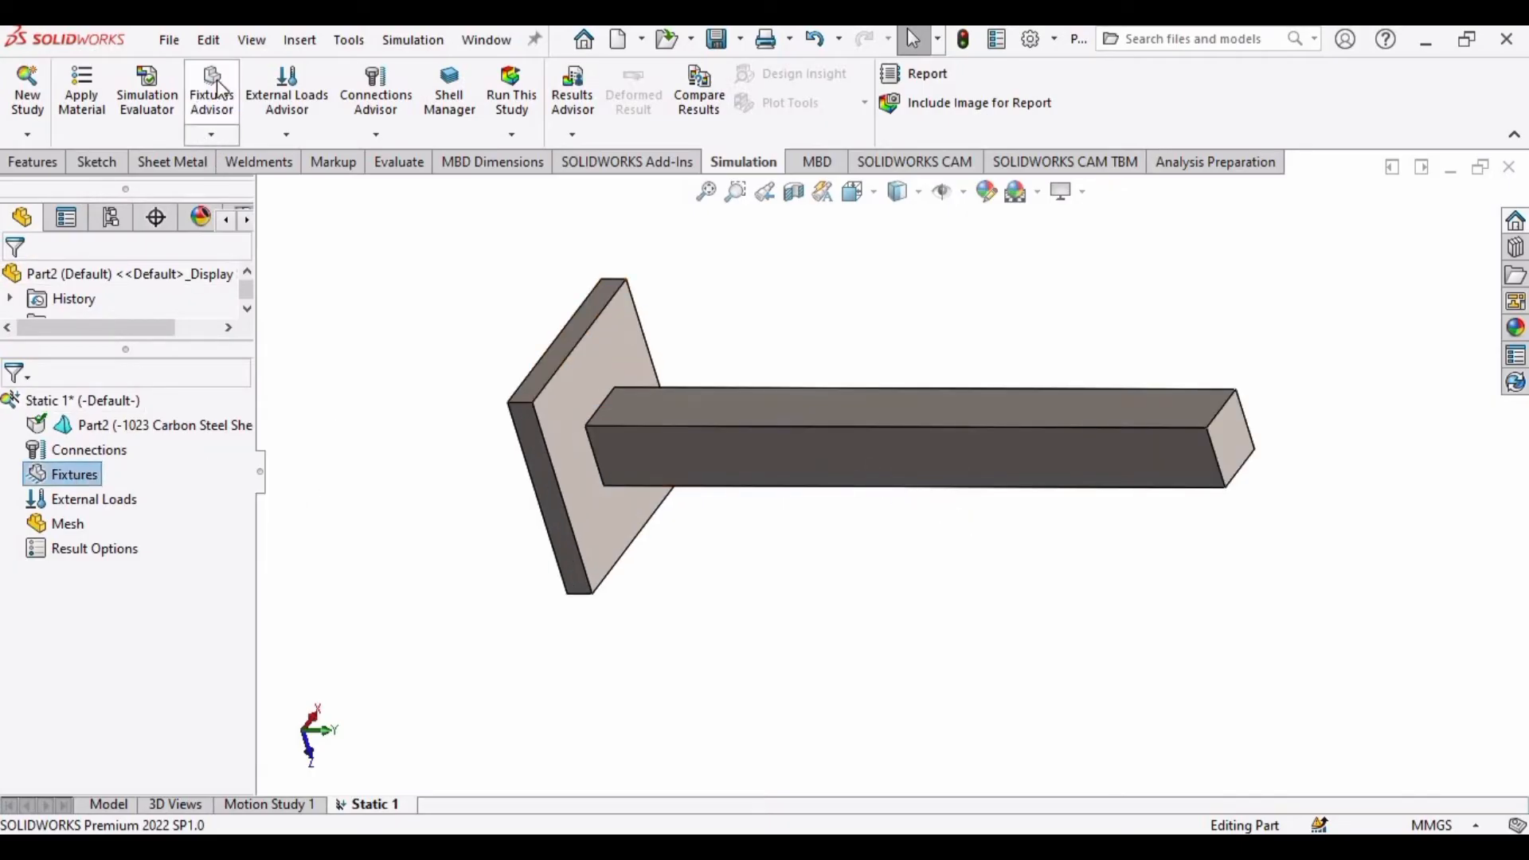
click(211, 135)
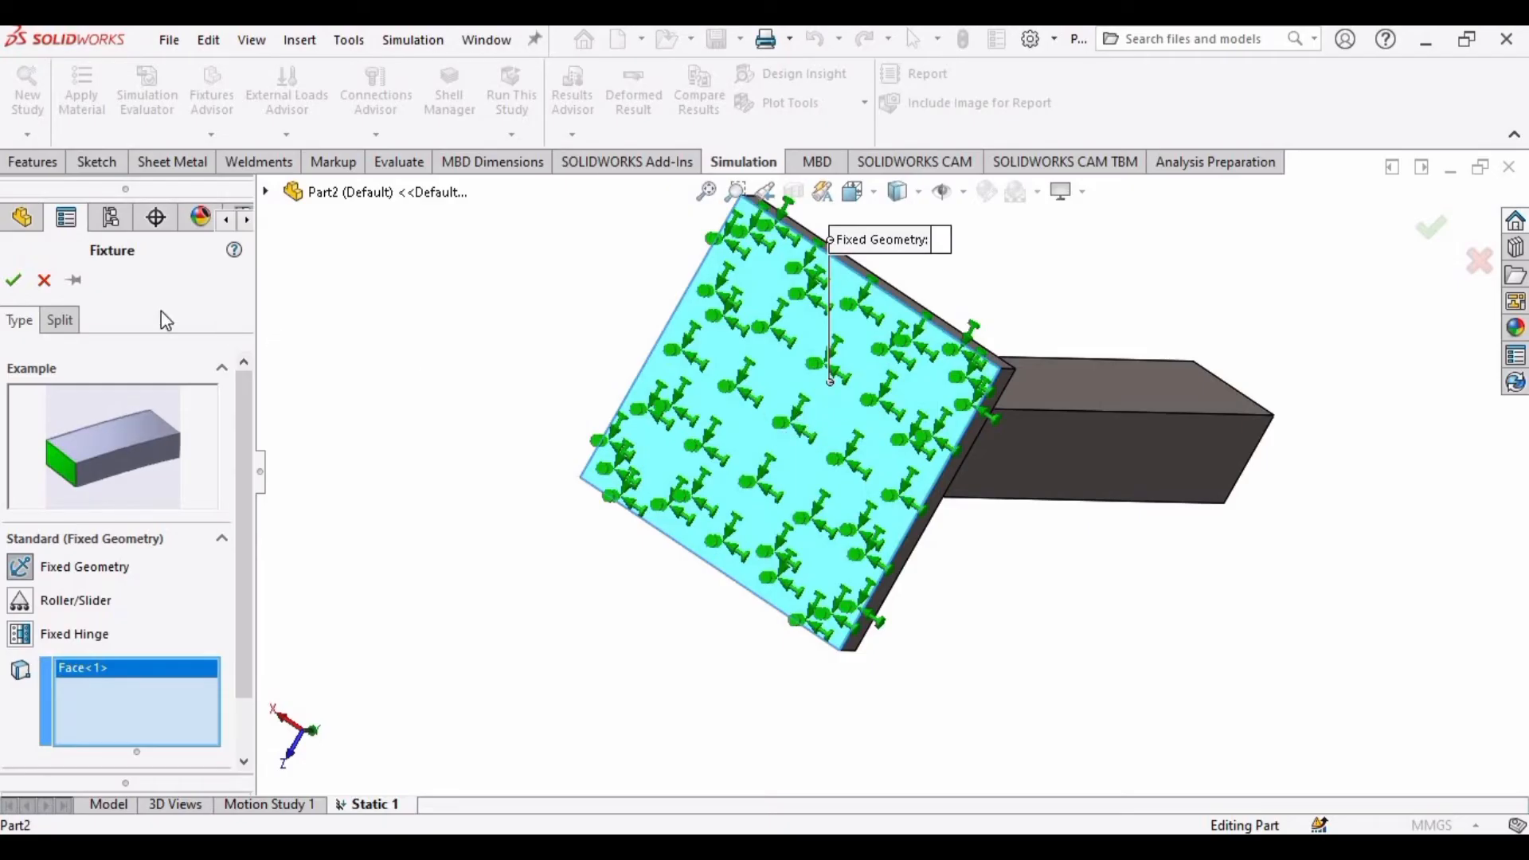
click(13, 280)
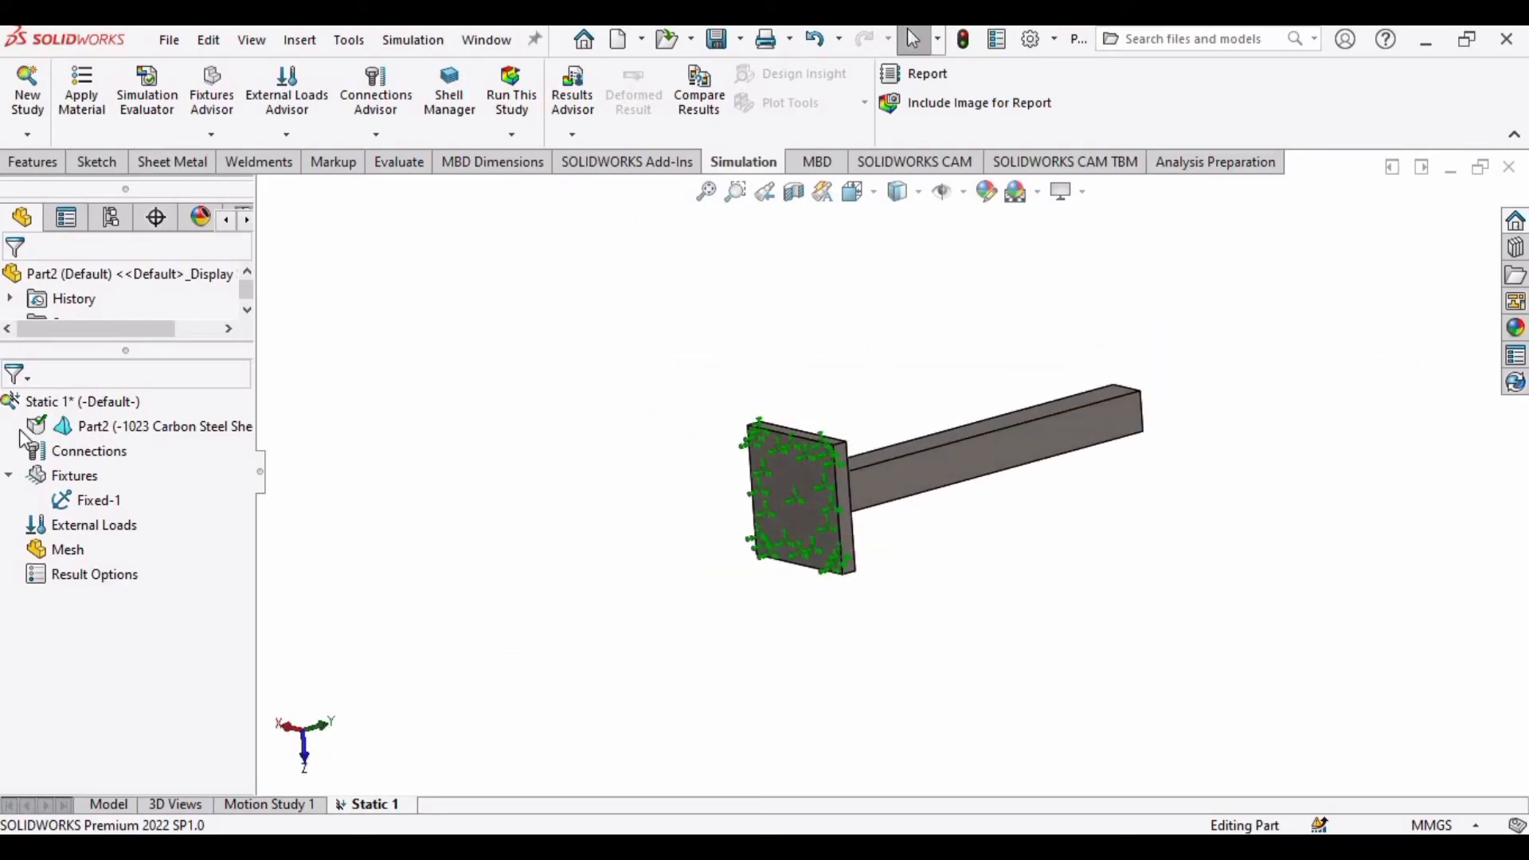
mouse_move(96, 499)
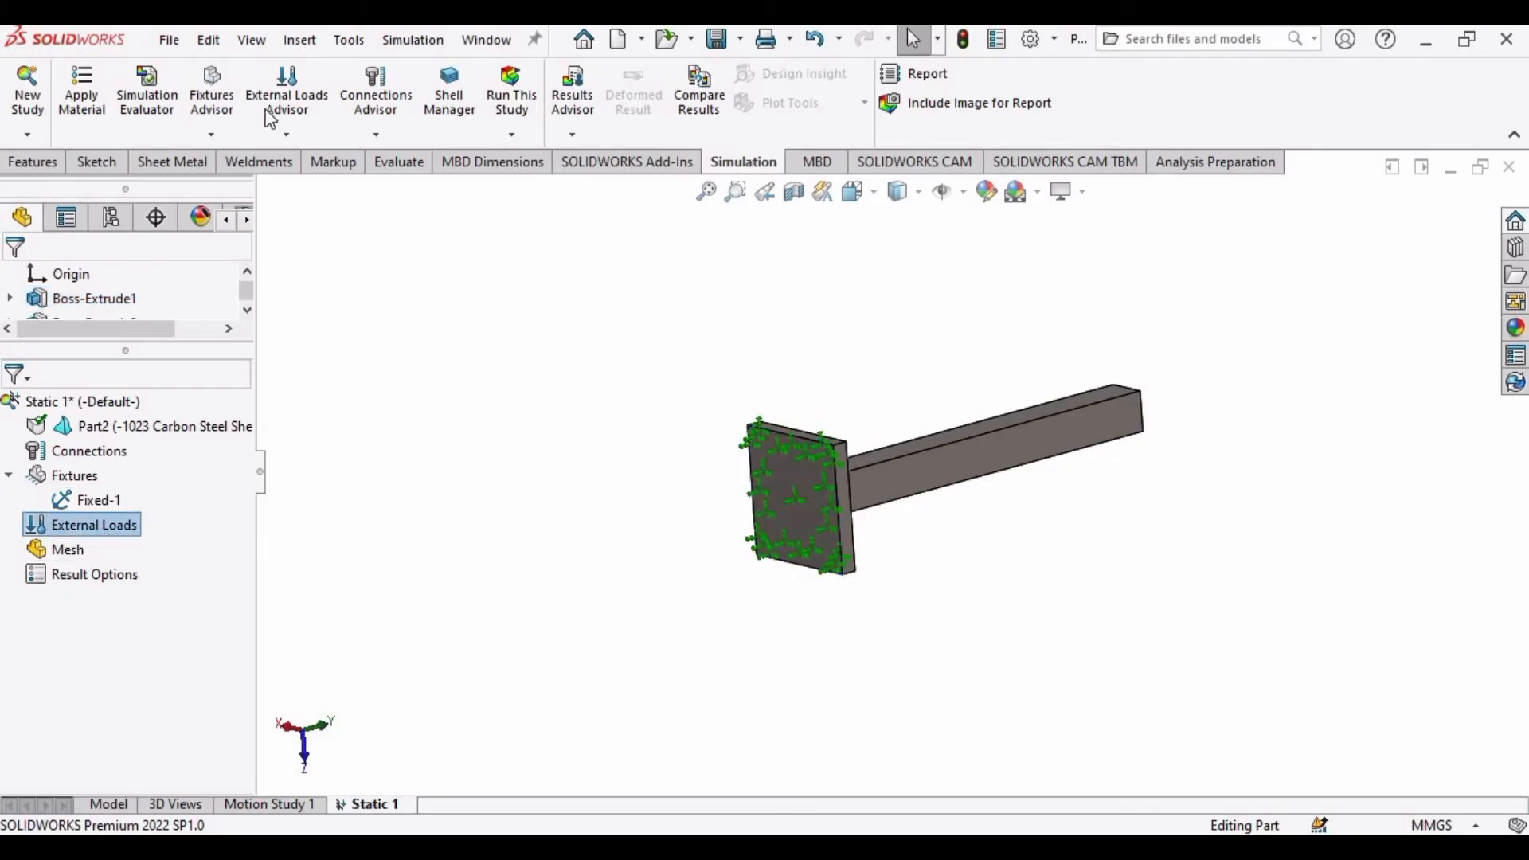
mouse_move(287, 93)
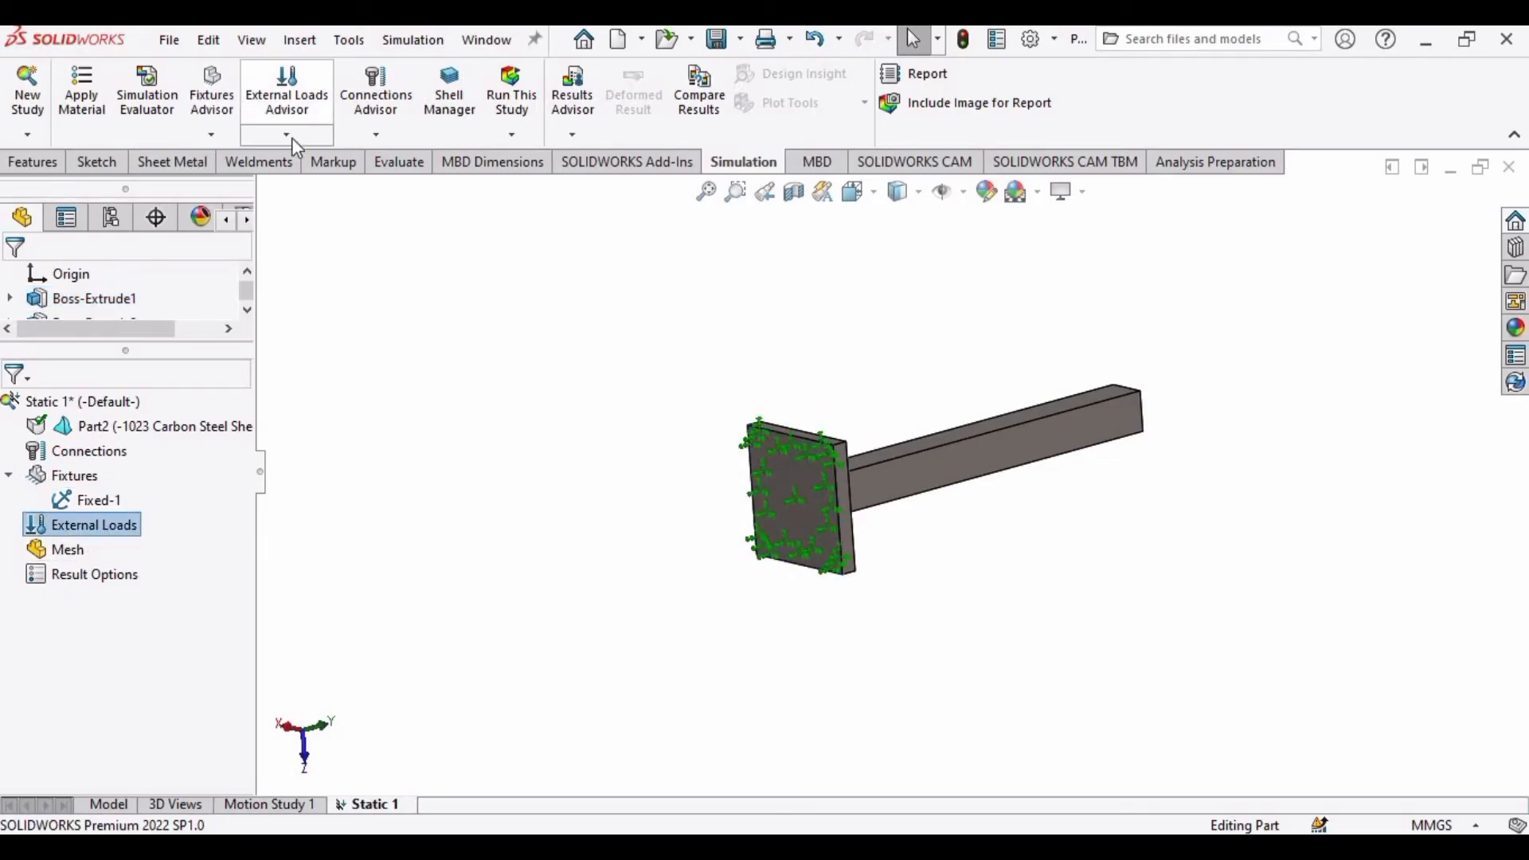
Add a 500 N force on the beam's free-end edge, directed along an adjacent end edge
click(286, 134)
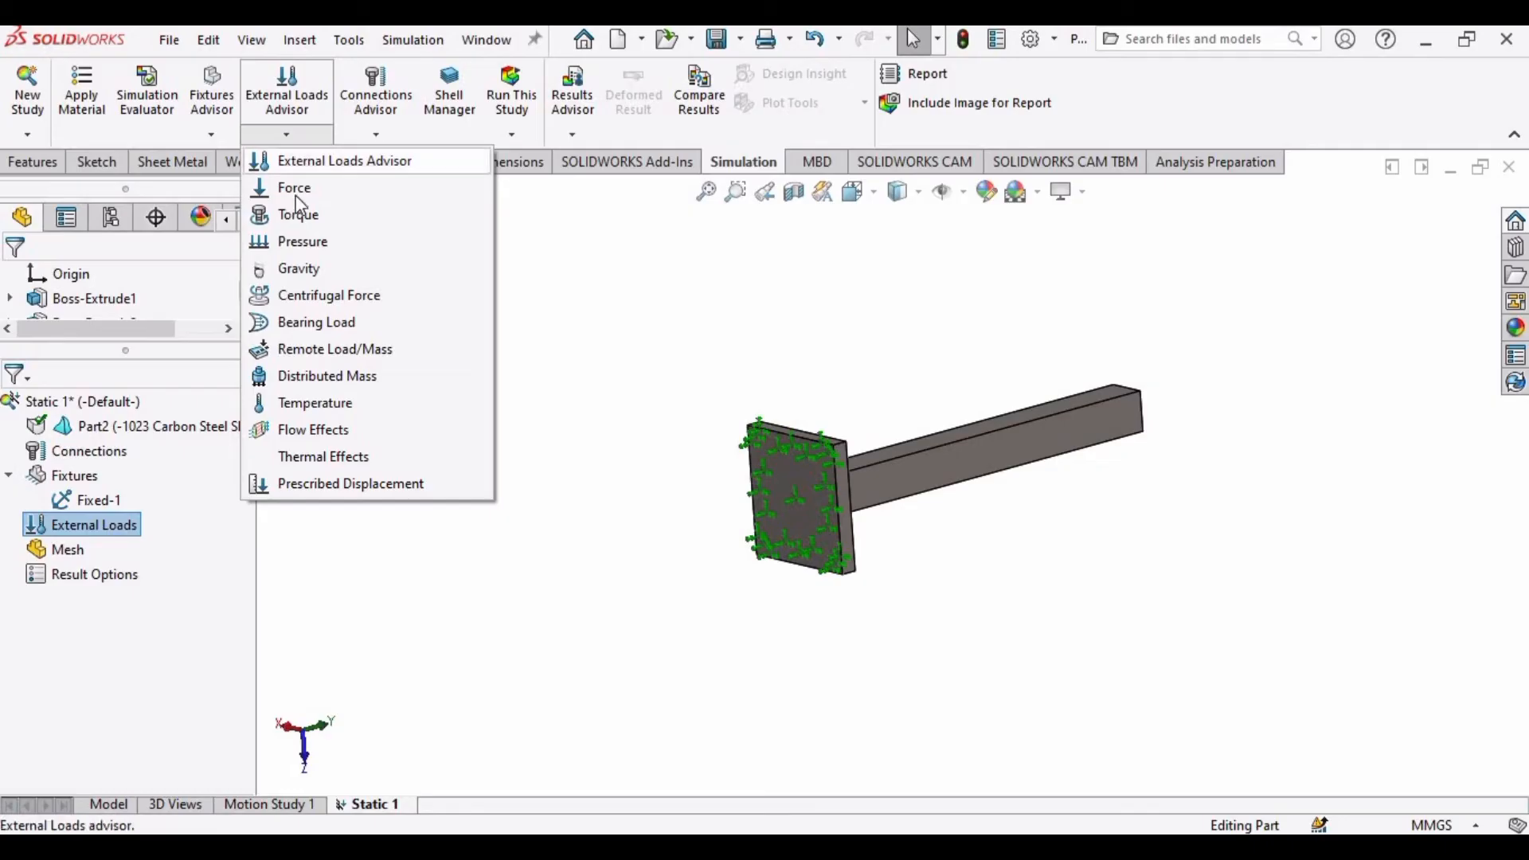
mouse_move(294, 187)
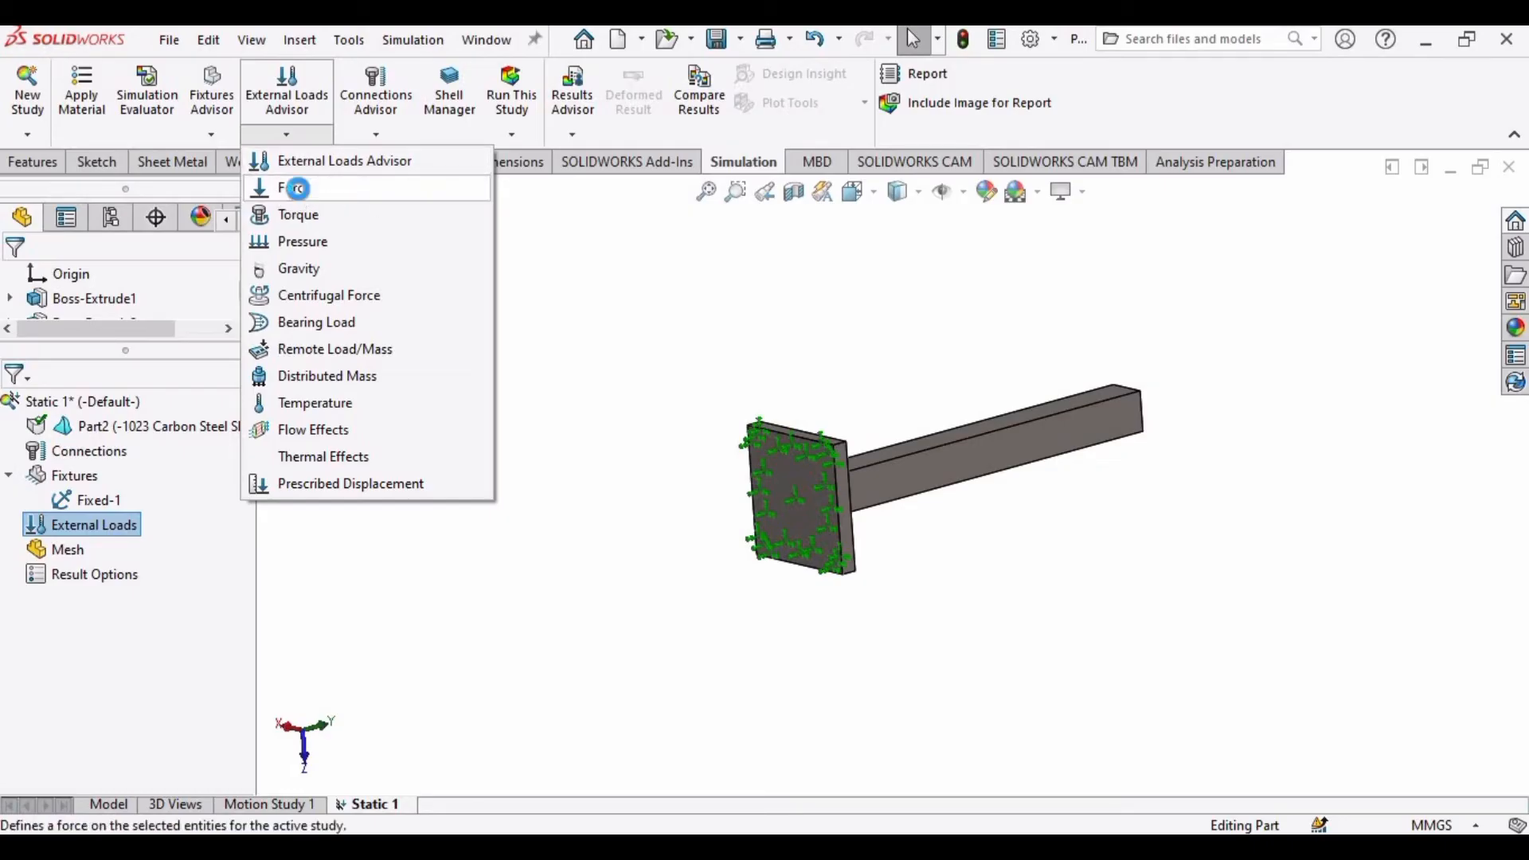
click(297, 188)
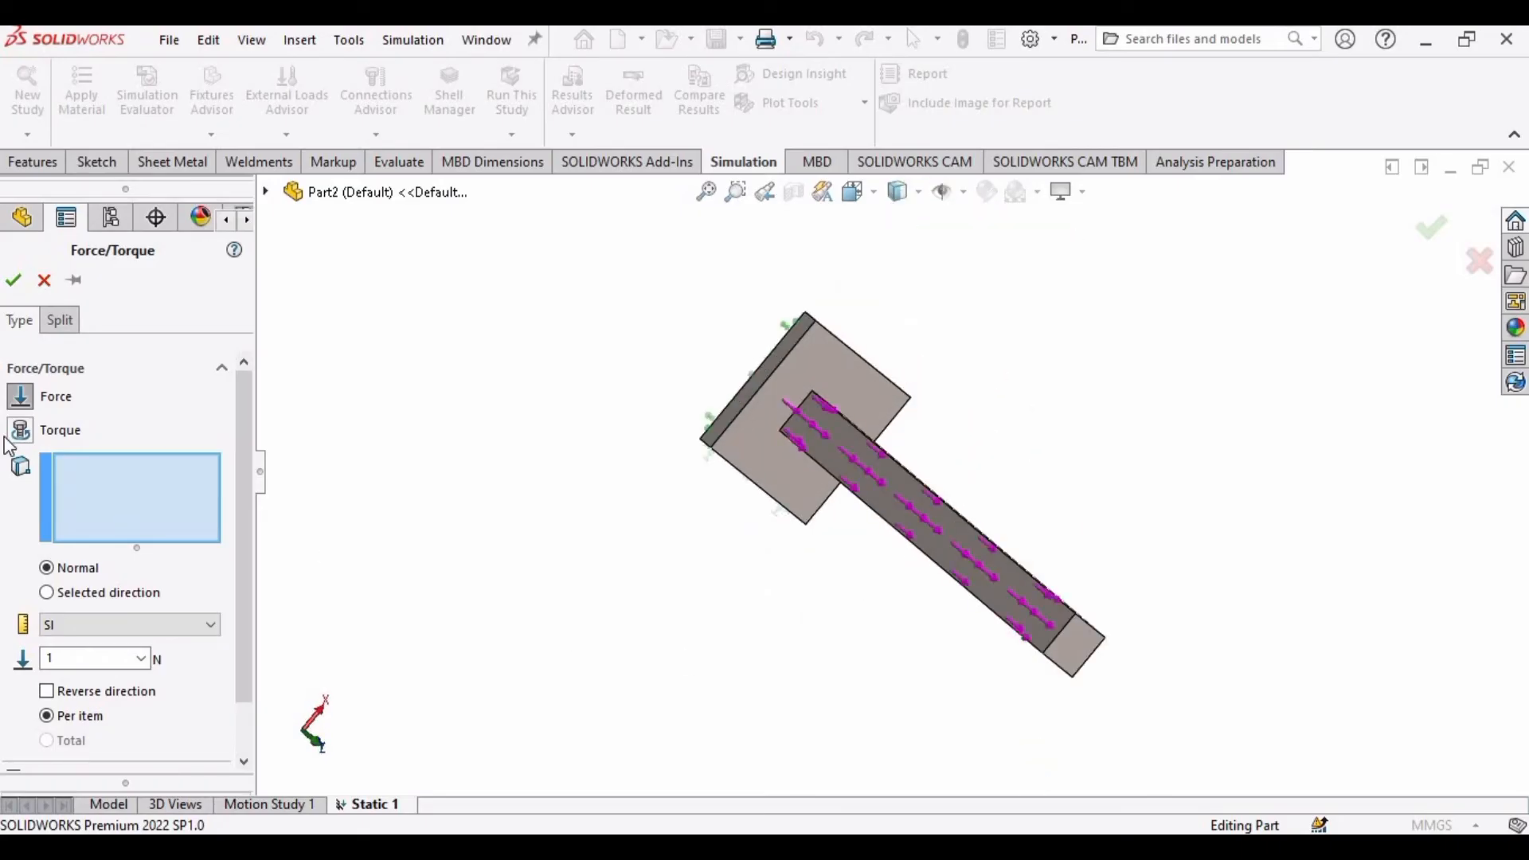
mouse_move(105, 495)
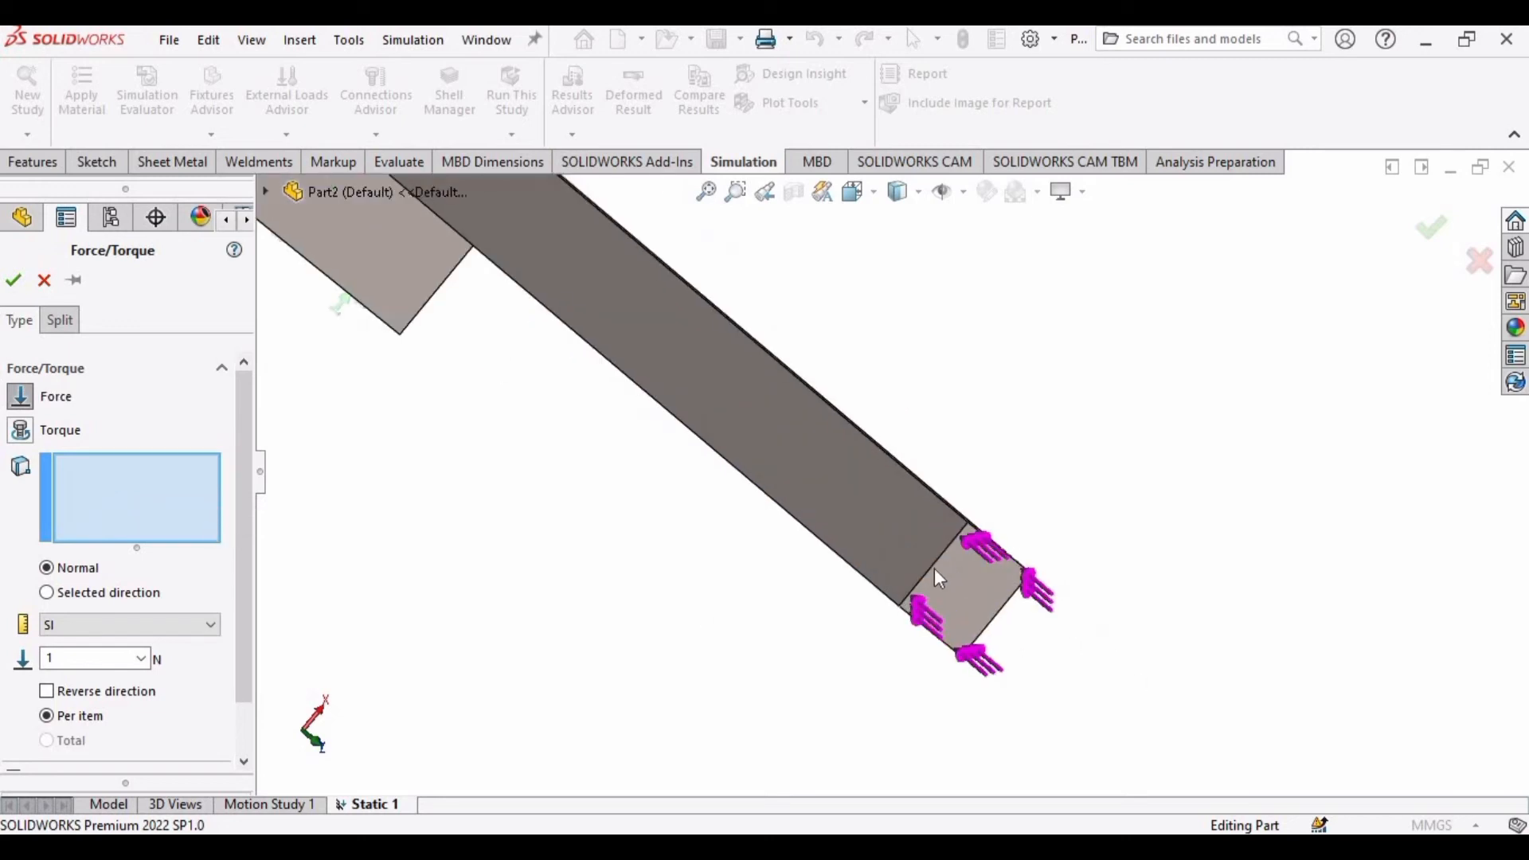
click(941, 555)
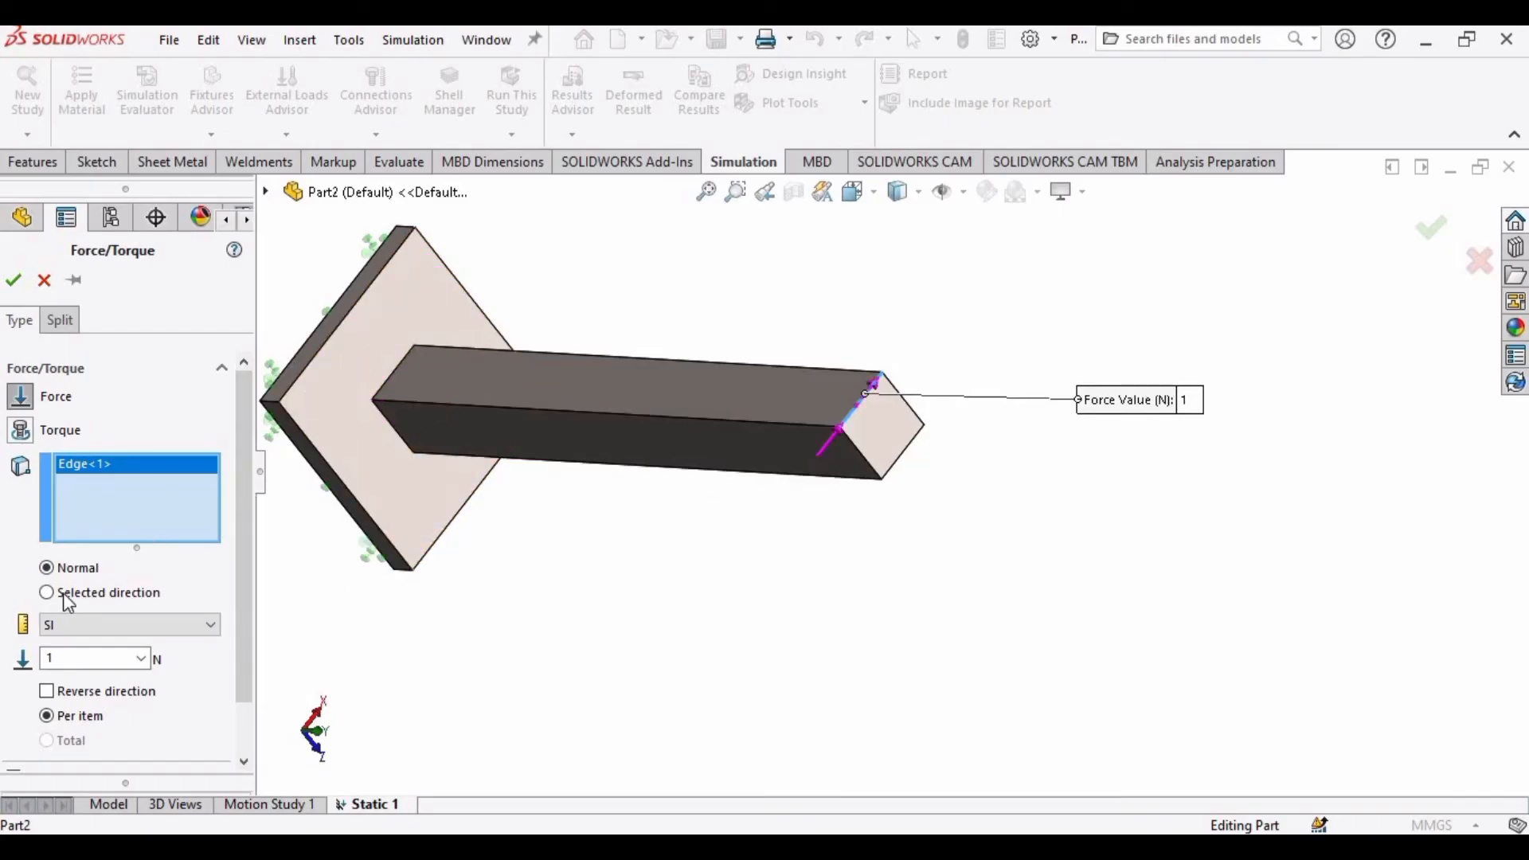
click(47, 592)
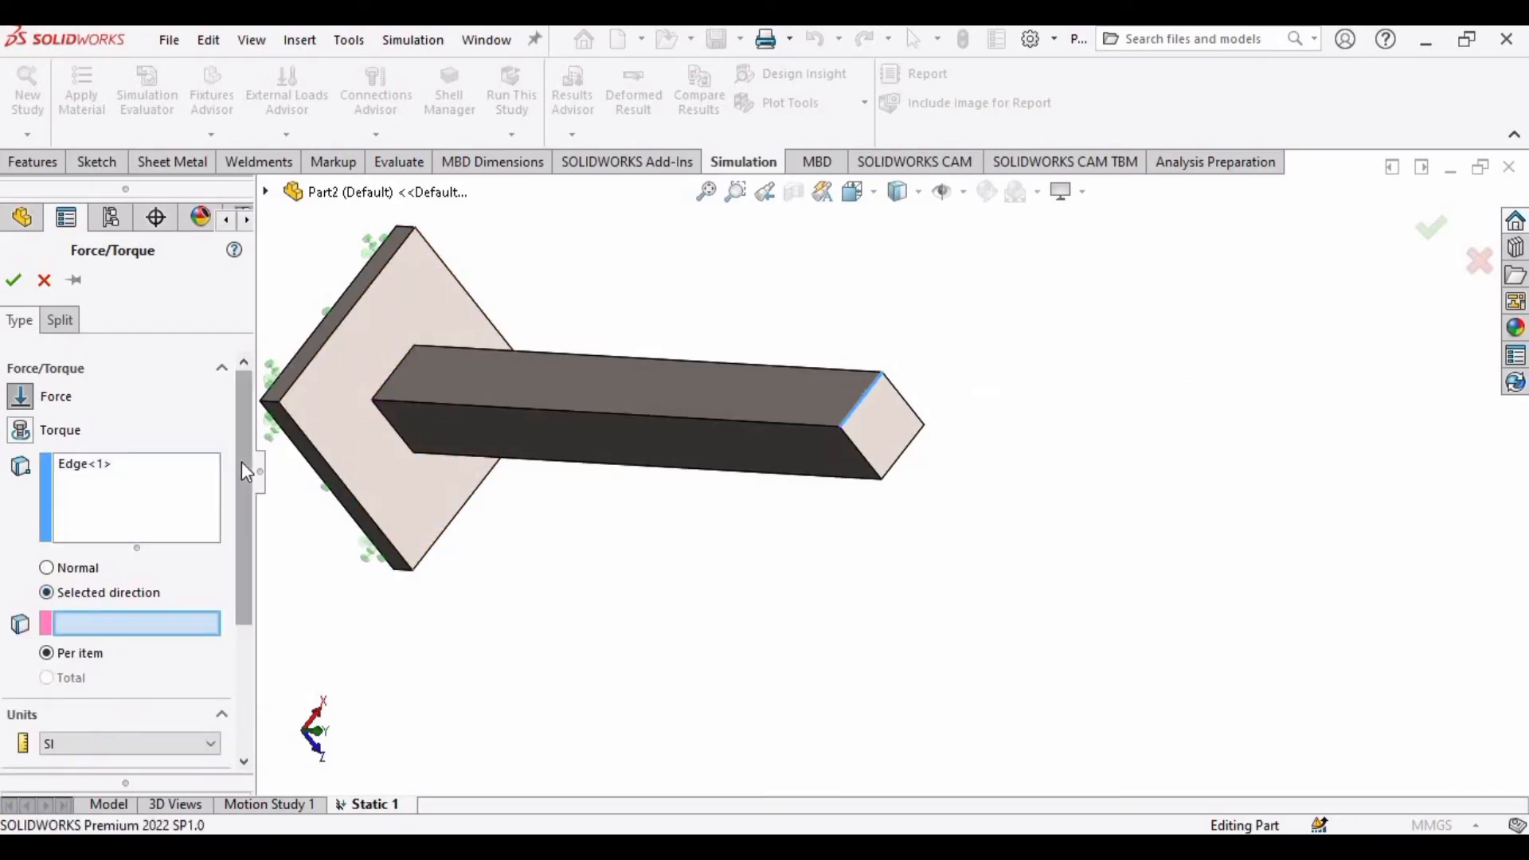
scroll(down, 3)
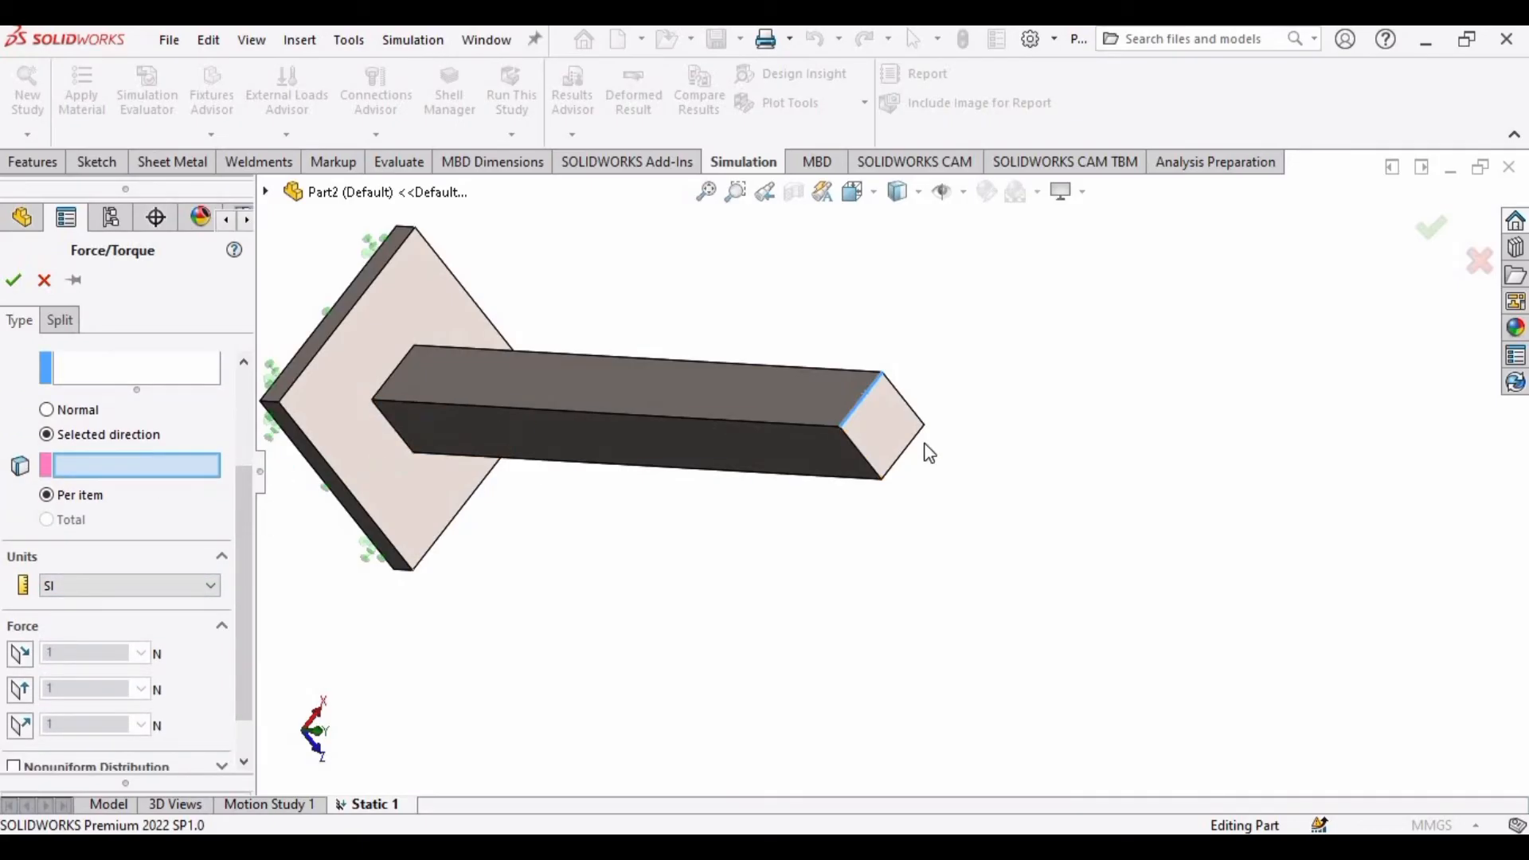
click(835, 378)
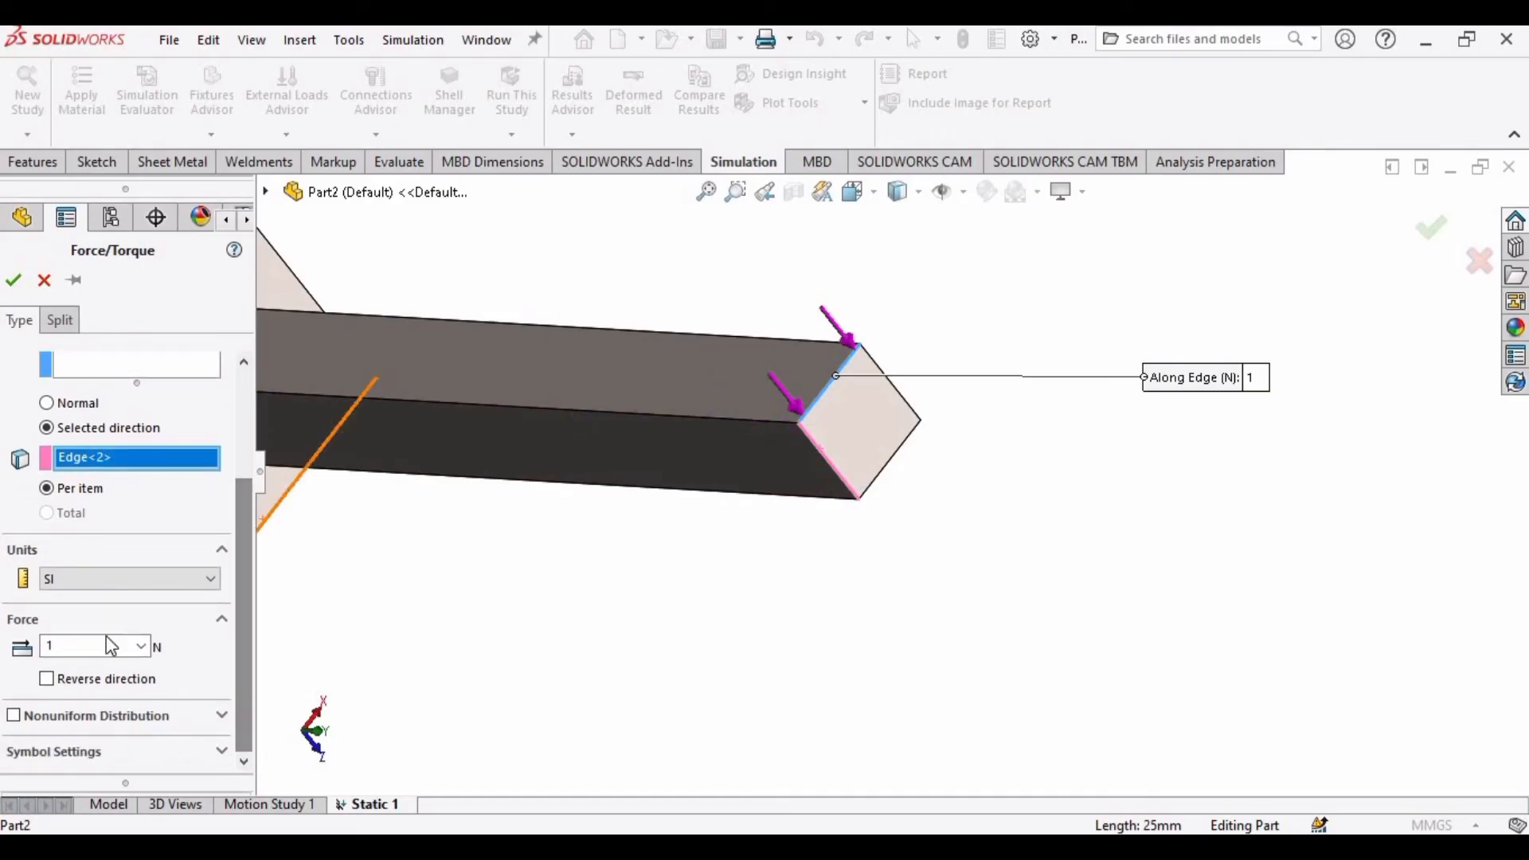
text(5)
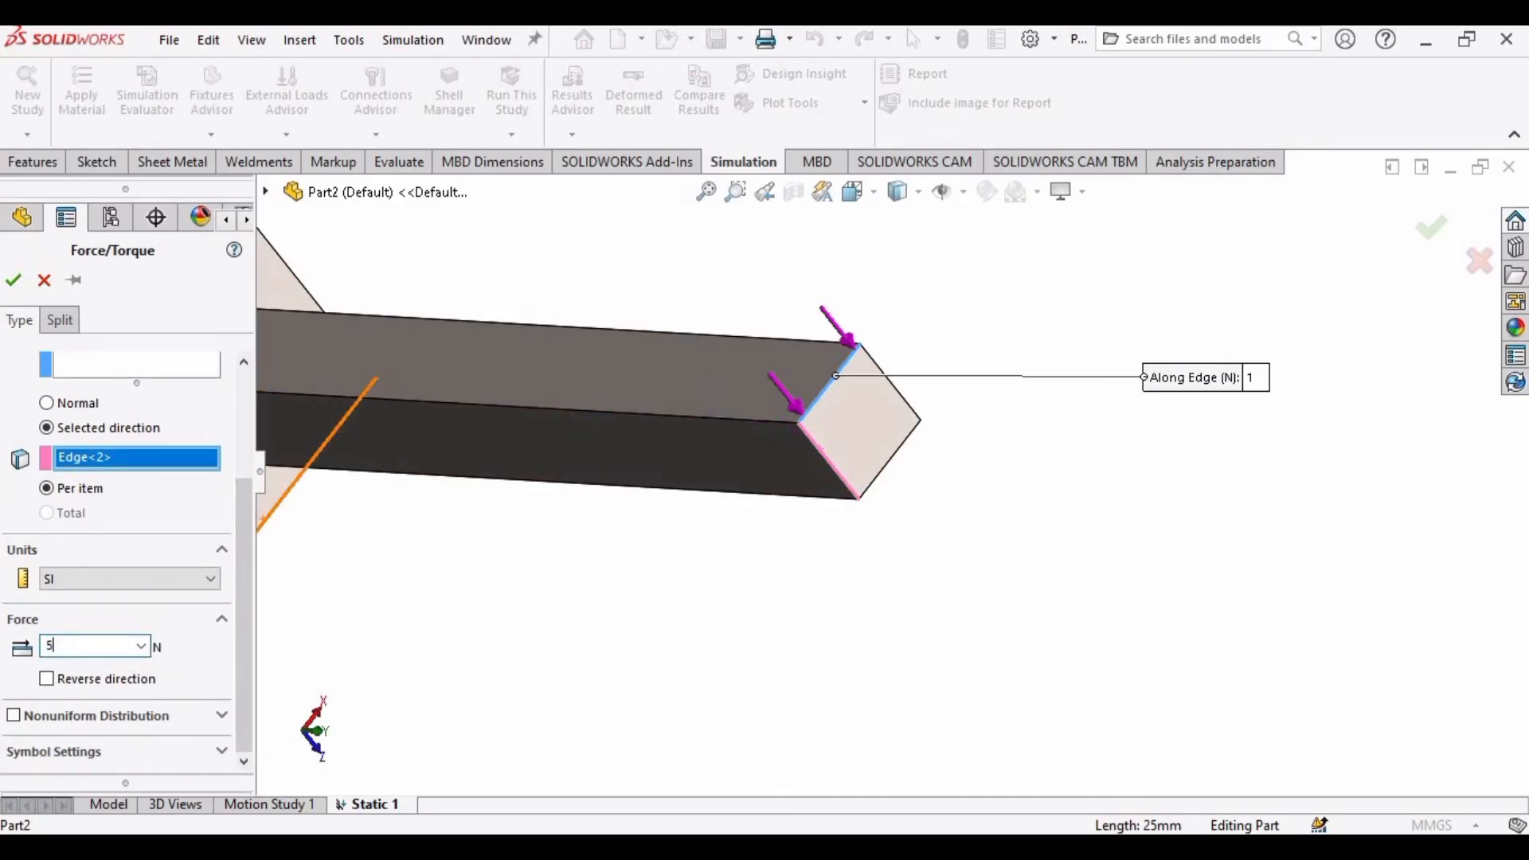
text(500)
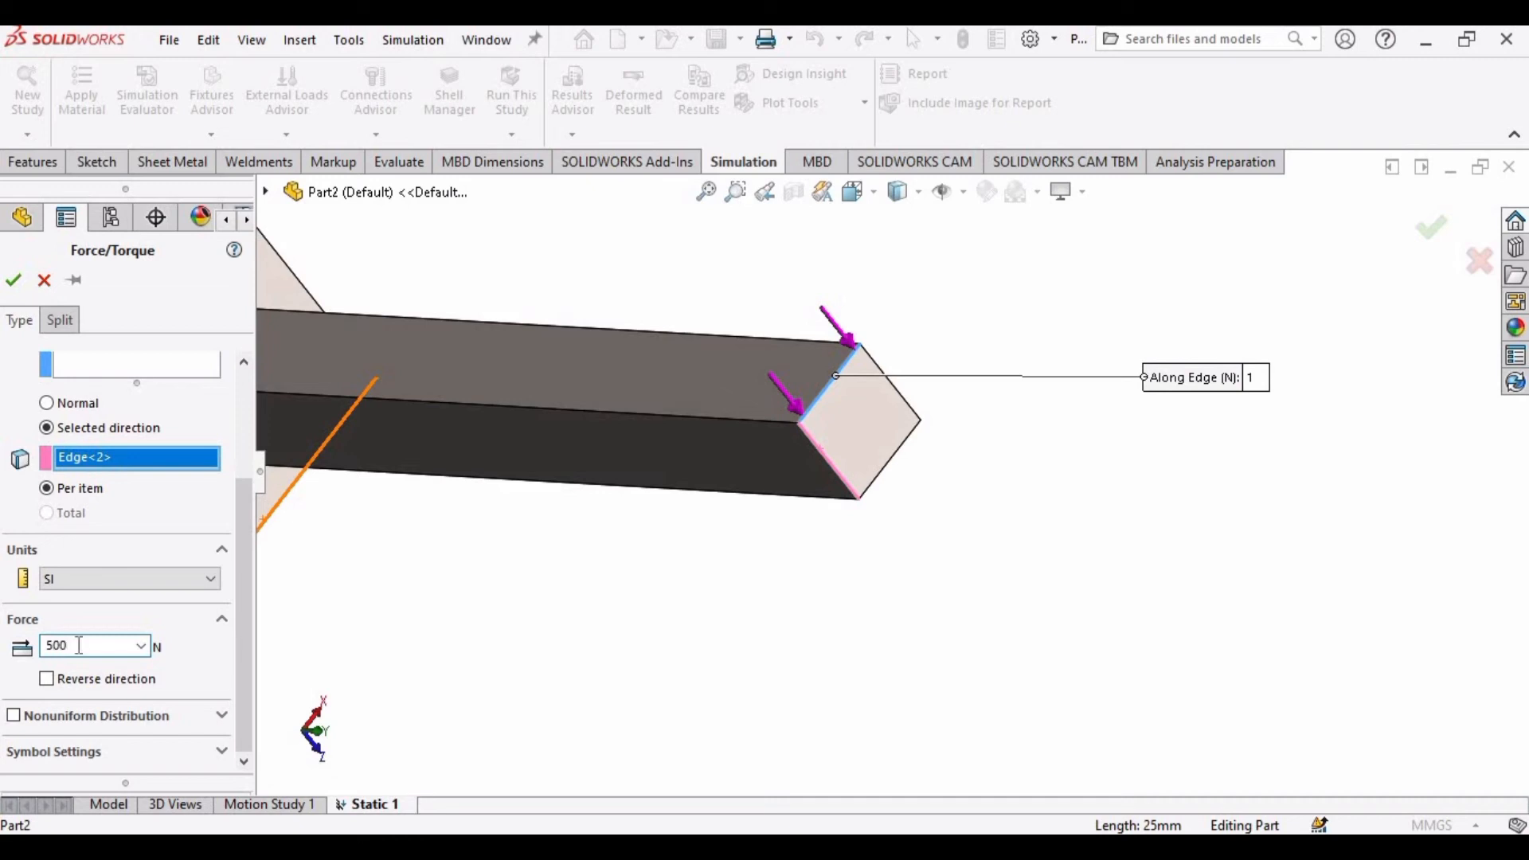
text(500)
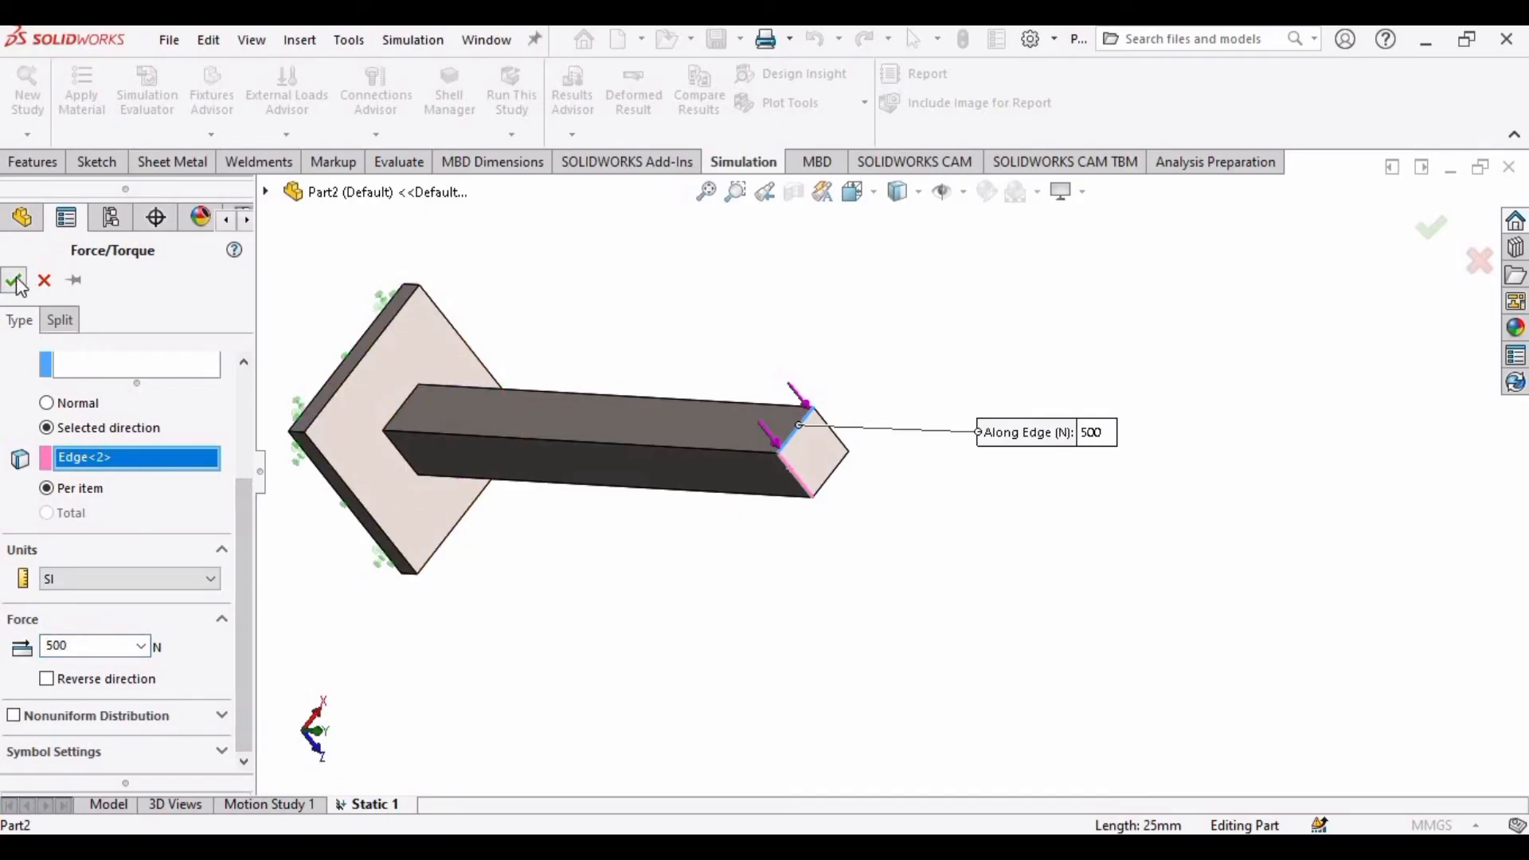
click(14, 281)
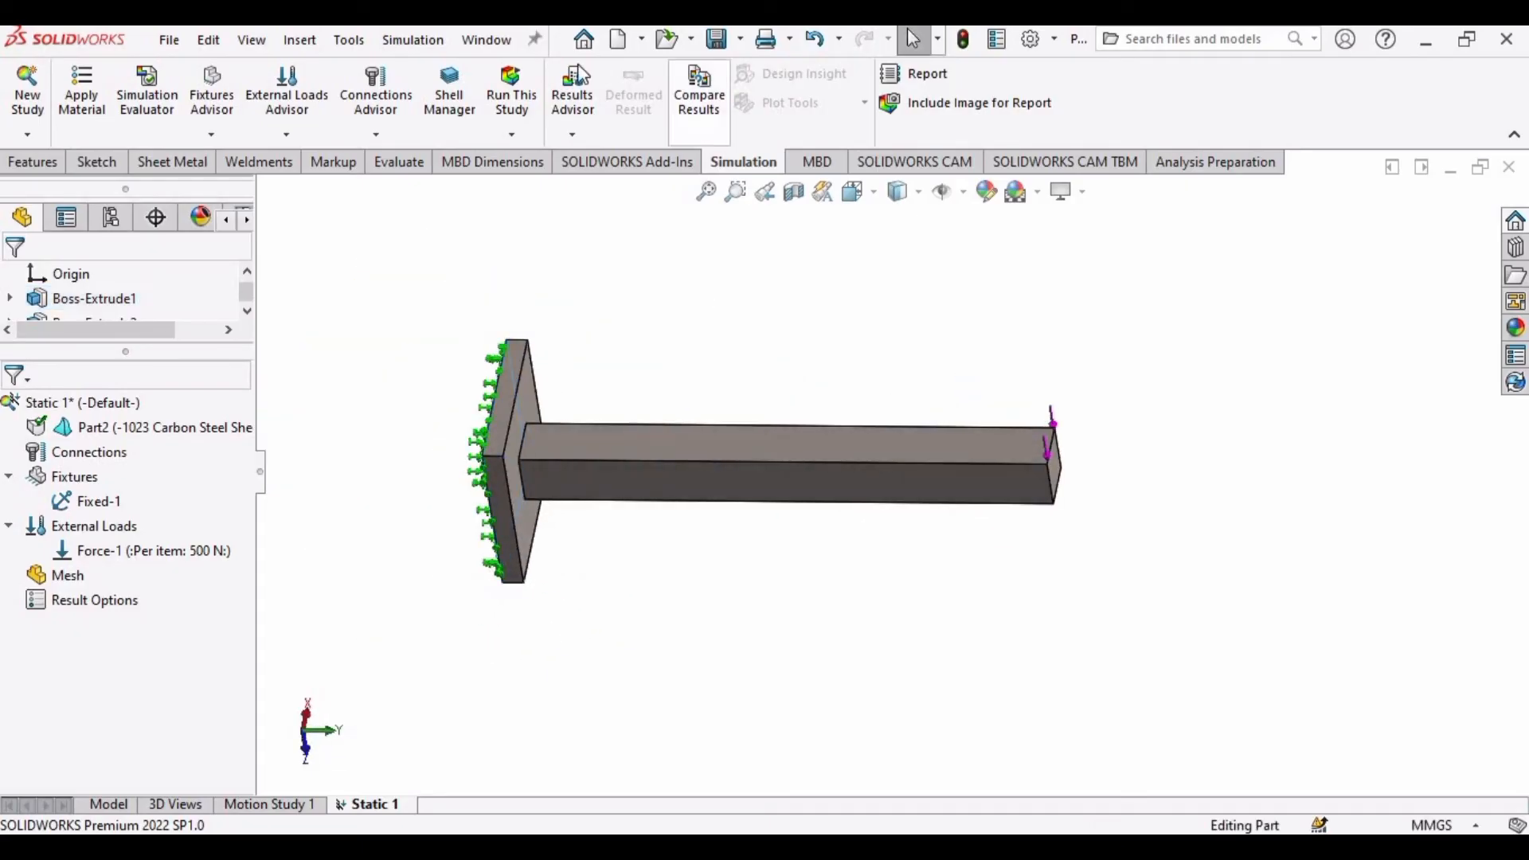
Run Static 1 and display the von Mises Stress1 plot
click(509, 88)
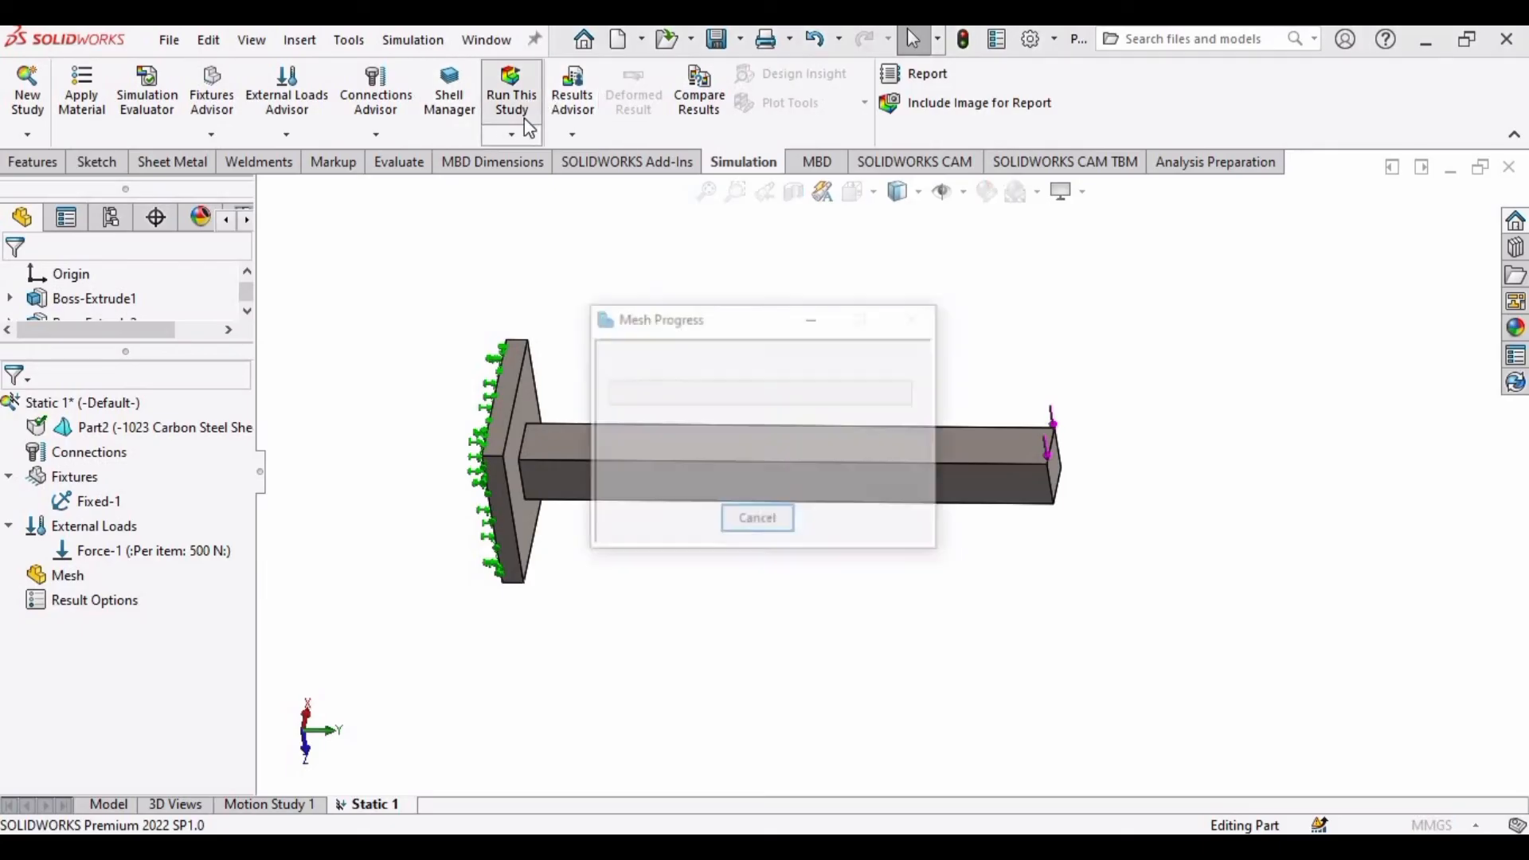
click(511, 88)
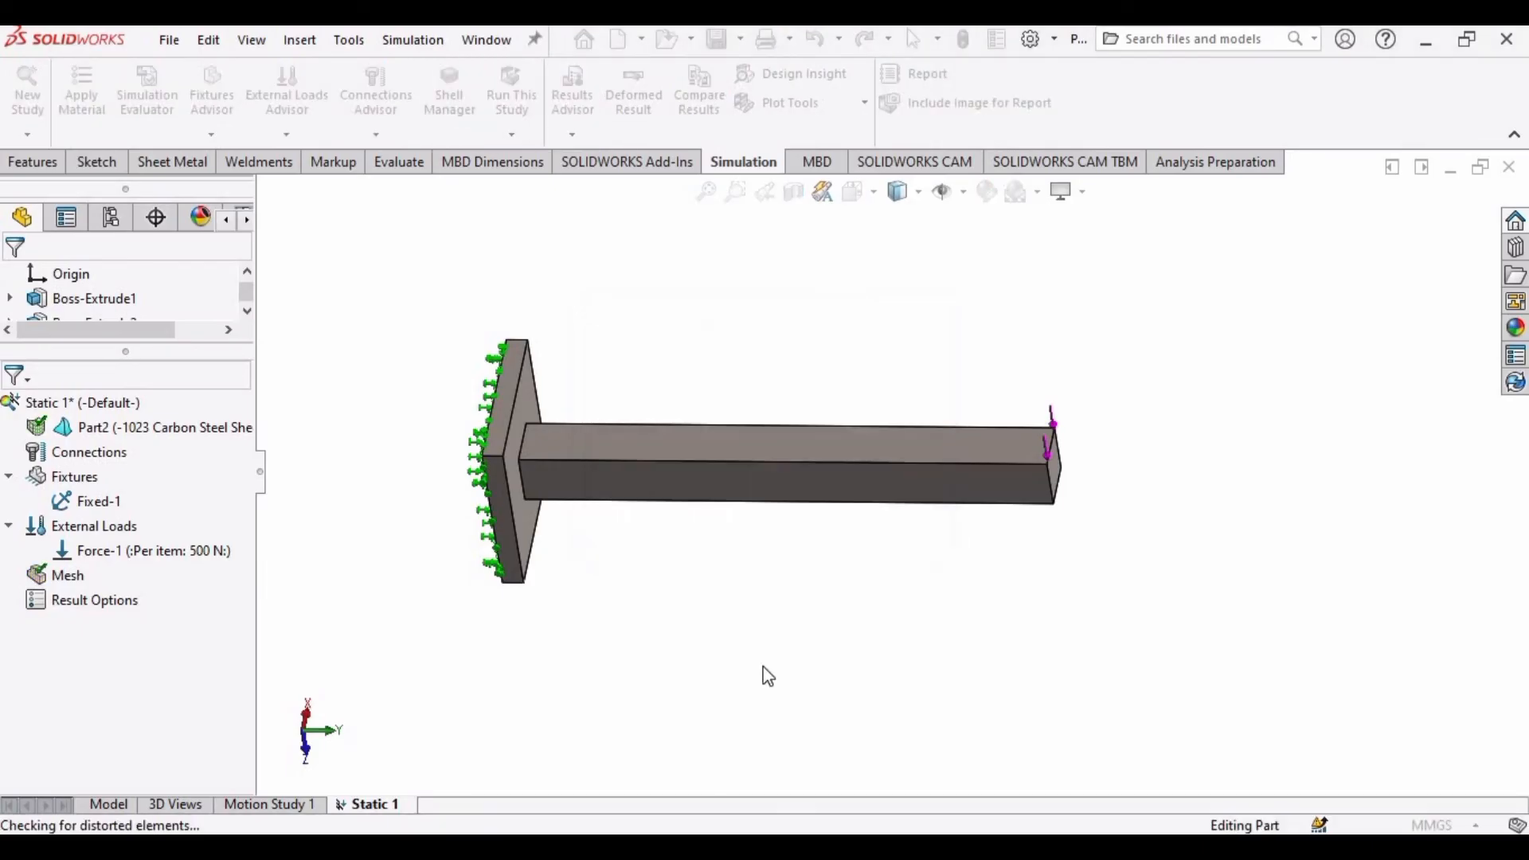
click(511, 90)
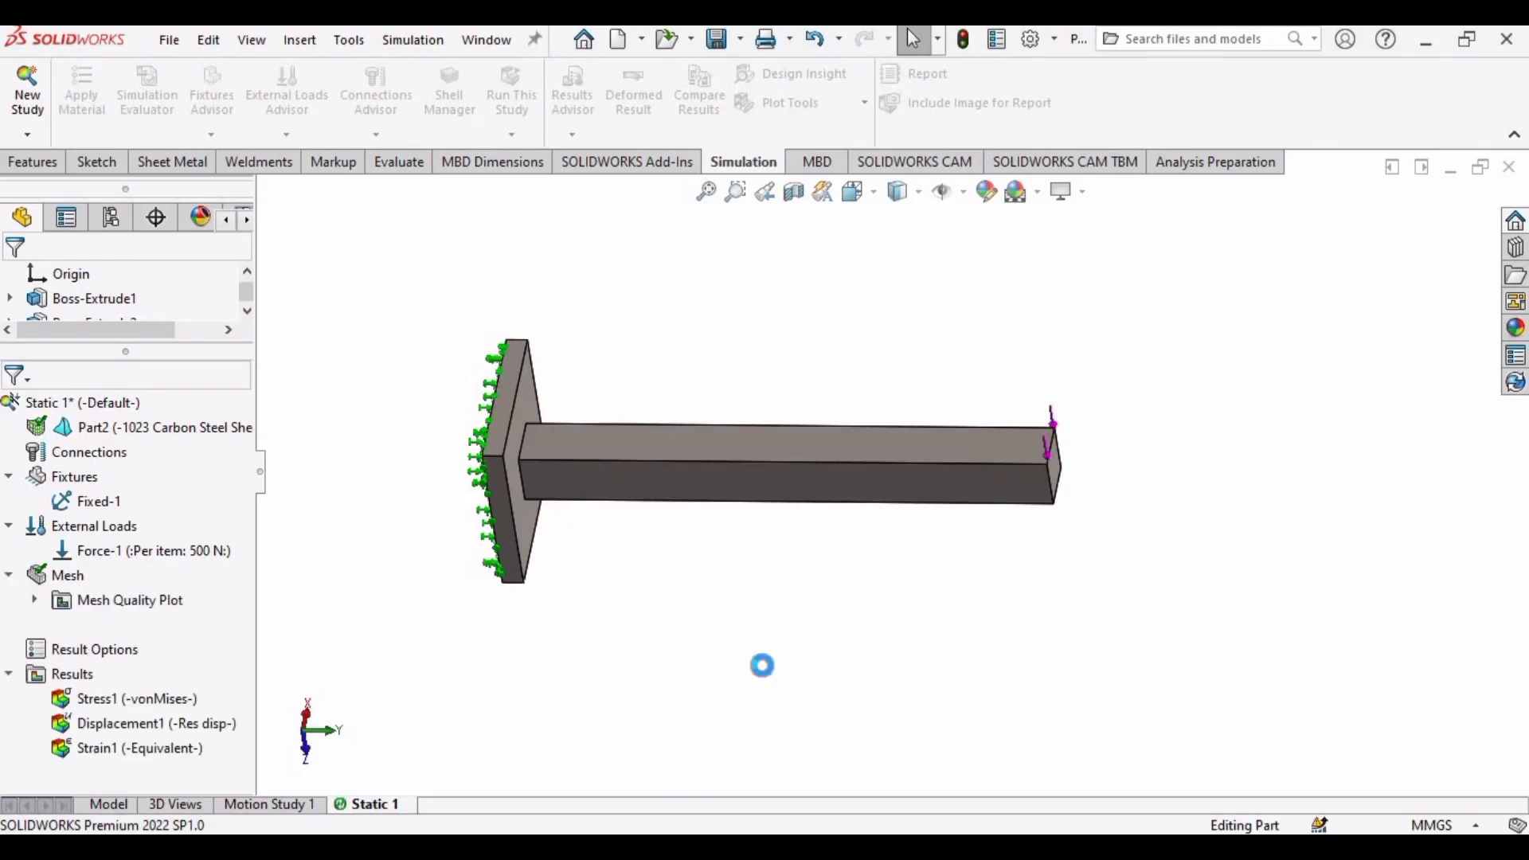
double_click(135, 698)
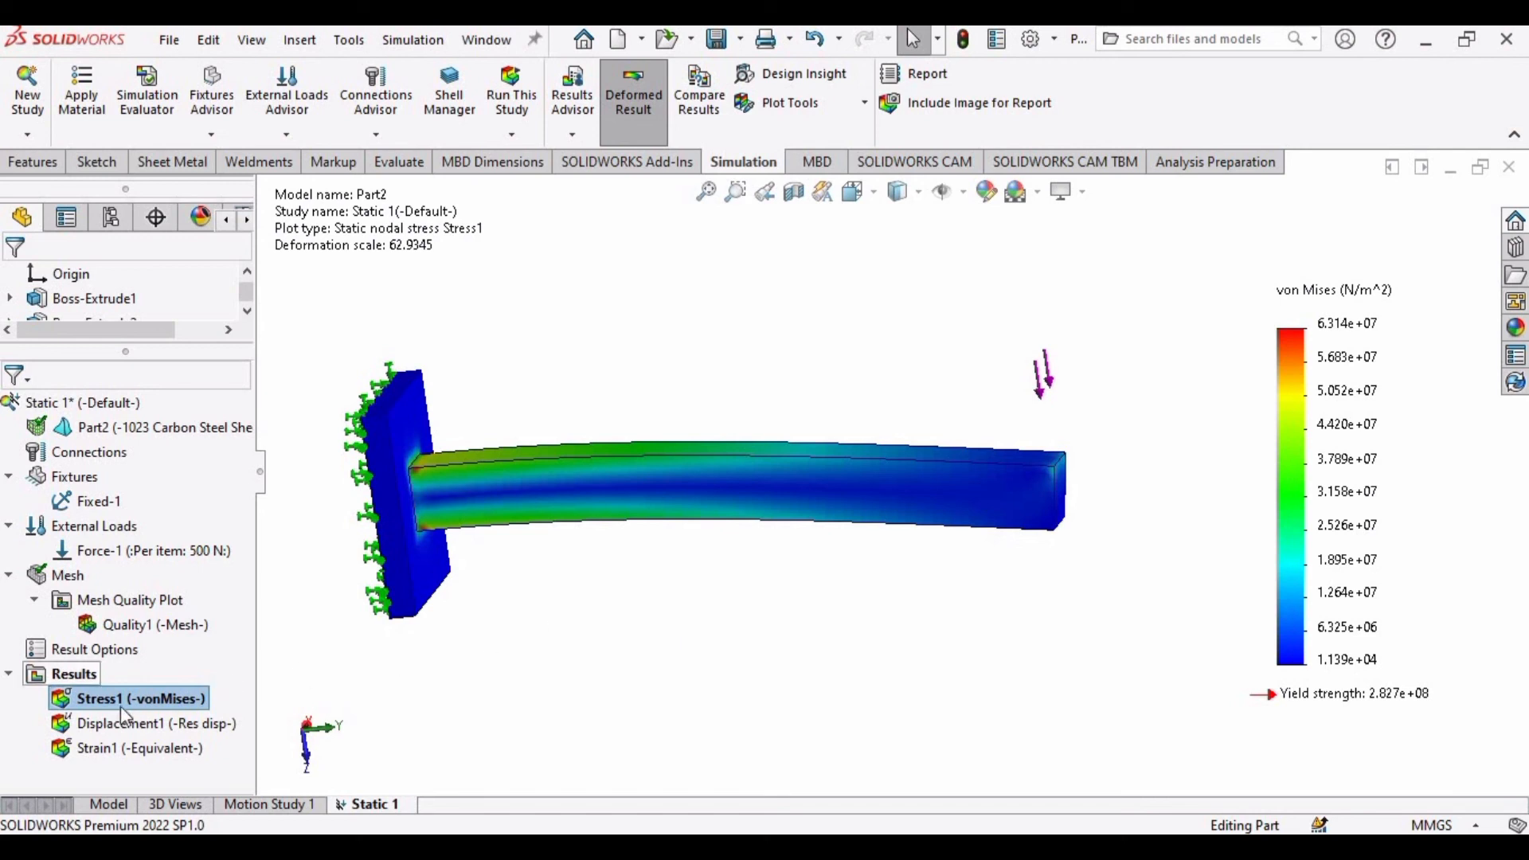
Animate the Stress1 (-vonMises-) plot from its right-click menu in Results
right_click(127, 698)
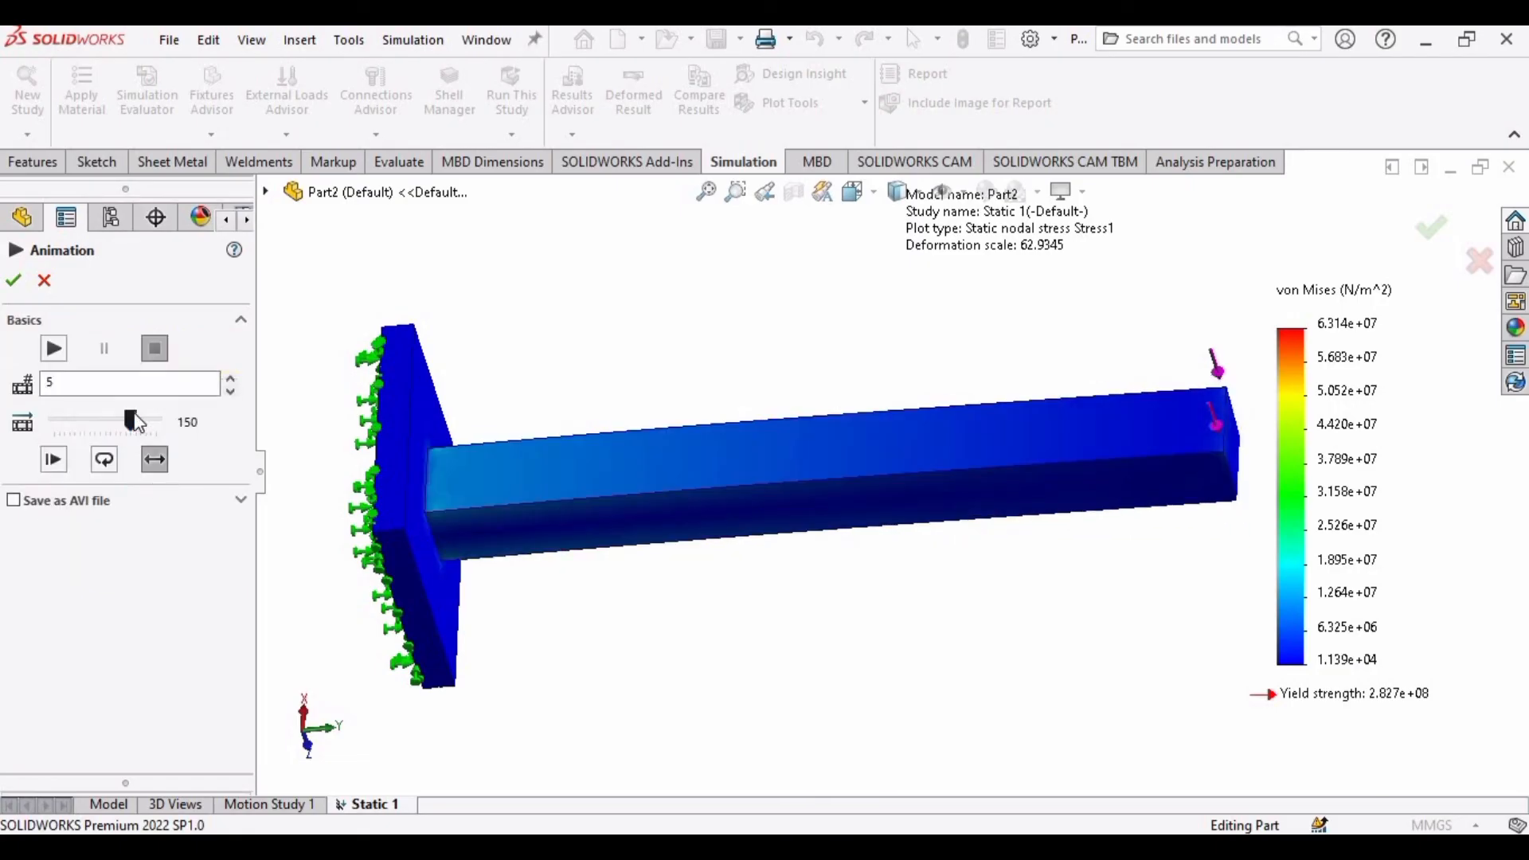
Change the animation Frames value from 5 to 50
click(126, 382)
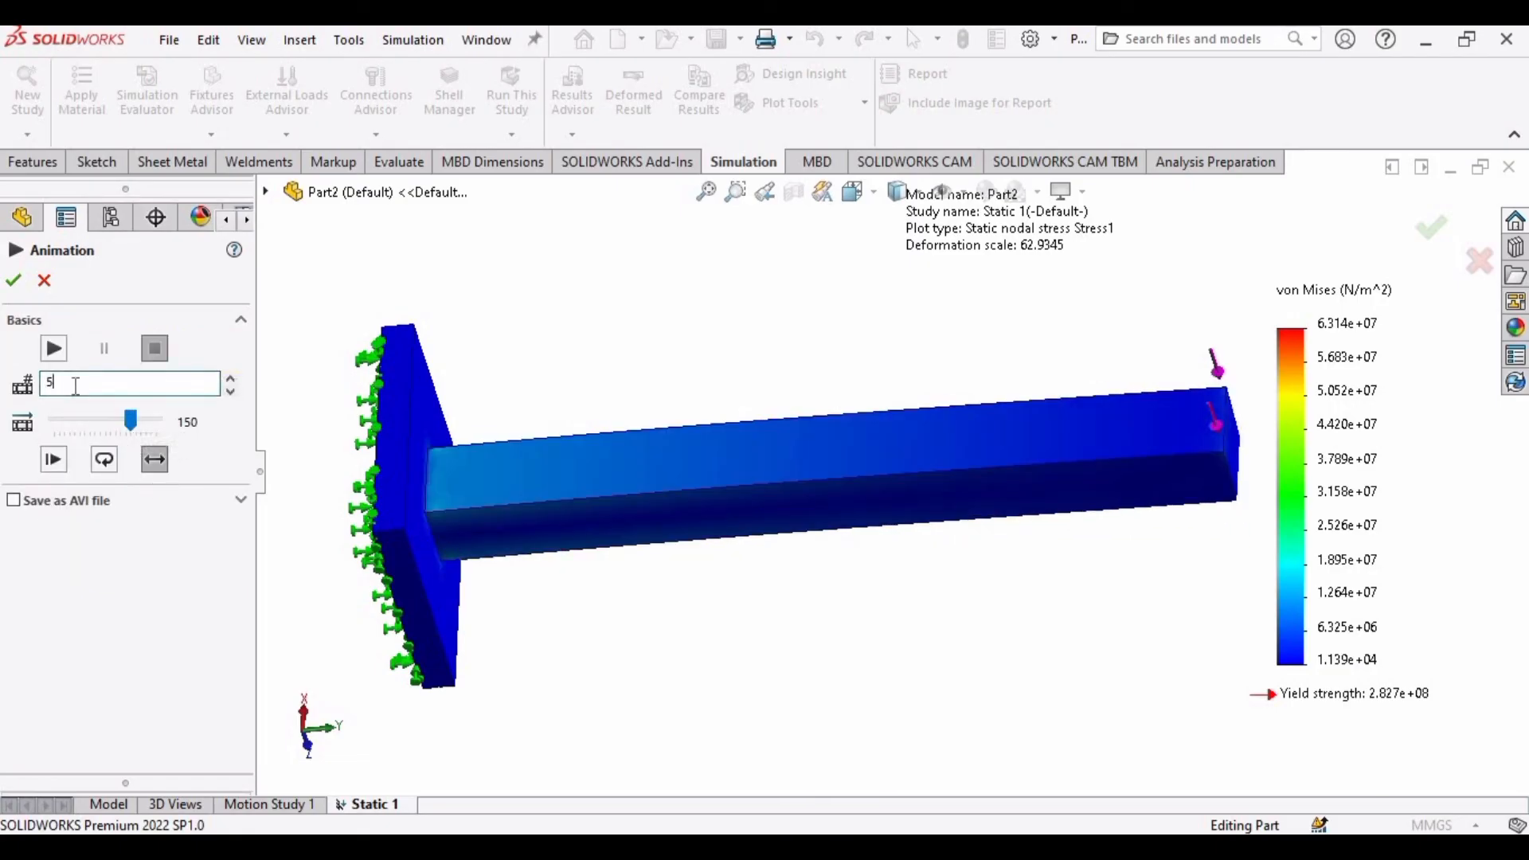
text(0)
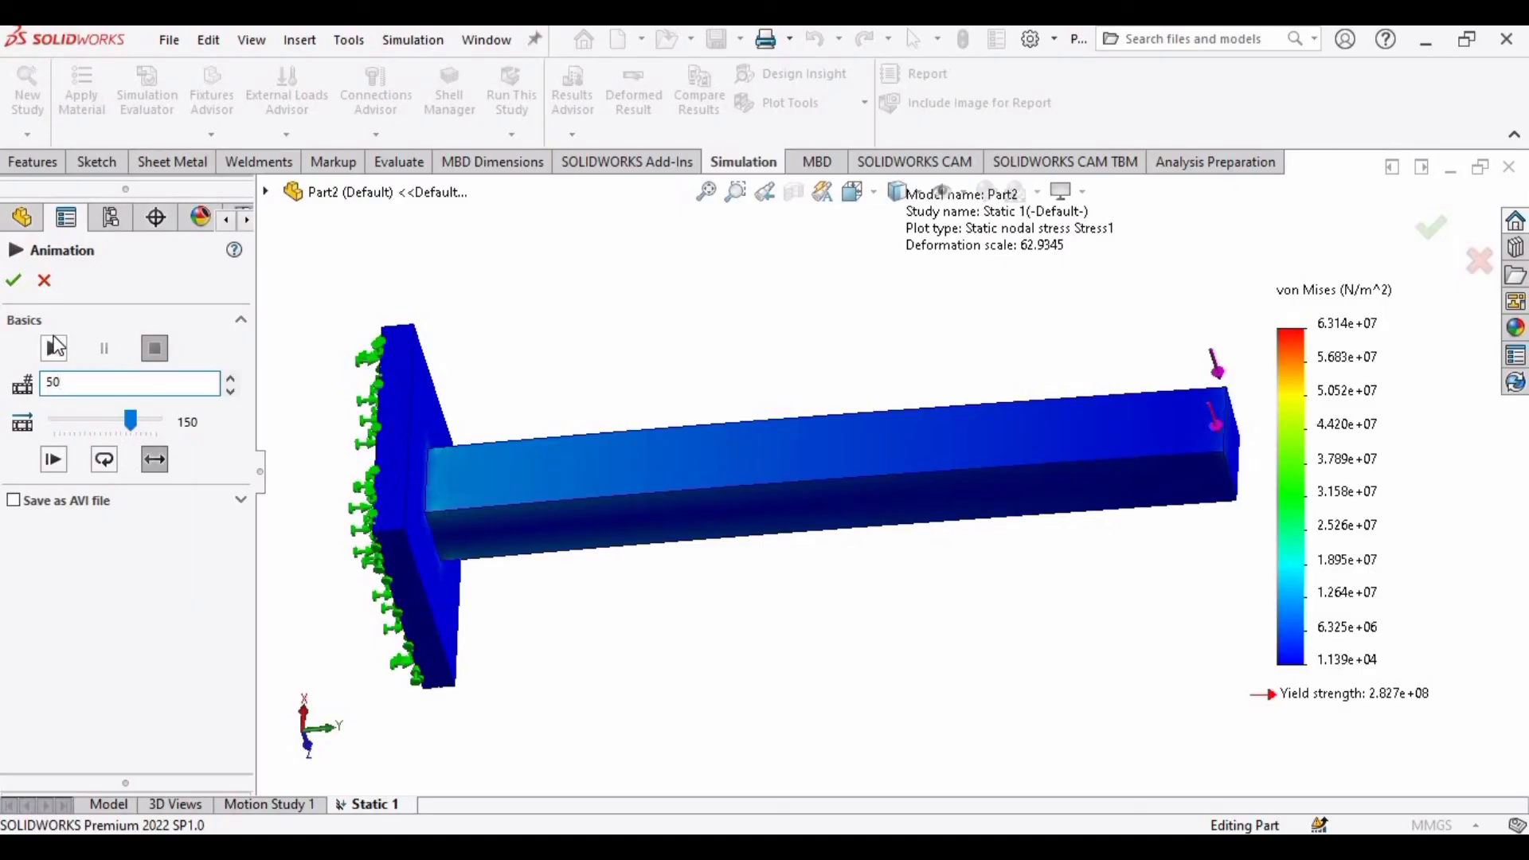